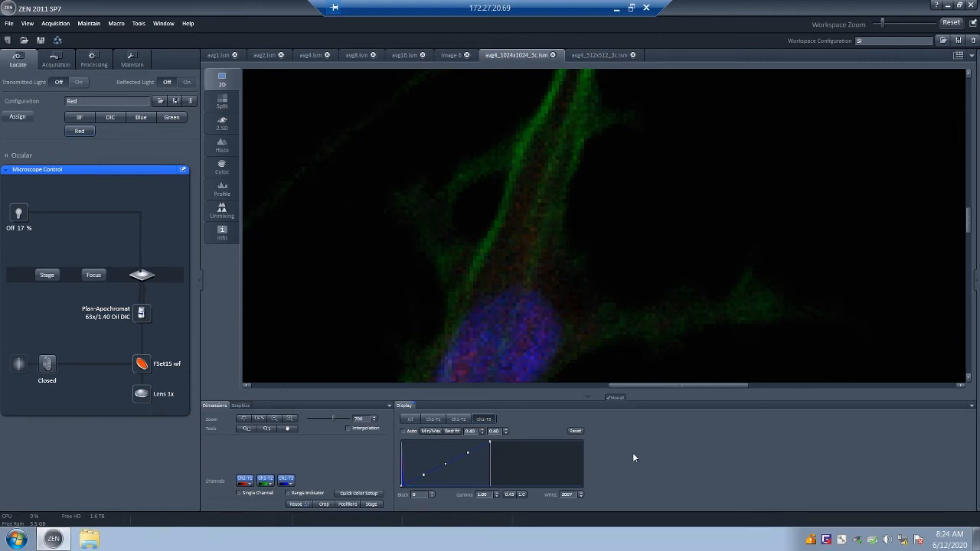
mouse_move(574, 485)
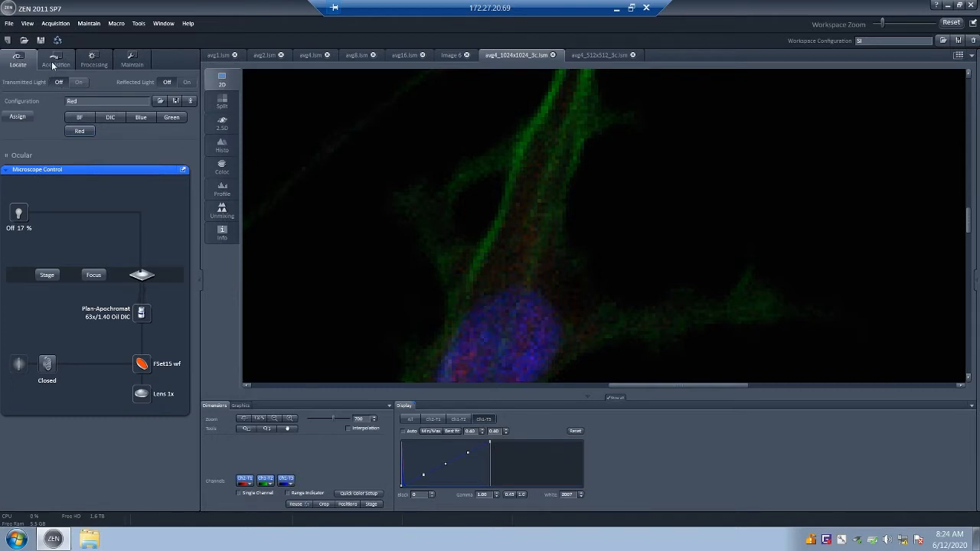
- Switch to the Acquisition tab to show the DAPI, AF488 and AF594 track setup
click(56, 59)
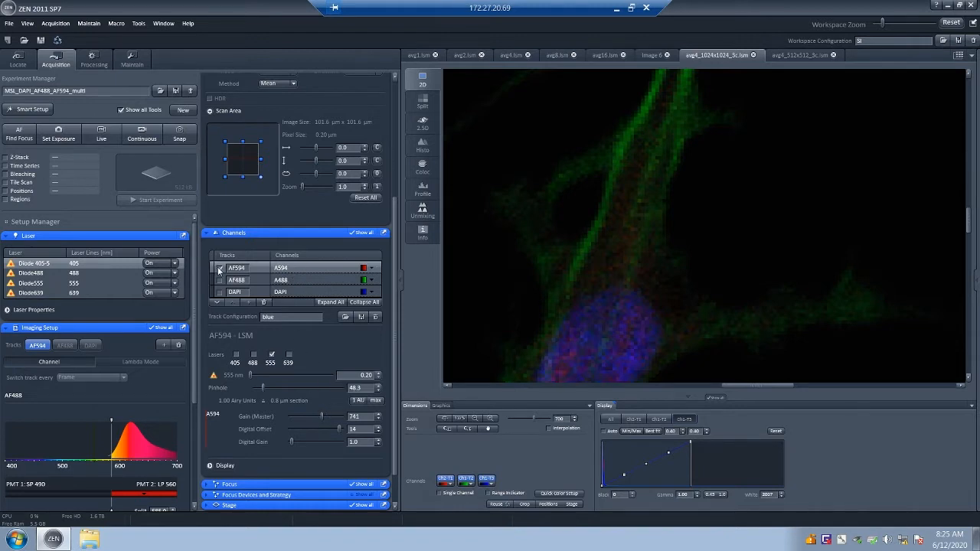
- Enable the AF594 track and display its laser, pinhole and gain settings
click(220, 268)
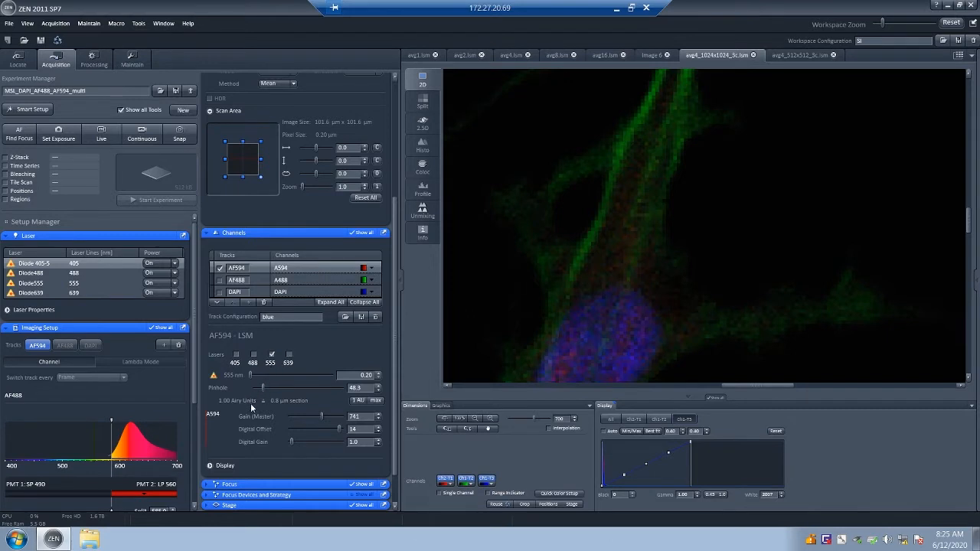
mouse_move(334, 391)
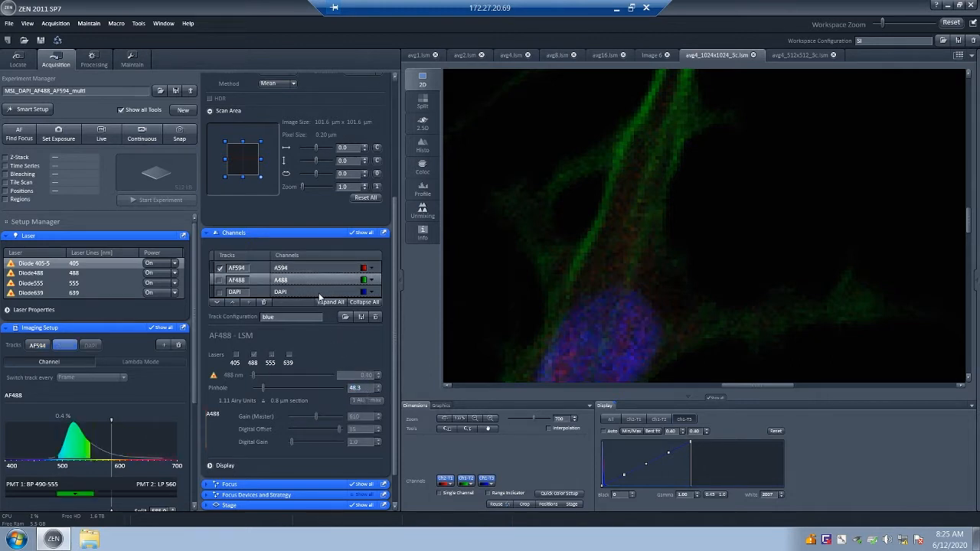
click(237, 268)
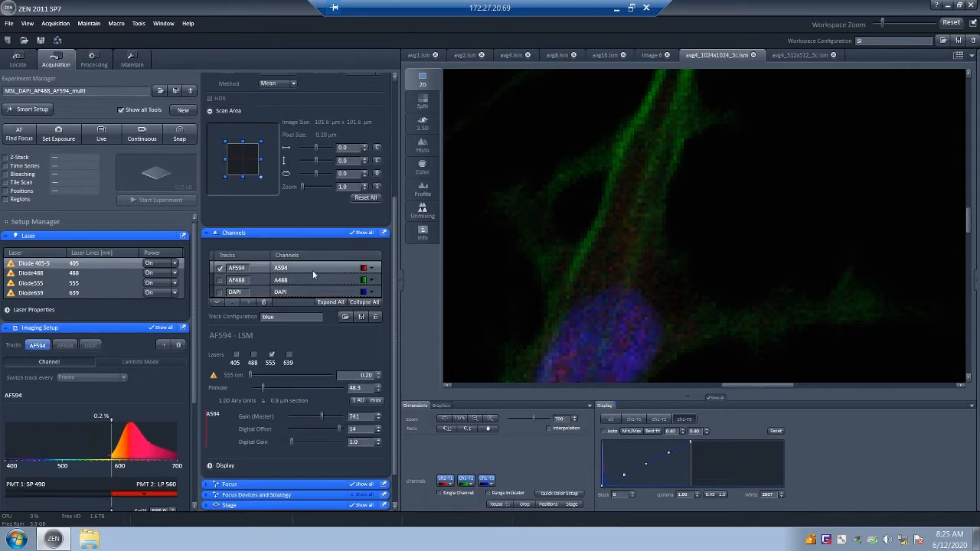
mouse_move(293, 285)
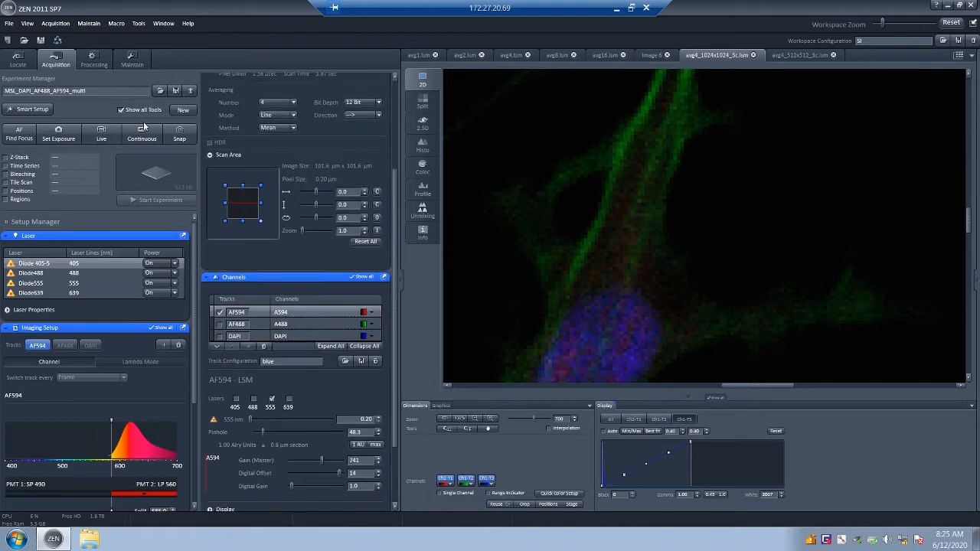
mouse_move(101, 132)
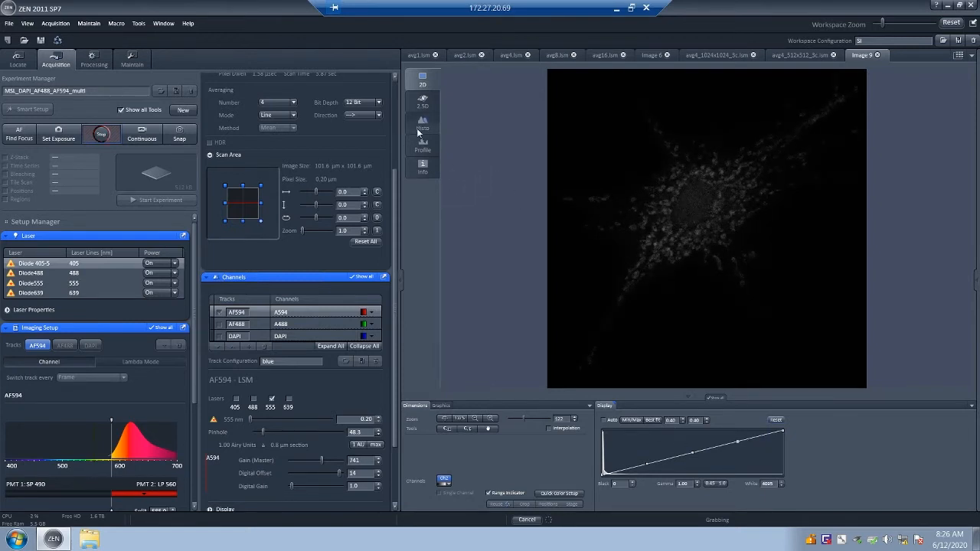
- Switch the image view to Histo for the AF594 region's intensity histogram
click(422, 124)
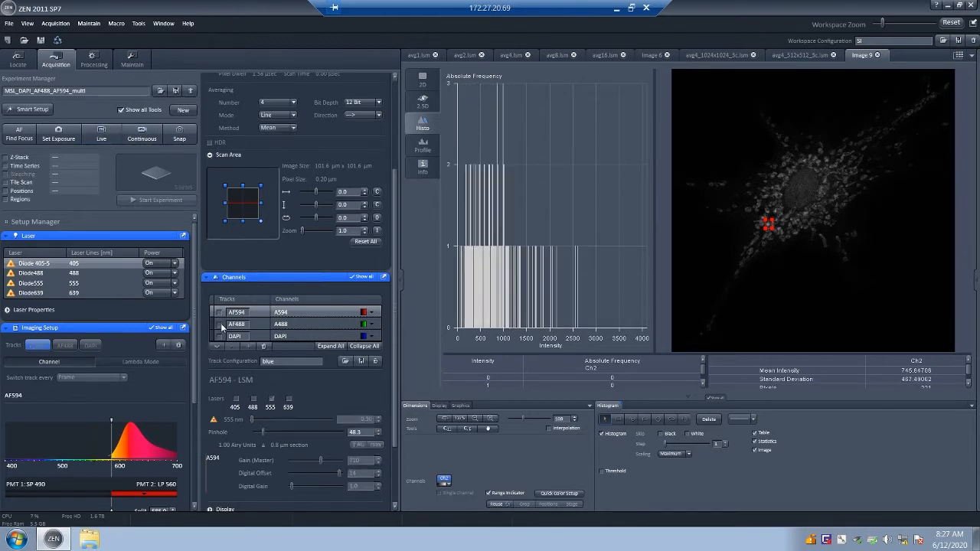
- Scan the AF488 track live and review its histogram and mean/SD statistics
click(220, 324)
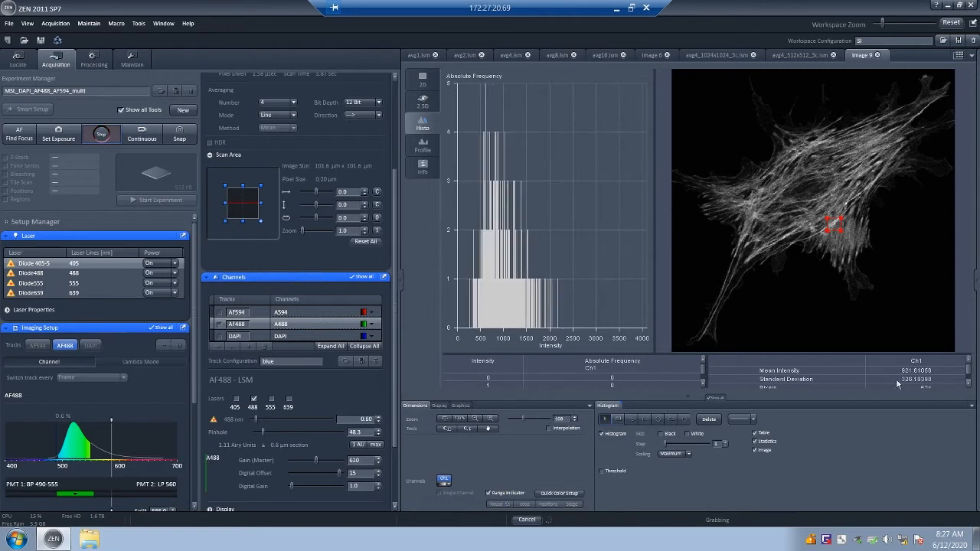
click(438, 405)
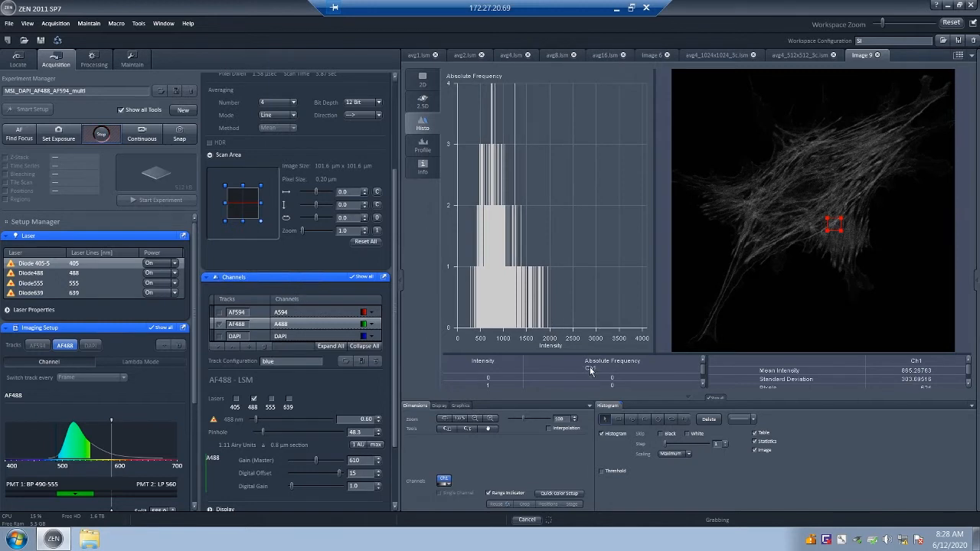
click(101, 134)
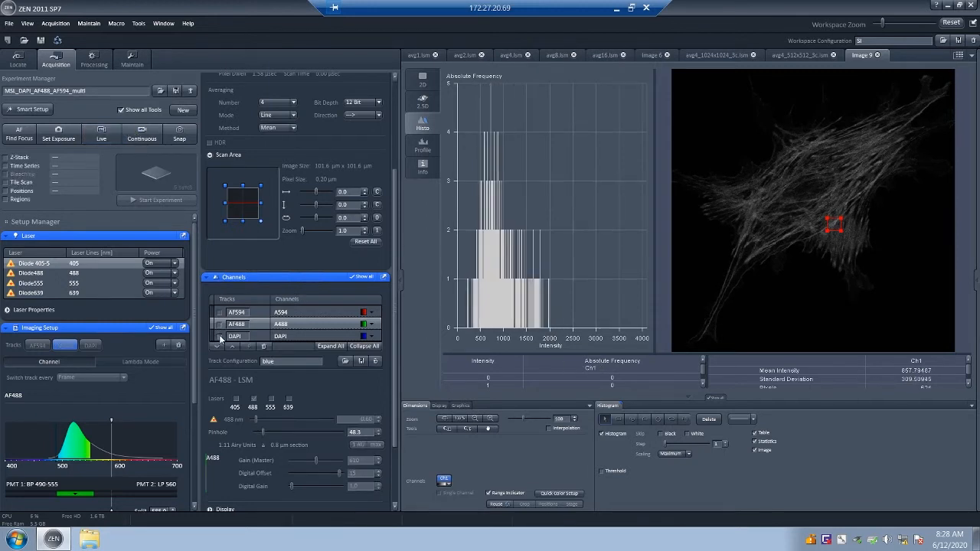
- Enable the DAPI track alongside the AF488 and AF594 tracks
click(234, 336)
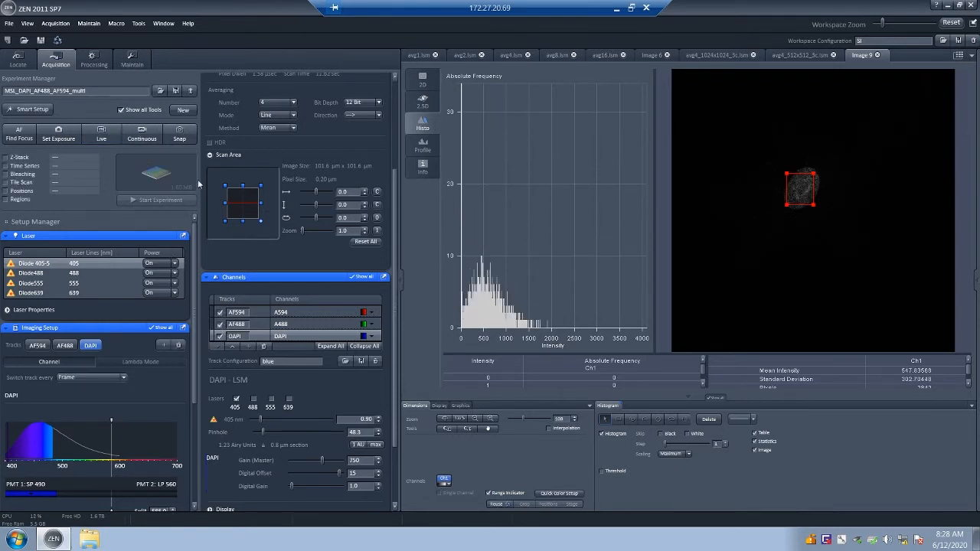
- Snap all three tracks and view the merged red, green and blue image in 2D
click(179, 134)
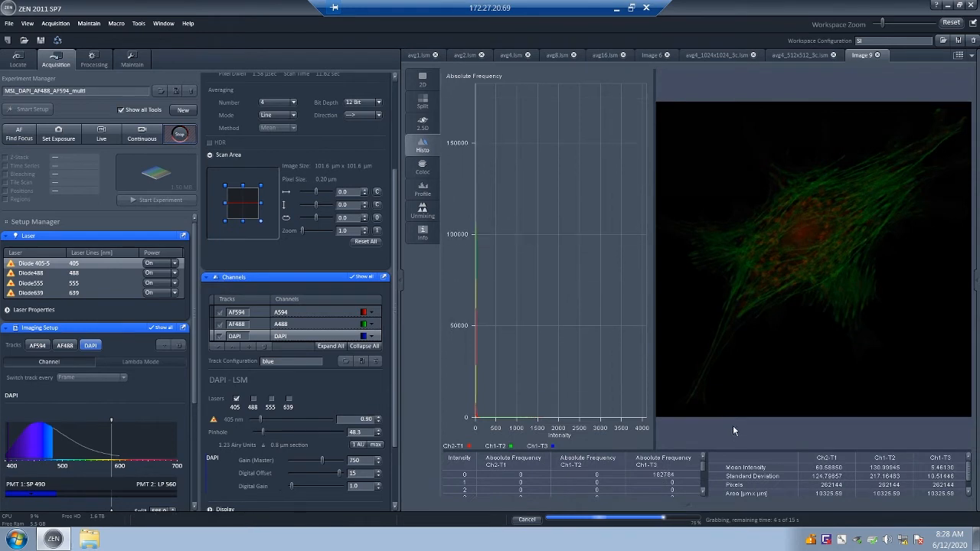
click(422, 80)
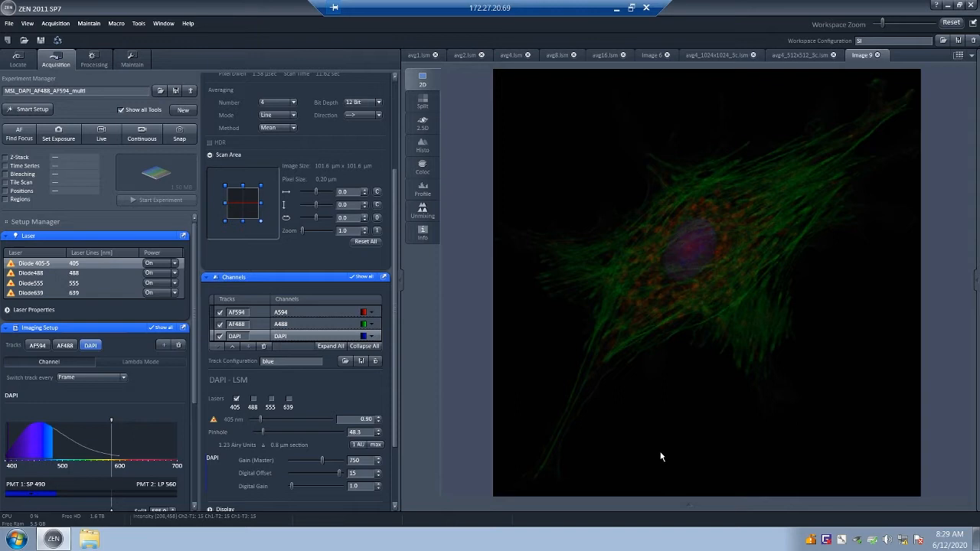
mouse_move(647, 447)
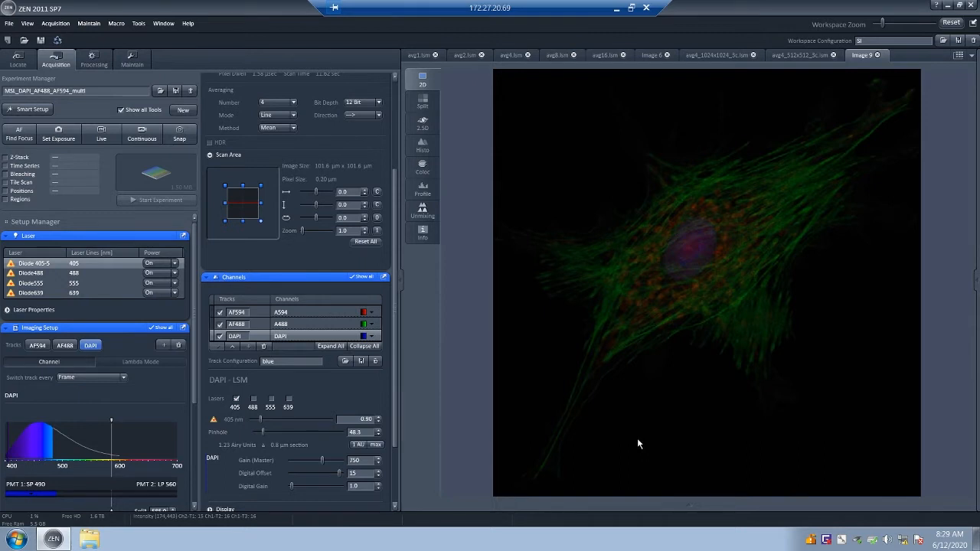
mouse_move(633, 438)
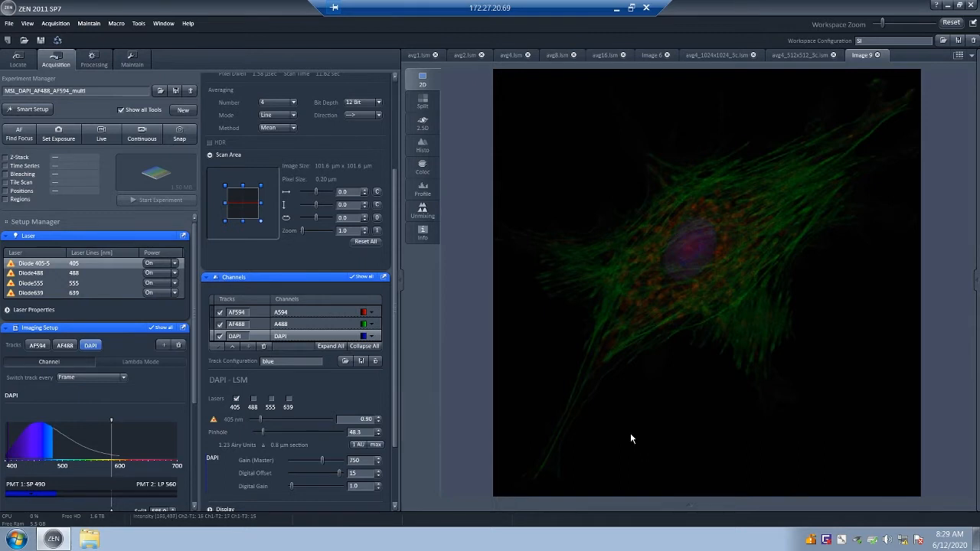
mouse_move(865, 182)
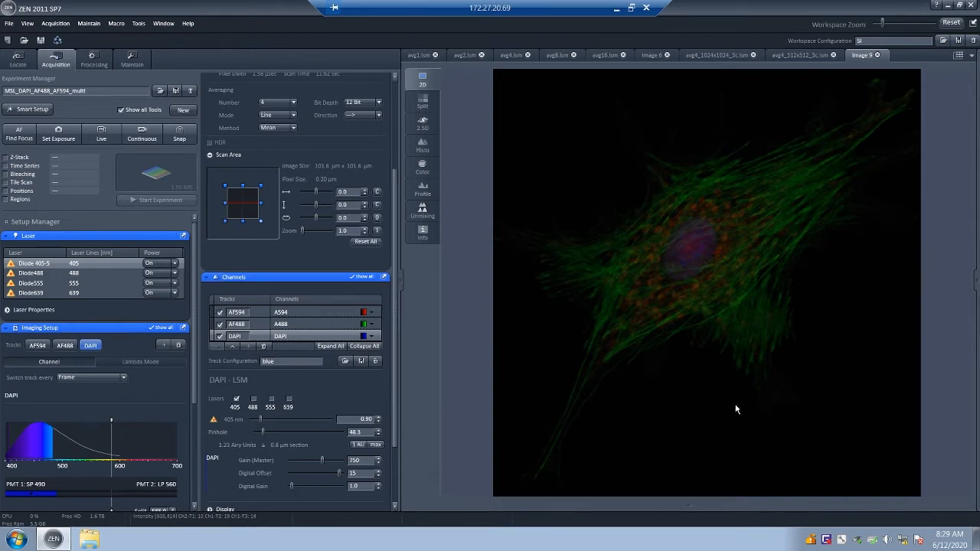
mouse_move(751, 382)
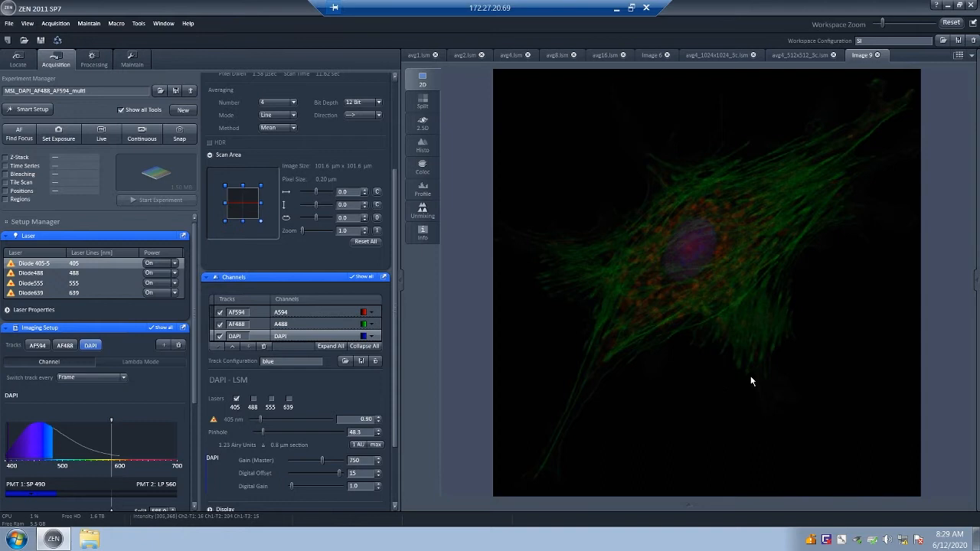
mouse_move(691, 395)
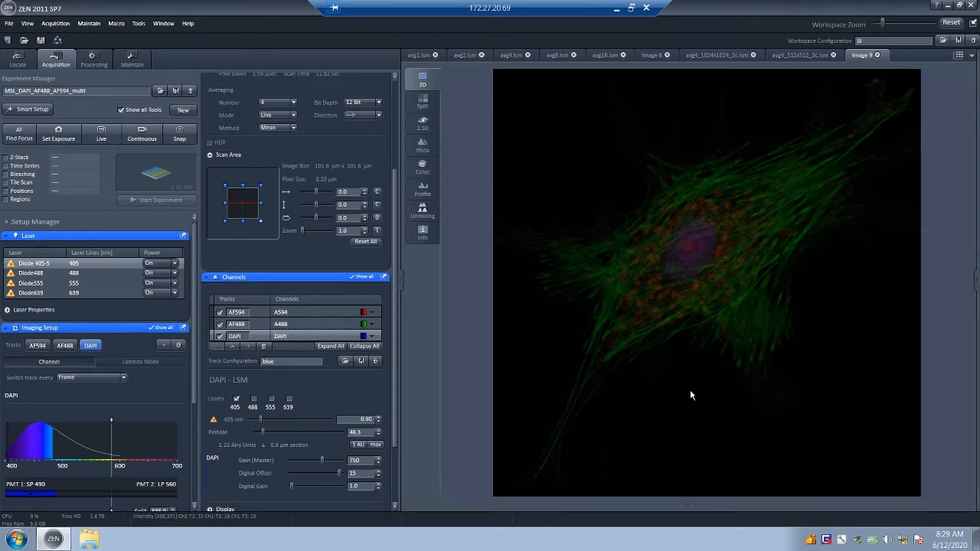
mouse_move(289, 177)
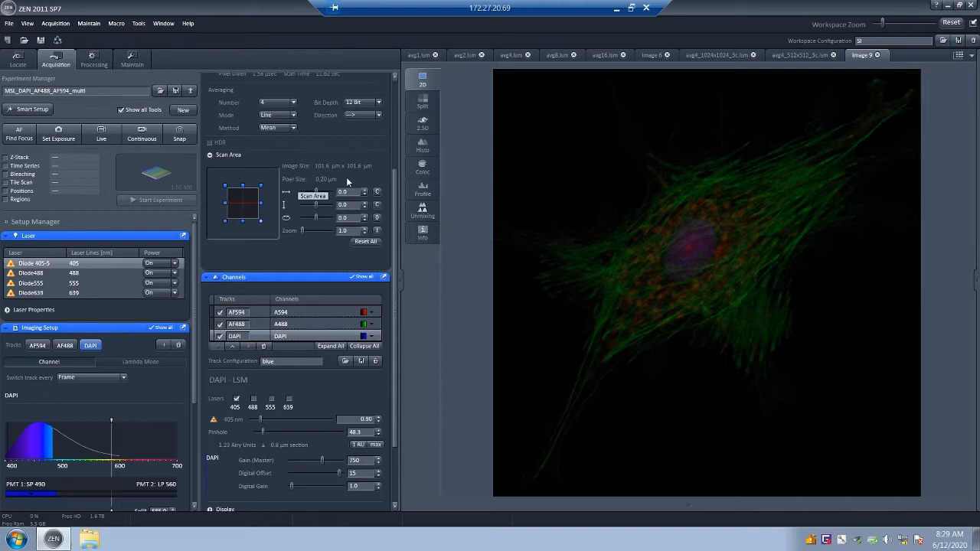
mouse_move(390, 284)
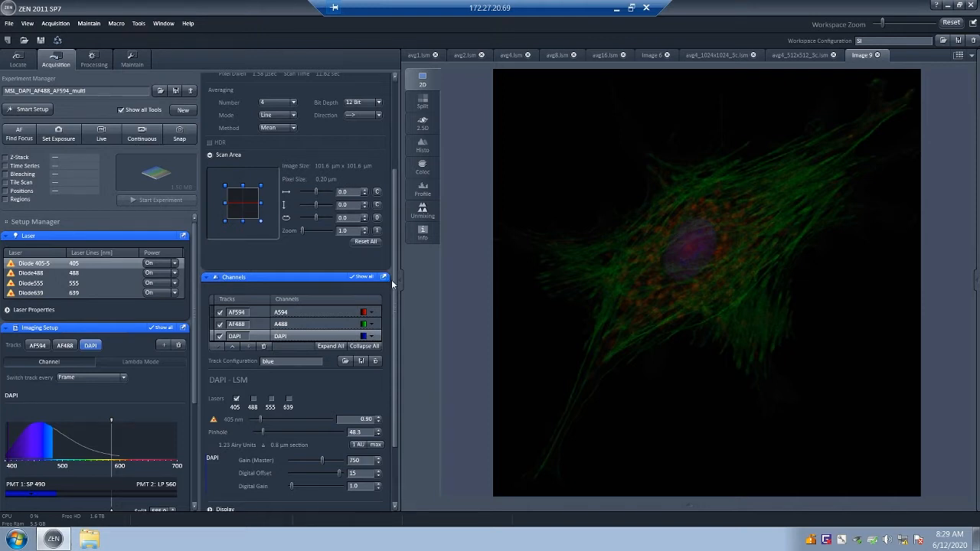
mouse_move(395, 284)
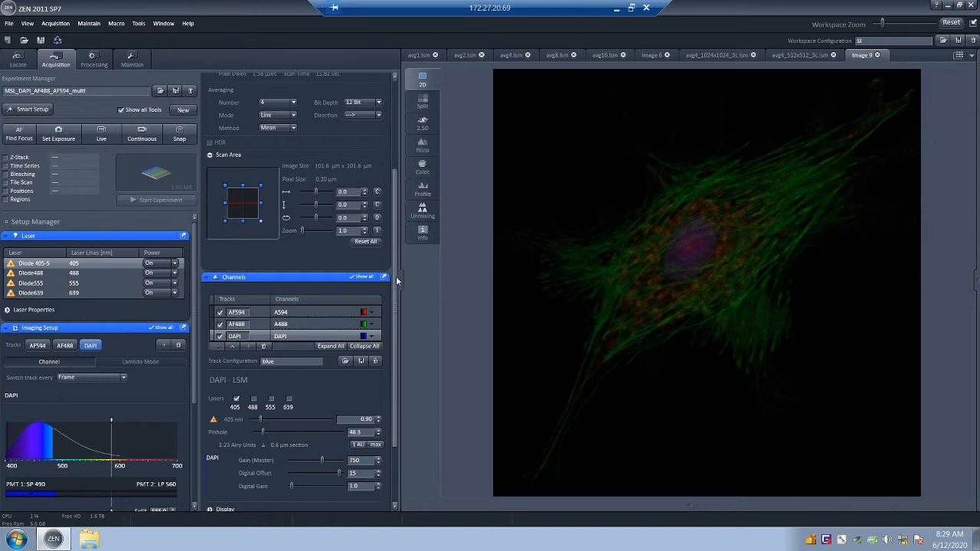
mouse_move(396, 280)
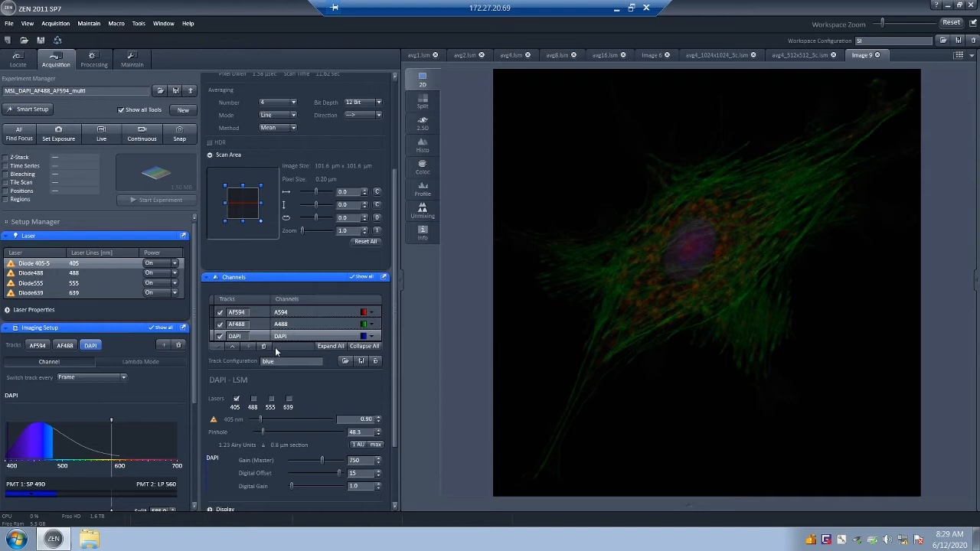
mouse_move(254, 360)
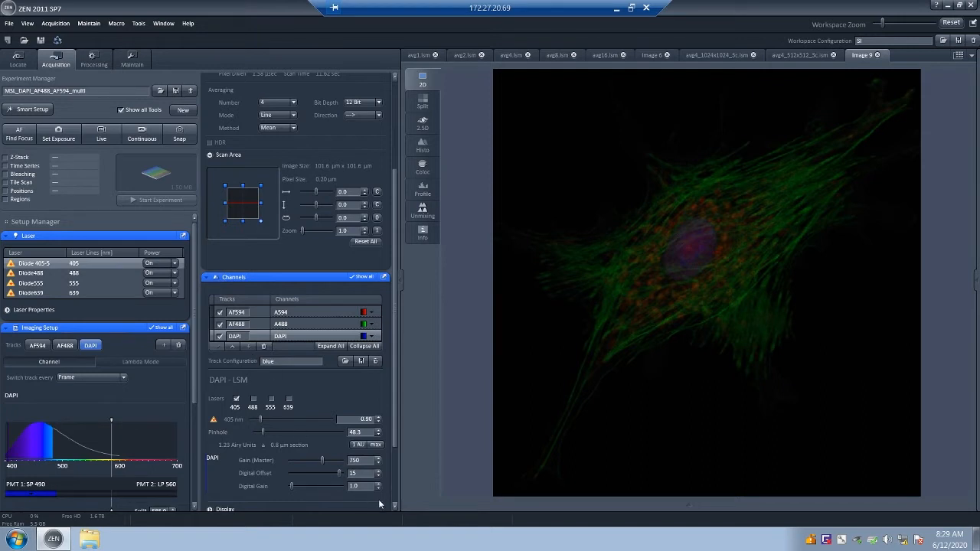
mouse_move(28, 493)
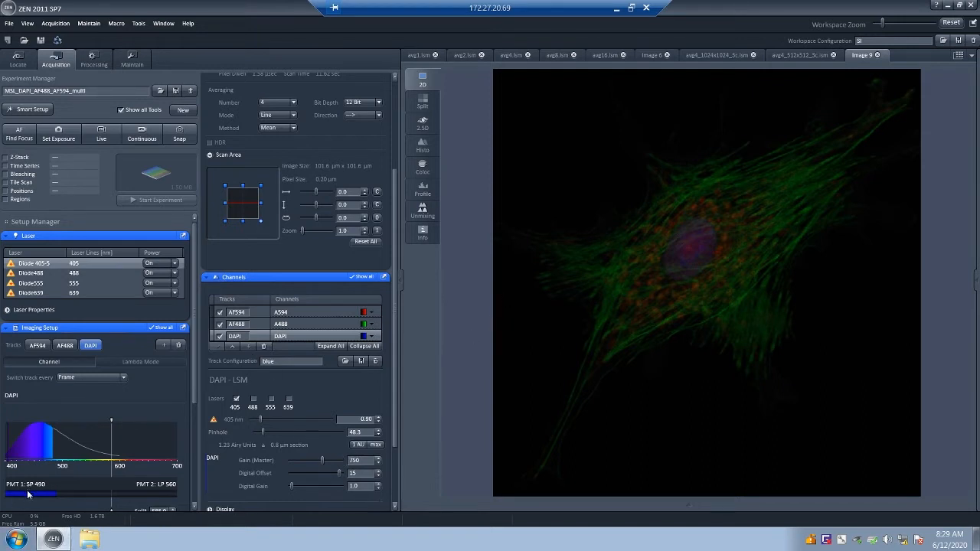
mouse_move(339, 183)
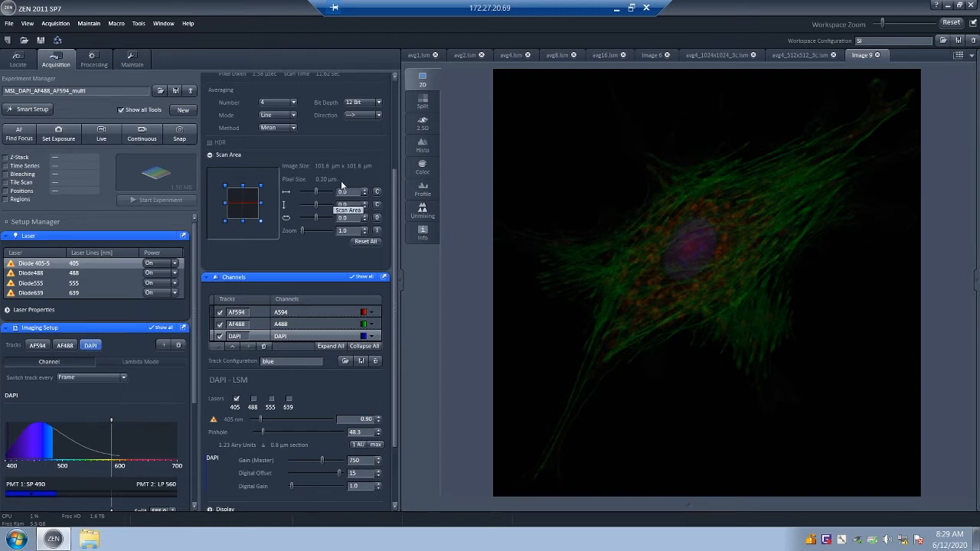
mouse_move(342, 187)
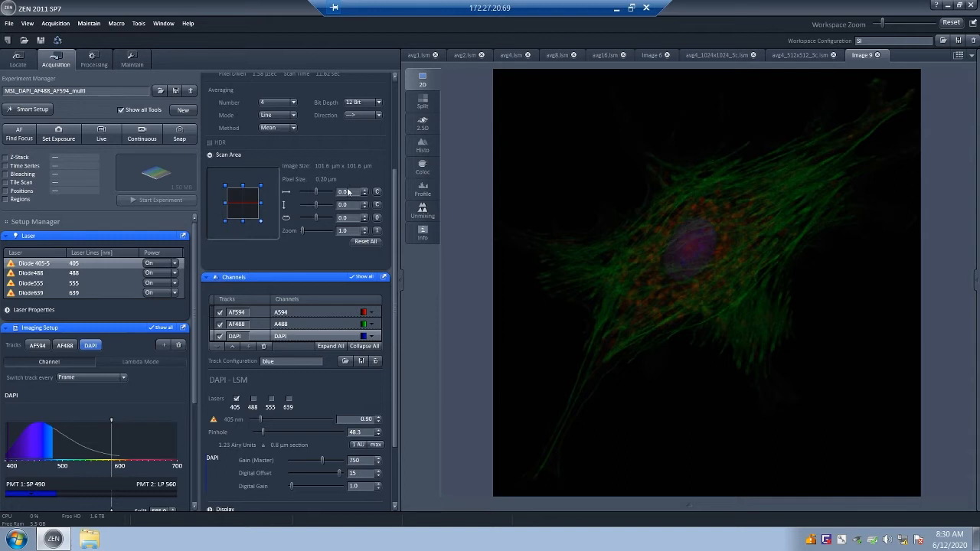
mouse_move(363, 149)
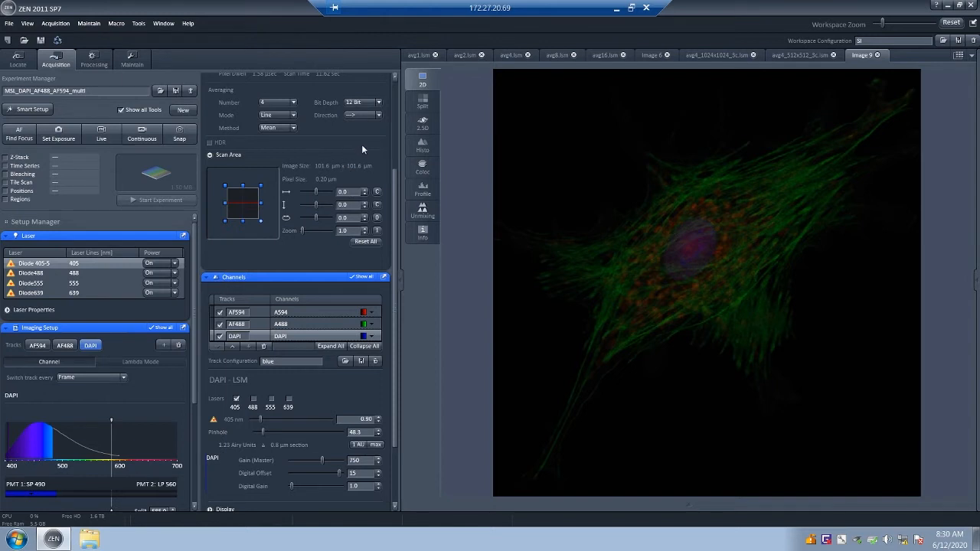
mouse_move(654, 239)
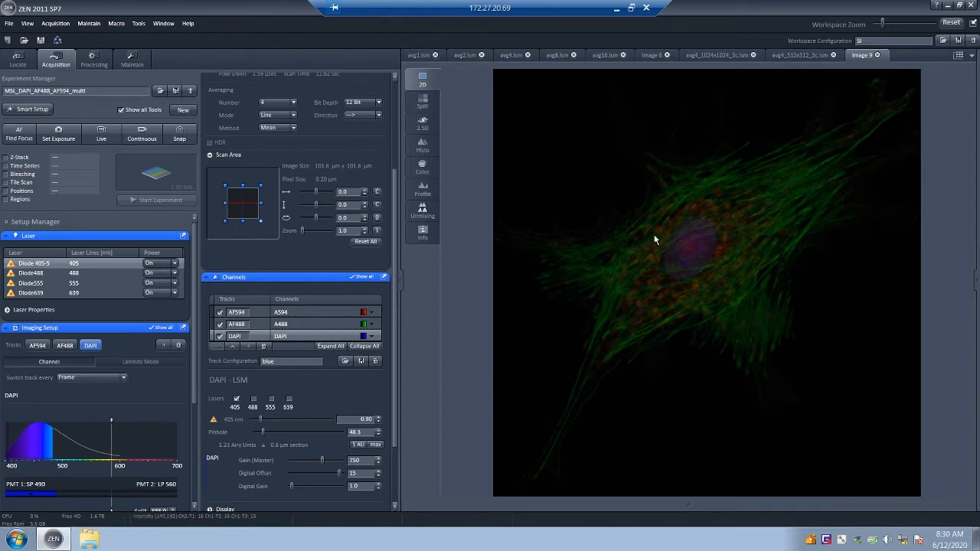
mouse_move(698, 207)
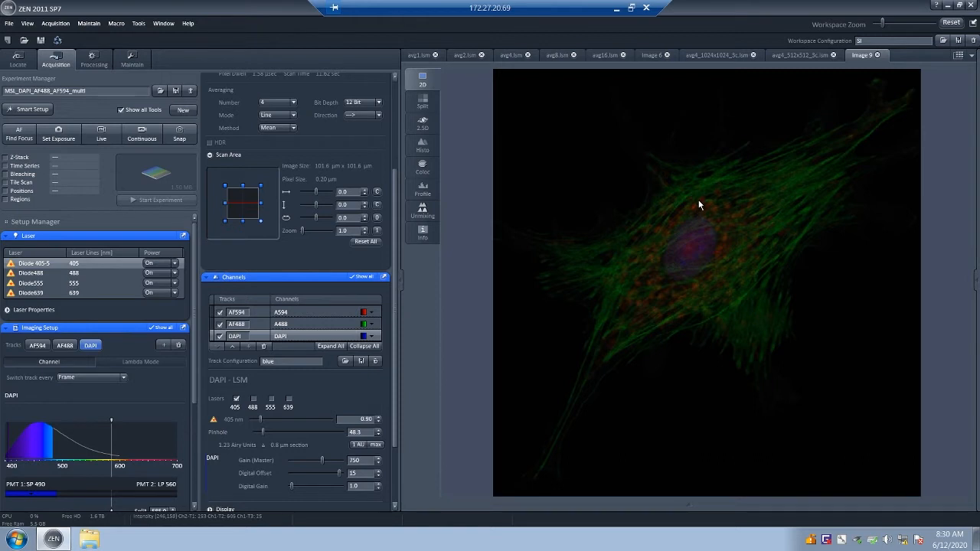
mouse_move(699, 200)
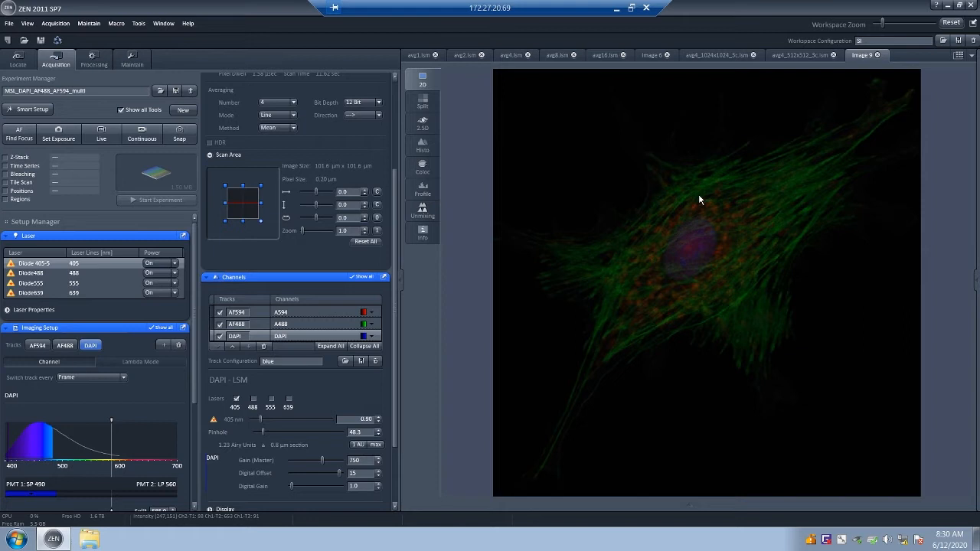
mouse_move(686, 190)
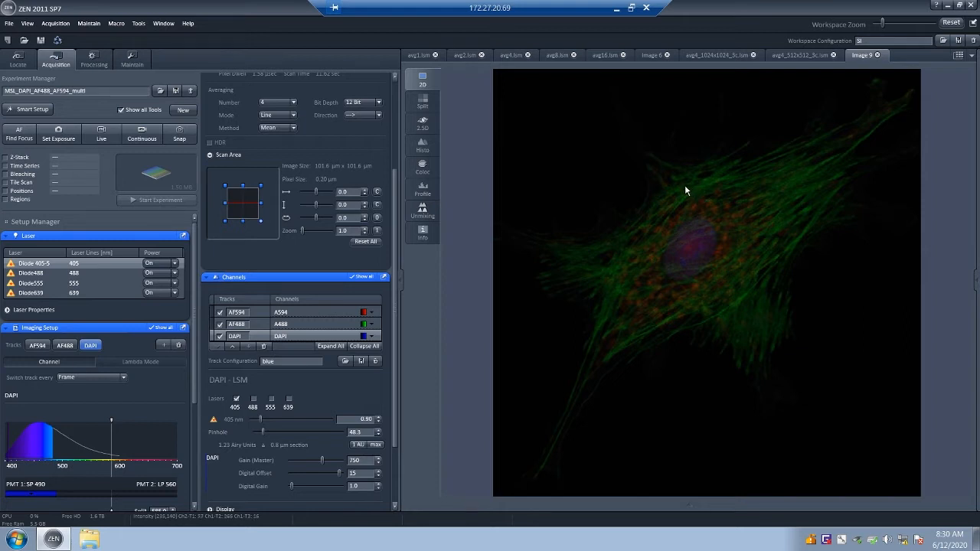
mouse_move(666, 155)
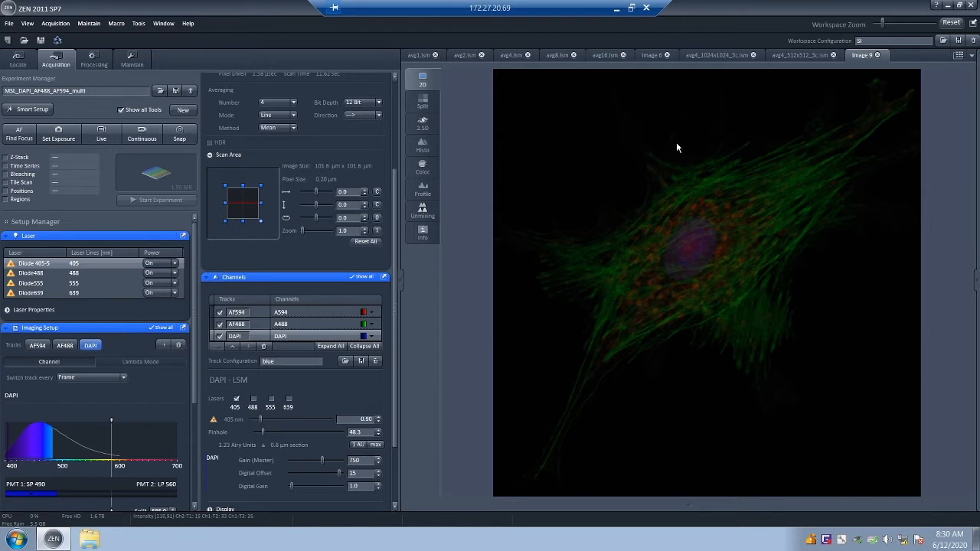
mouse_move(459, 113)
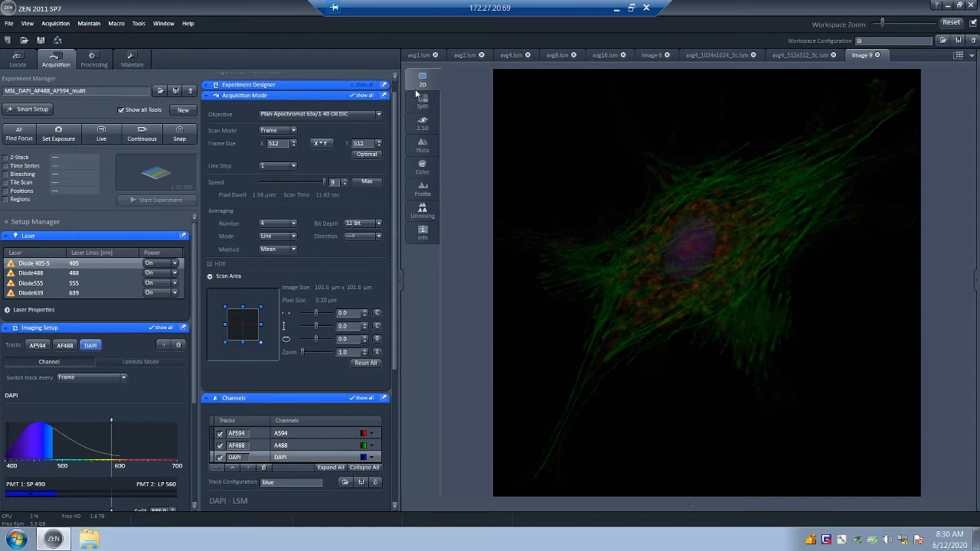
mouse_move(419, 81)
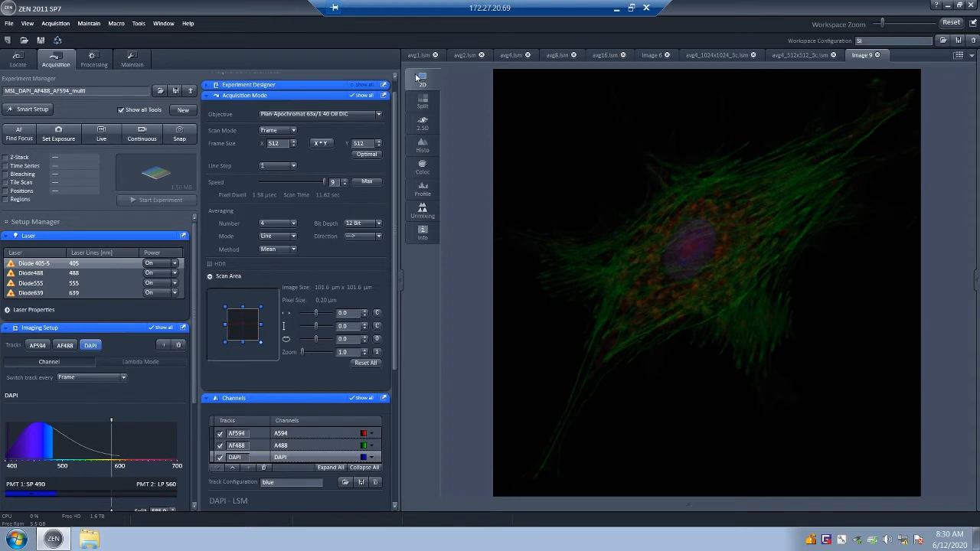
mouse_move(312, 363)
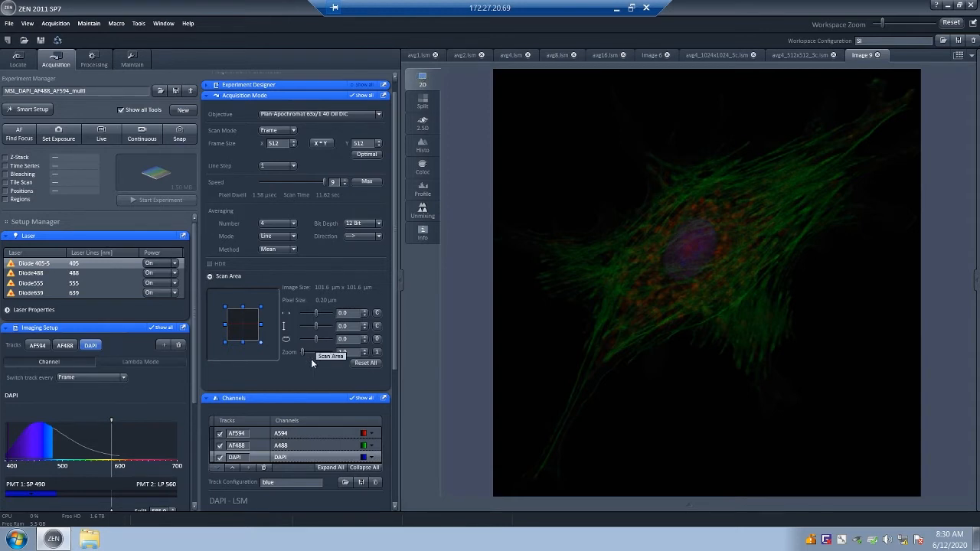
mouse_move(337, 307)
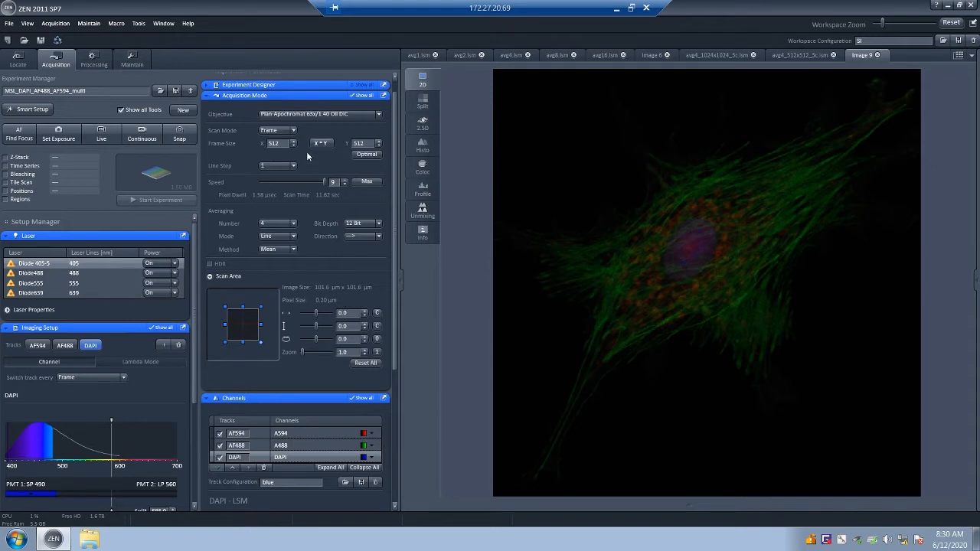
mouse_move(322, 157)
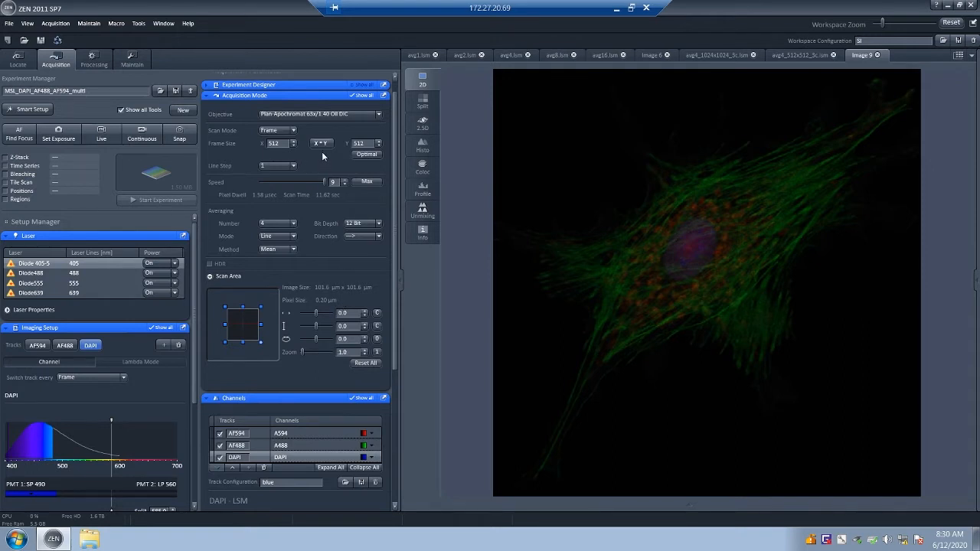
mouse_move(401, 174)
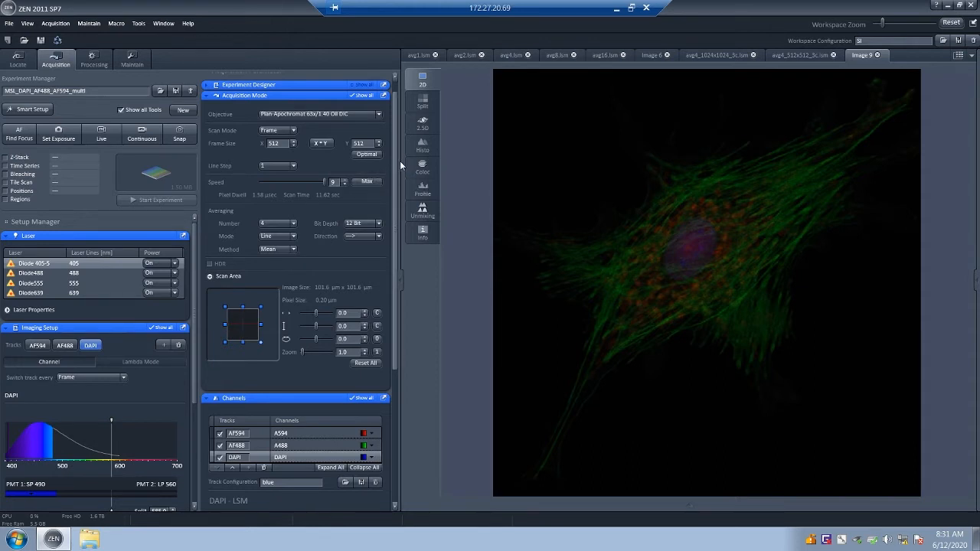
mouse_move(408, 163)
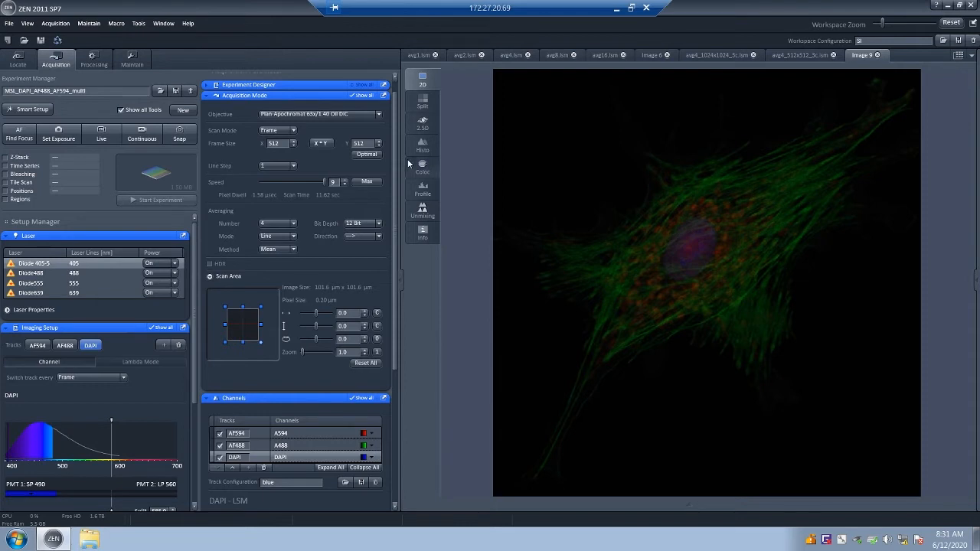
mouse_move(407, 186)
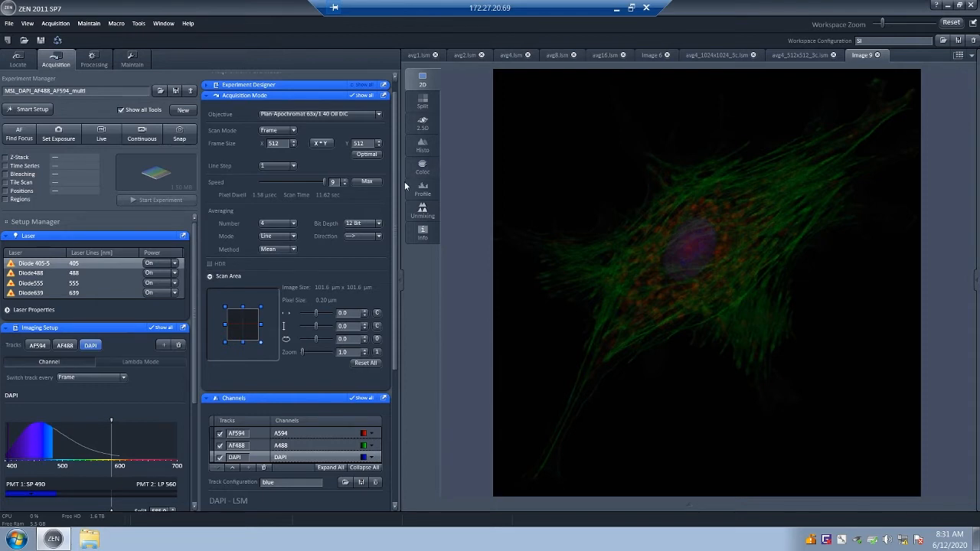
mouse_move(337, 311)
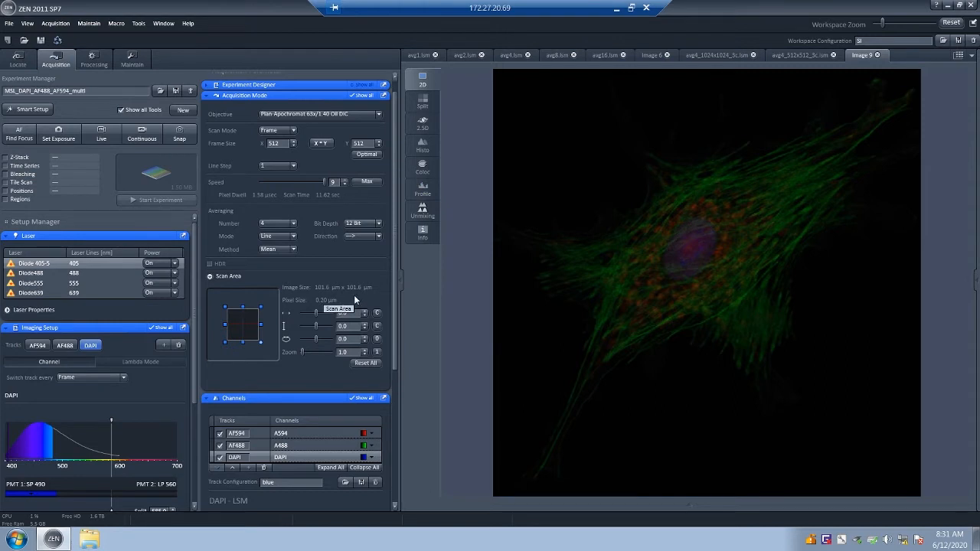
mouse_move(364, 293)
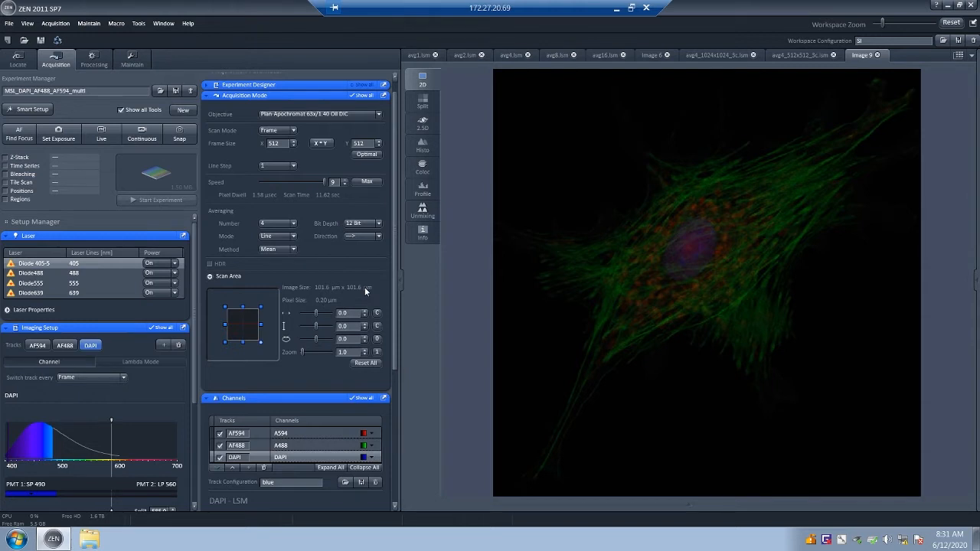
mouse_move(366, 293)
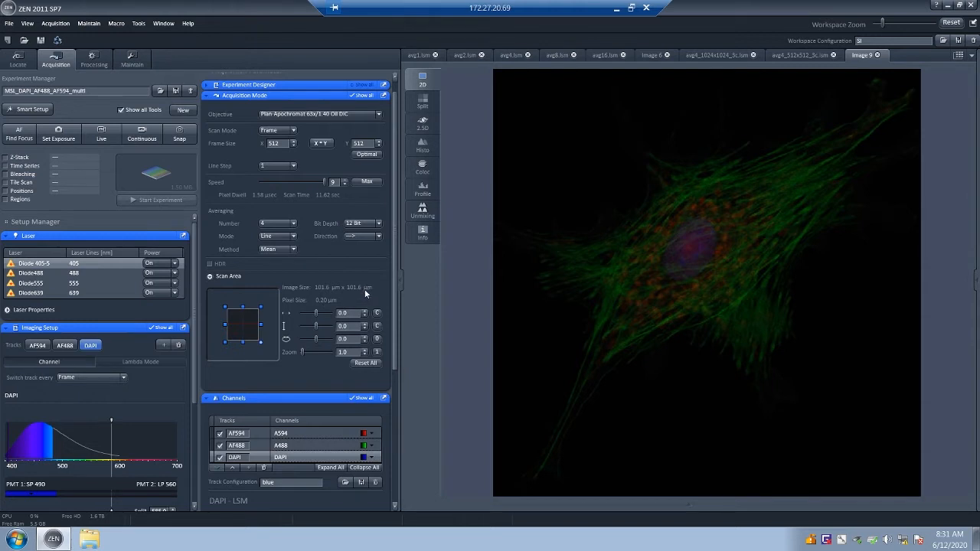
mouse_move(370, 288)
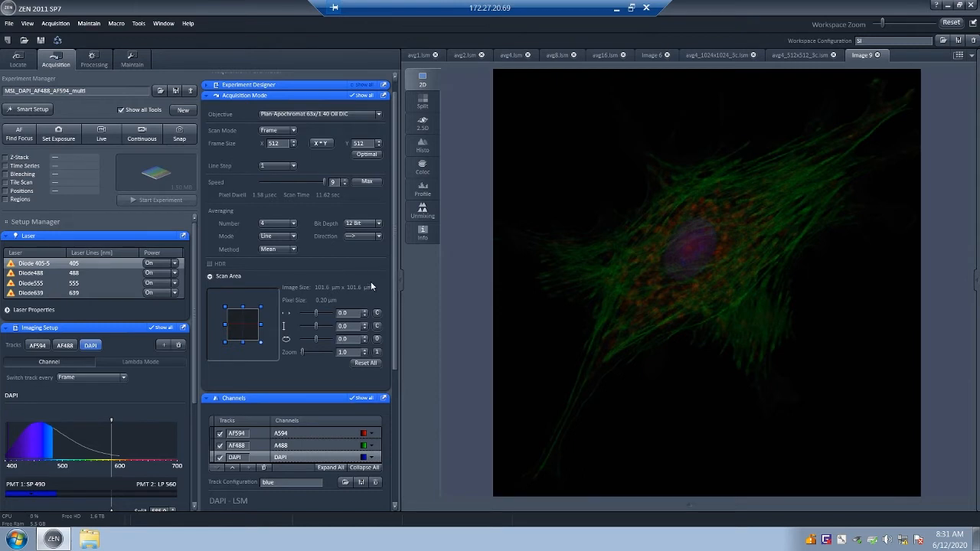
mouse_move(385, 281)
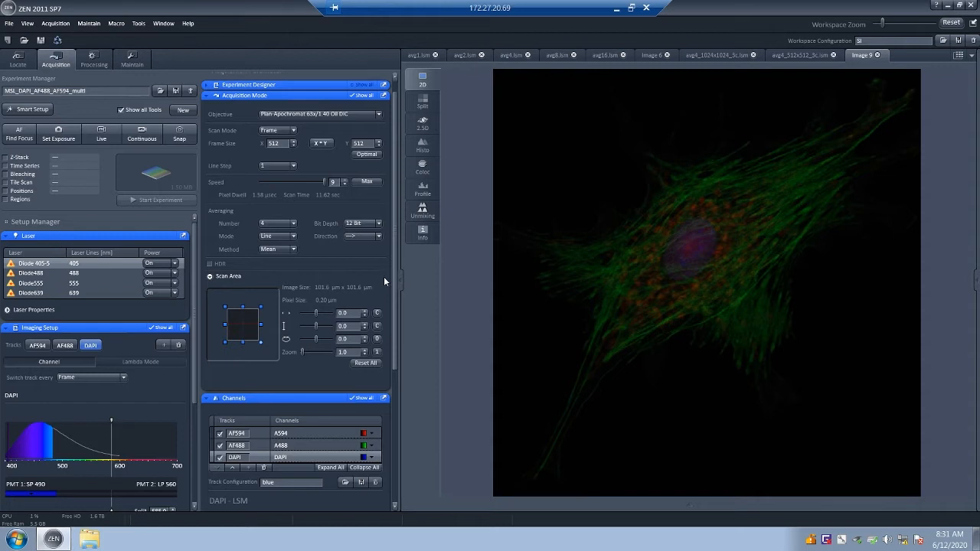
mouse_move(392, 308)
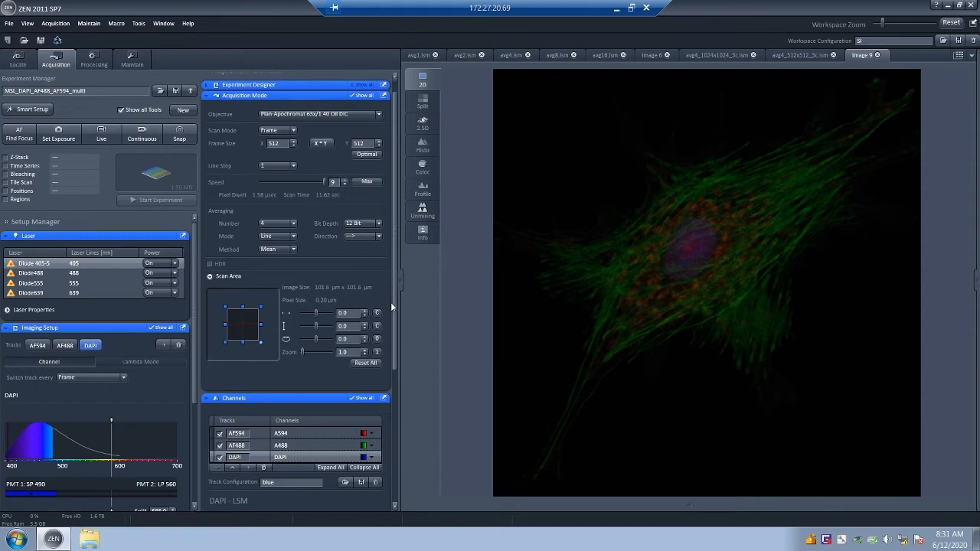
mouse_move(387, 279)
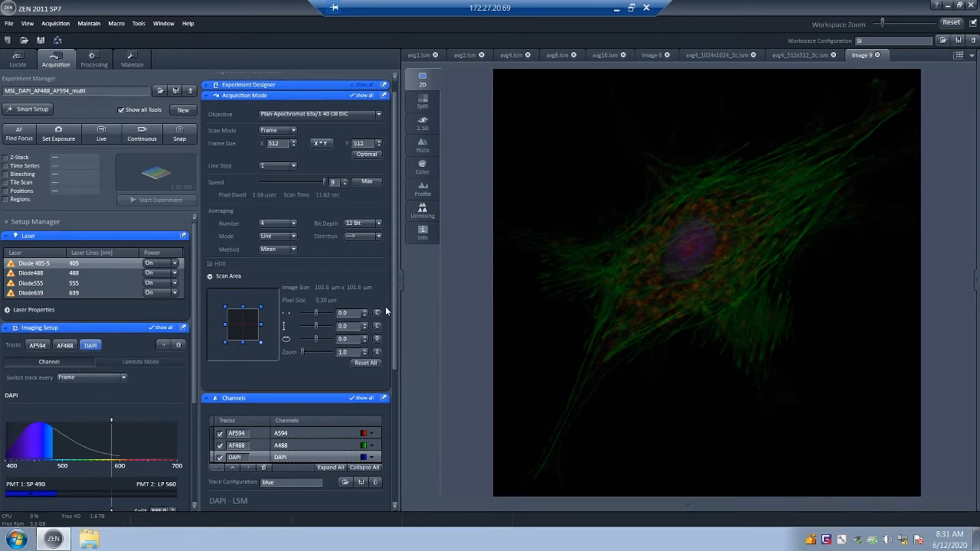
mouse_move(325, 144)
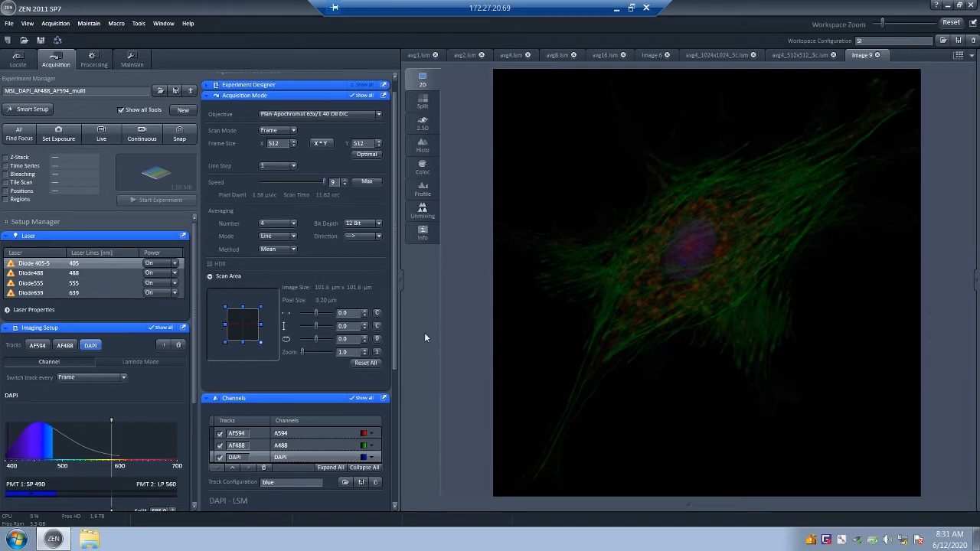
mouse_move(432, 321)
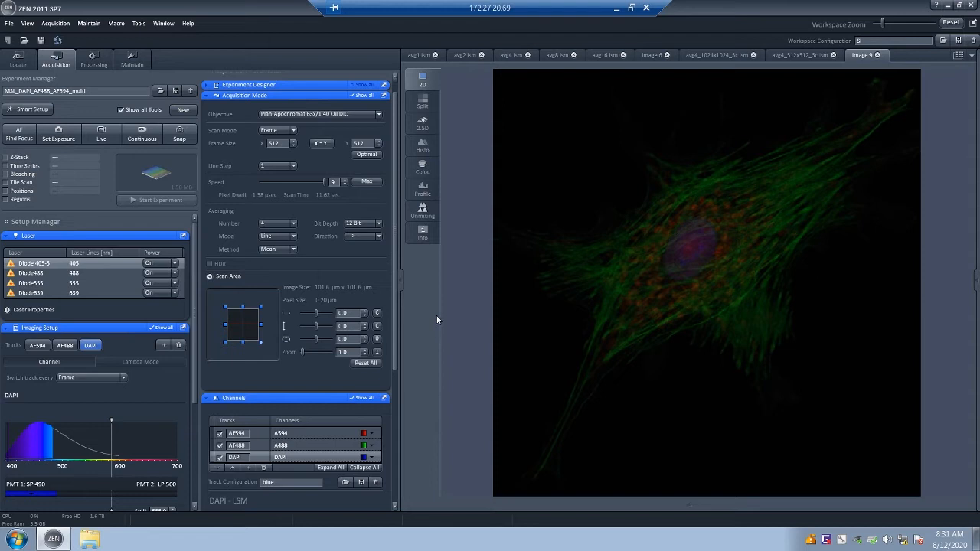
mouse_move(441, 352)
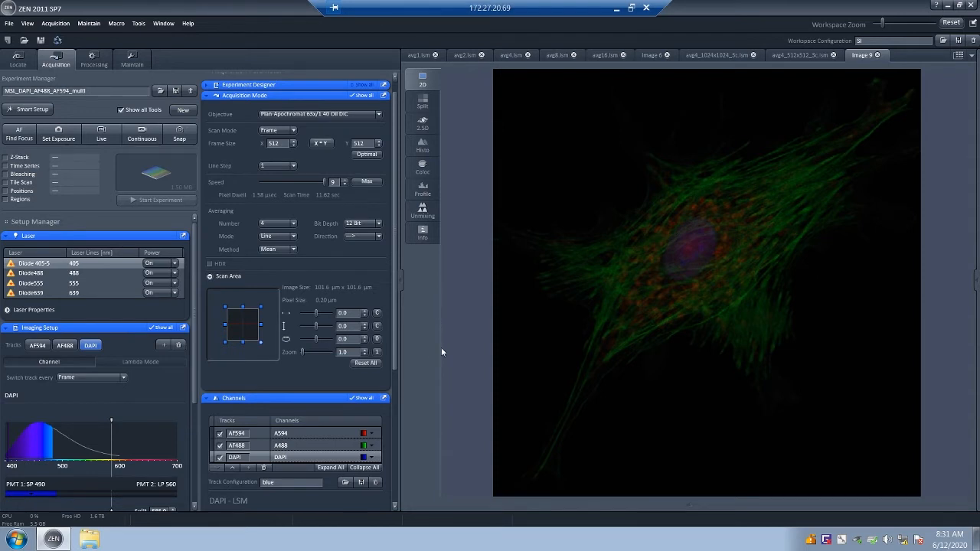
mouse_move(427, 333)
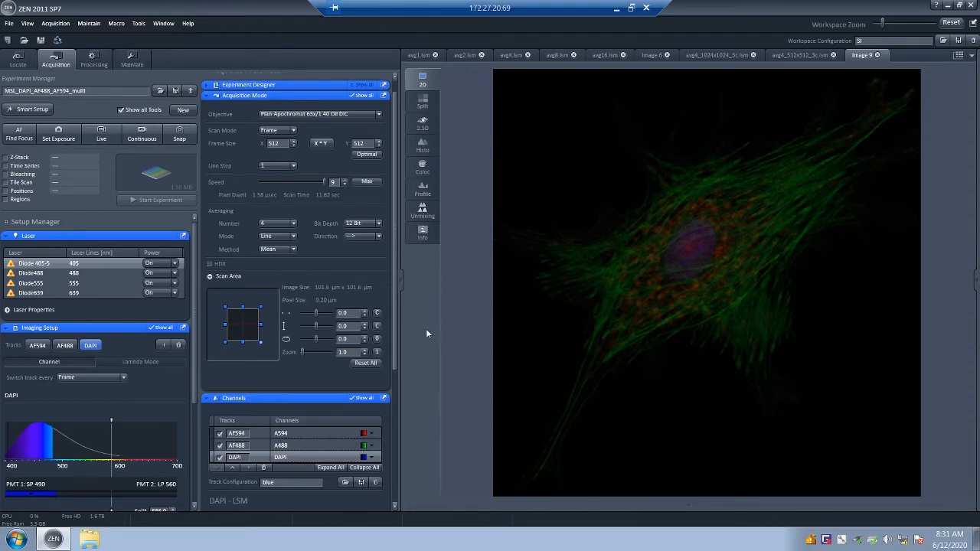
mouse_move(447, 338)
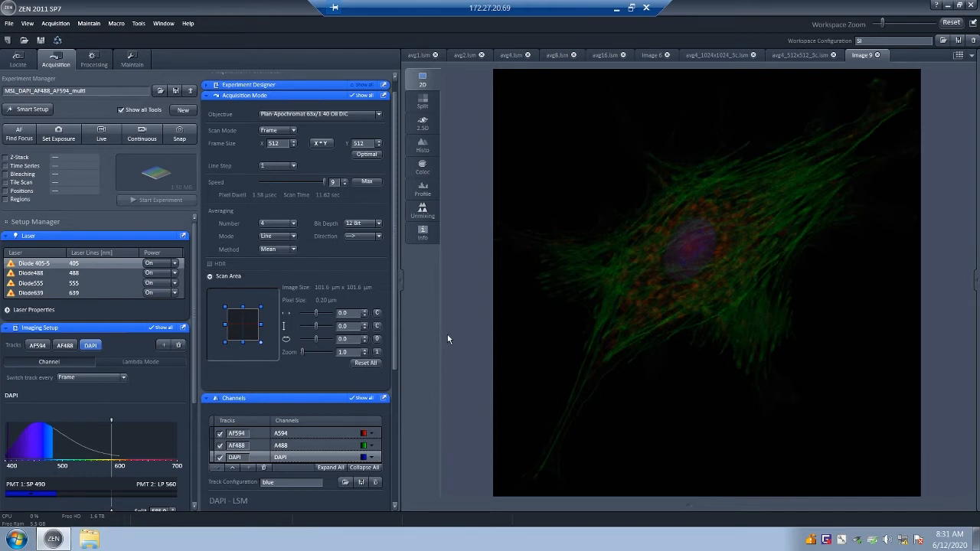
mouse_move(441, 326)
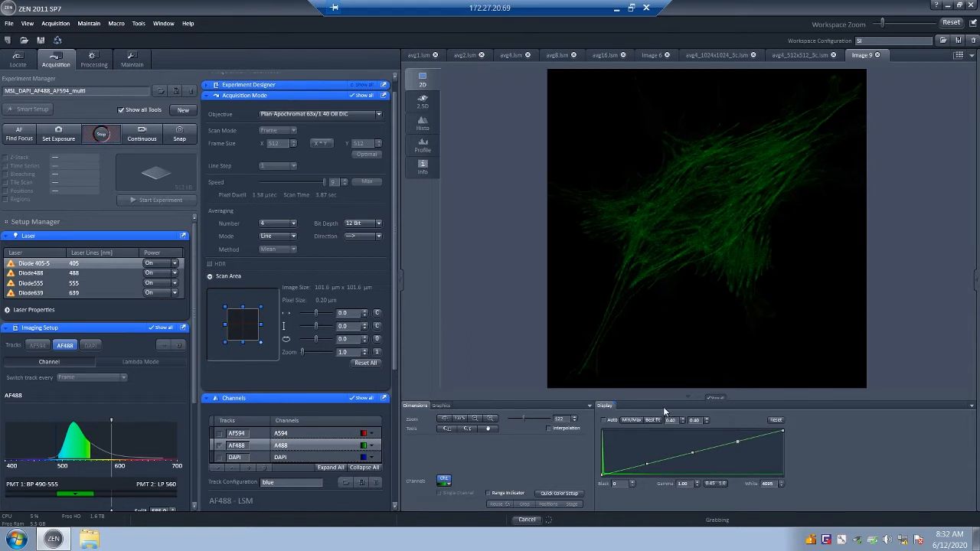
mouse_move(498, 380)
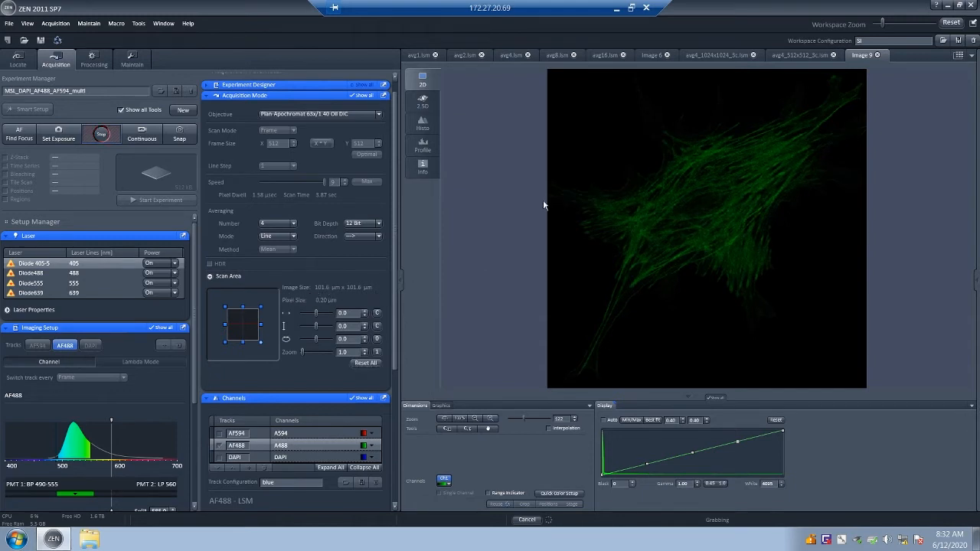
mouse_move(841, 368)
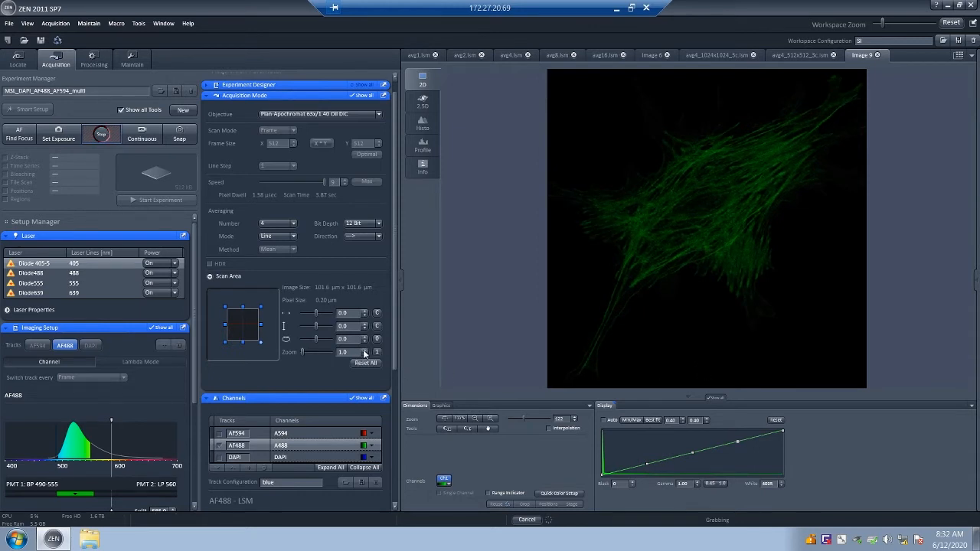
- Raise the live scan zoom to 2.5 for a closer view of the green filaments
click(376, 349)
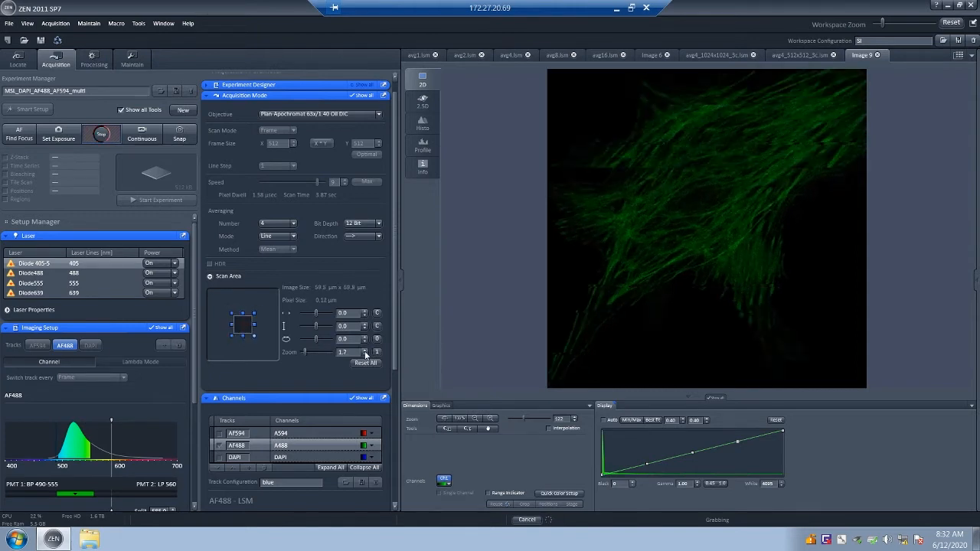
click(364, 349)
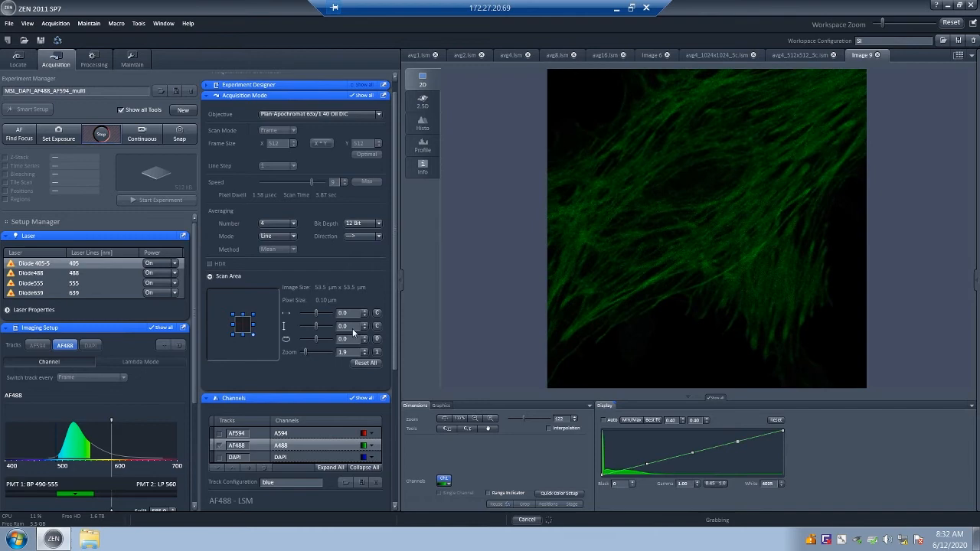
click(365, 349)
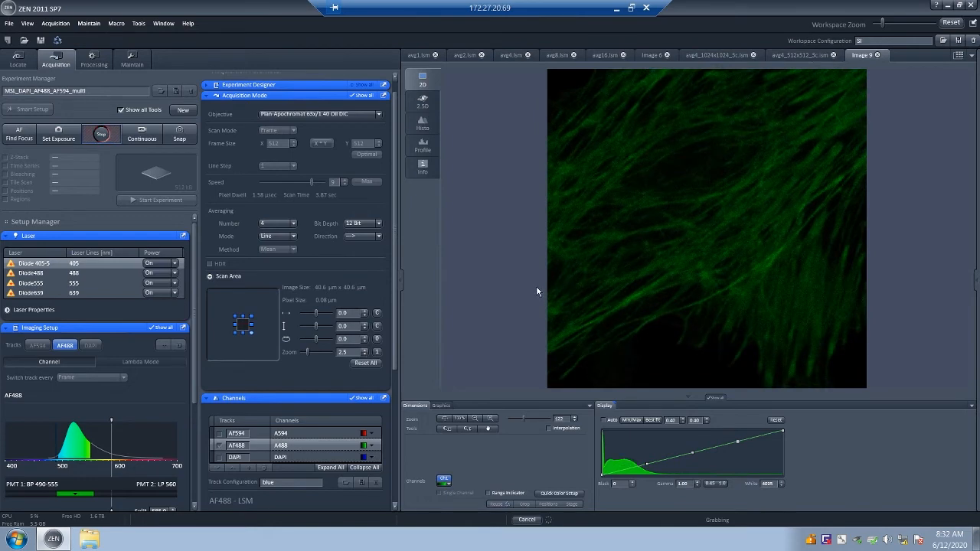
mouse_move(477, 336)
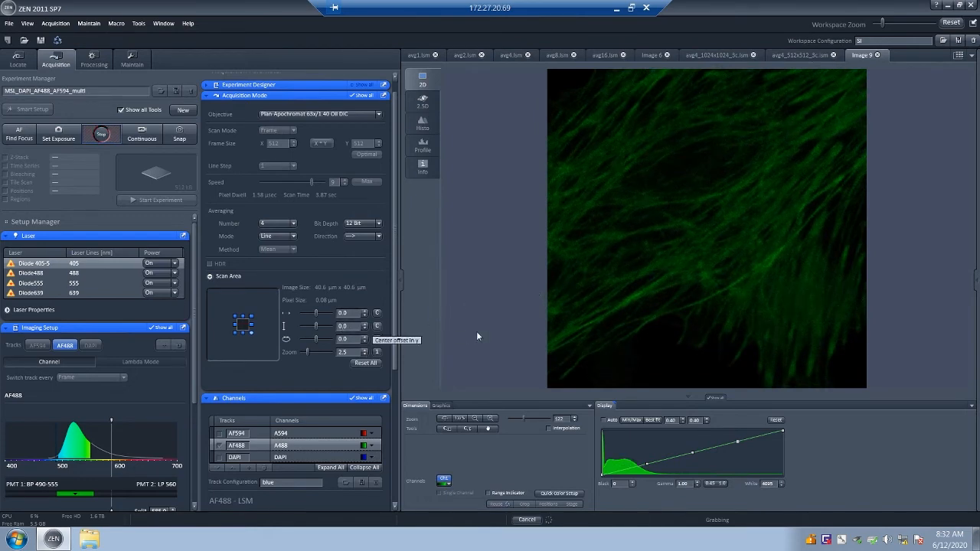
mouse_move(317, 328)
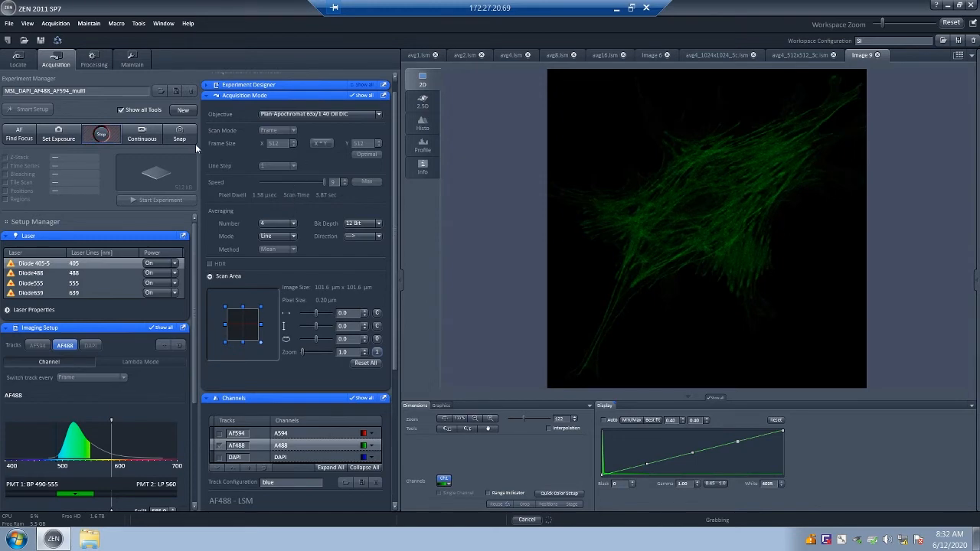
- Stop the live scan and set the frame size to the optimal 1292 × 1292
click(101, 133)
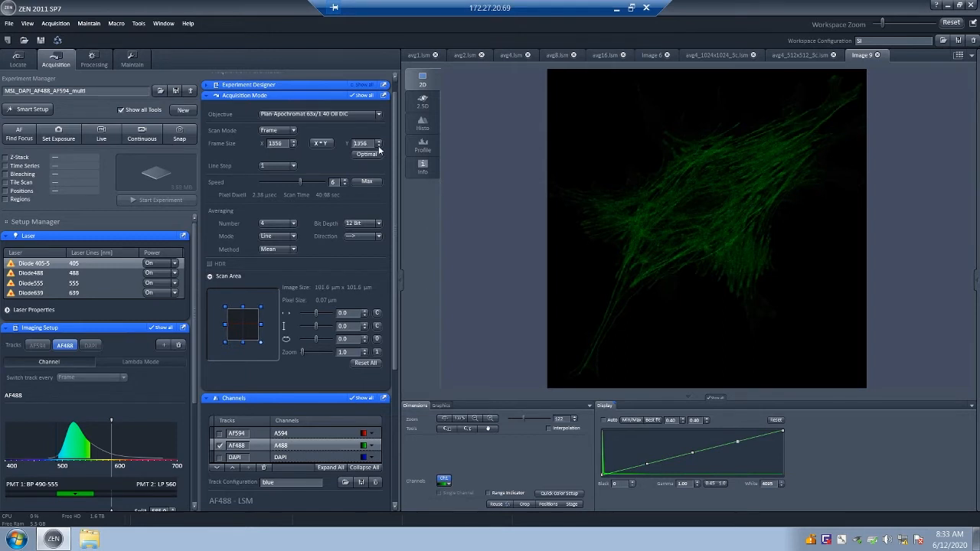
click(377, 145)
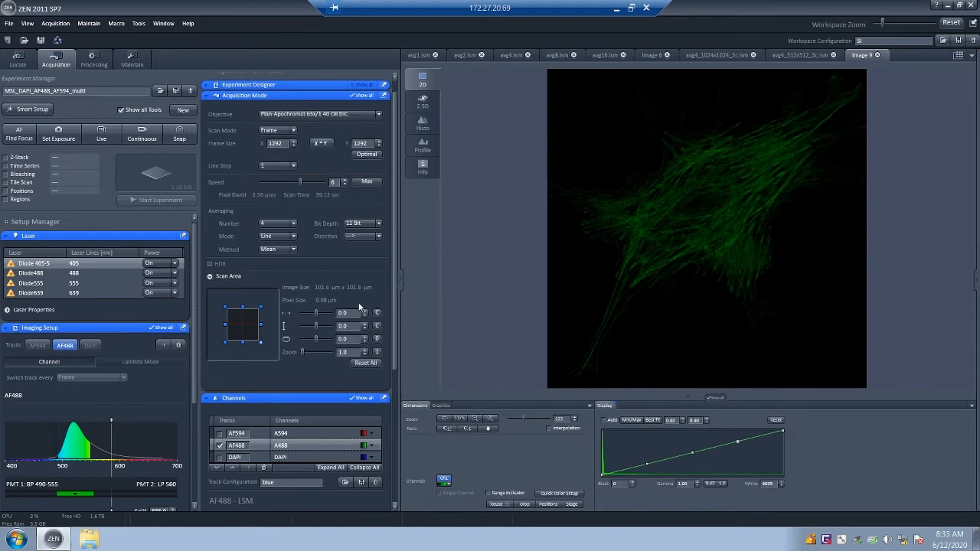
mouse_move(368, 282)
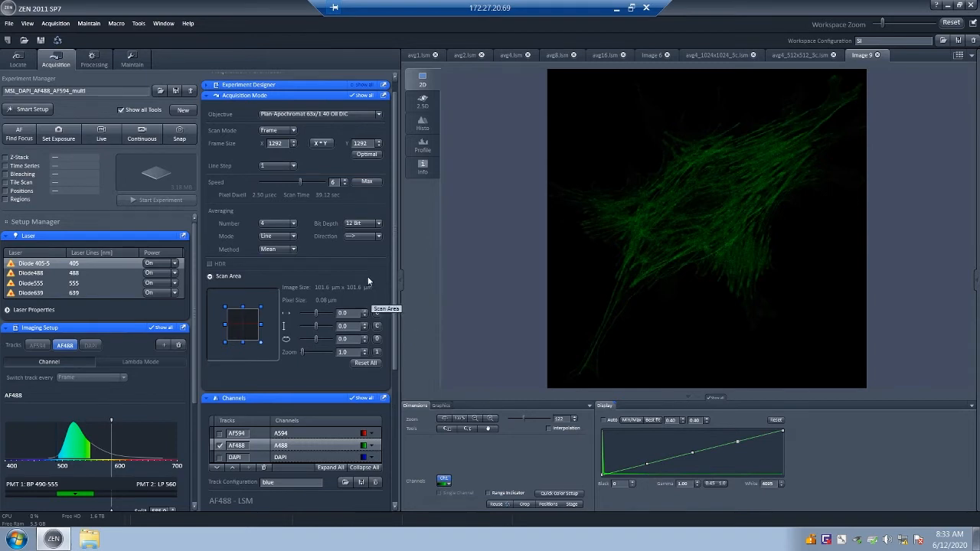
mouse_move(403, 150)
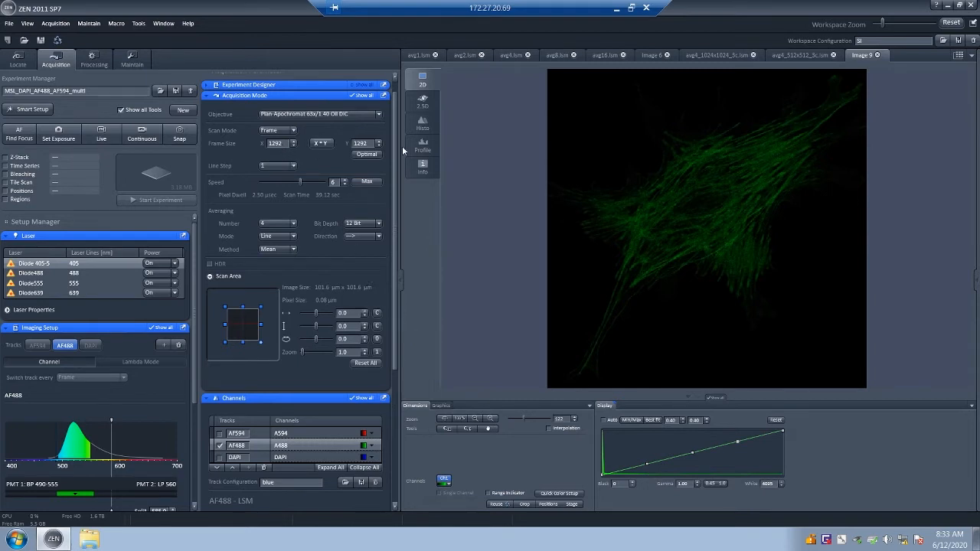
mouse_move(306, 298)
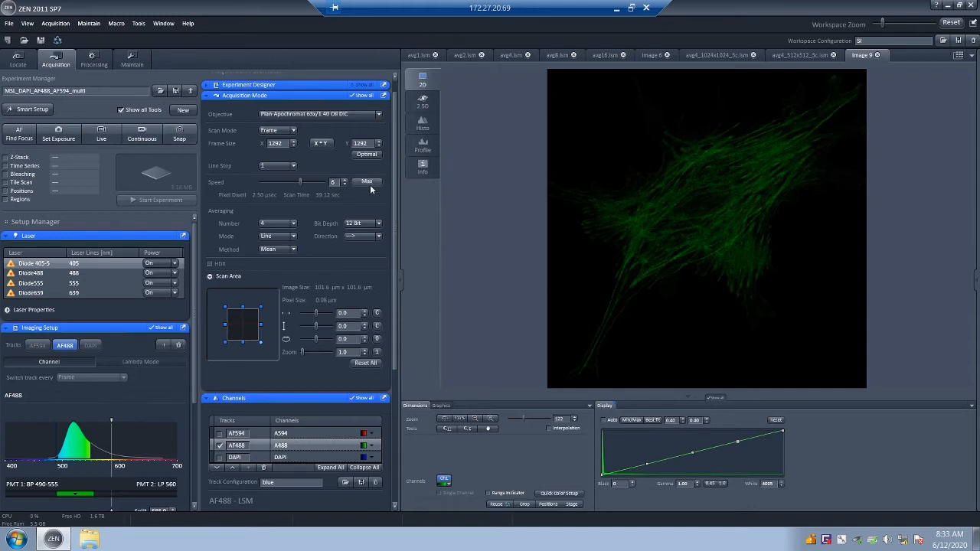
- Set the scan speed to maximum (9), about 9.8 s per 1292×1292 frame
click(367, 182)
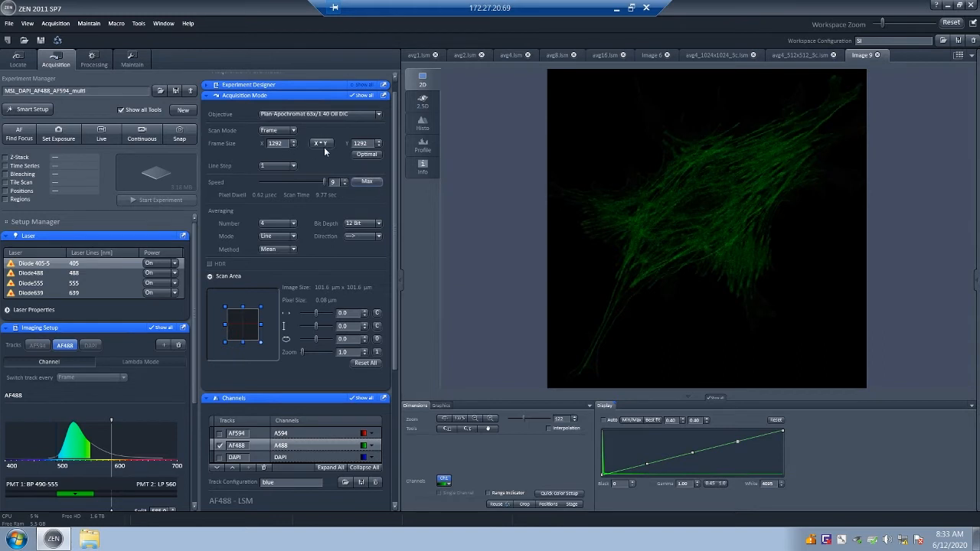
mouse_move(251, 180)
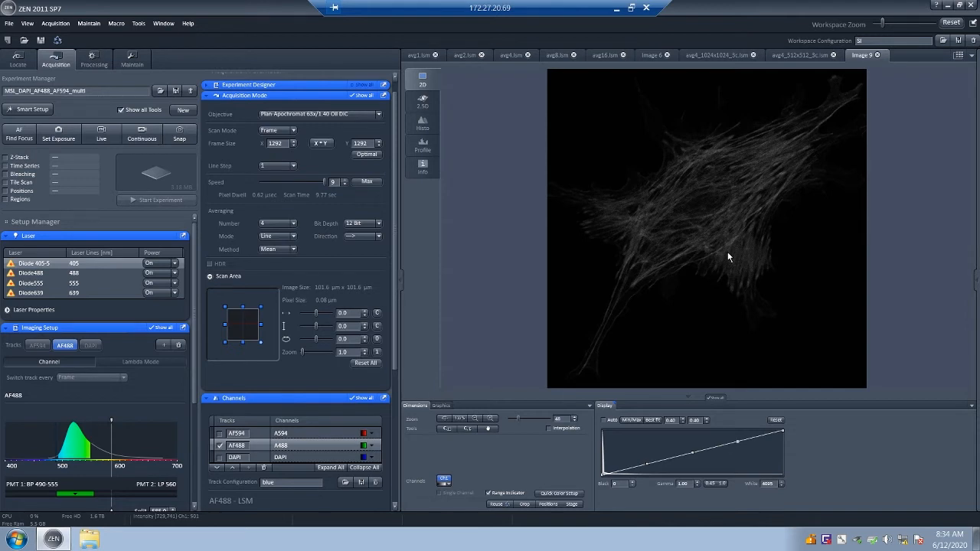
mouse_move(518, 365)
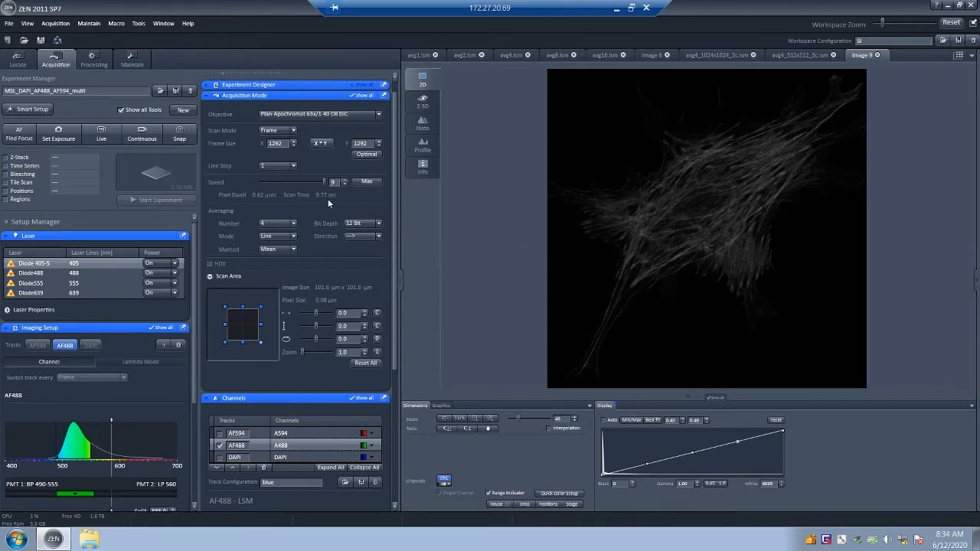
mouse_move(577, 277)
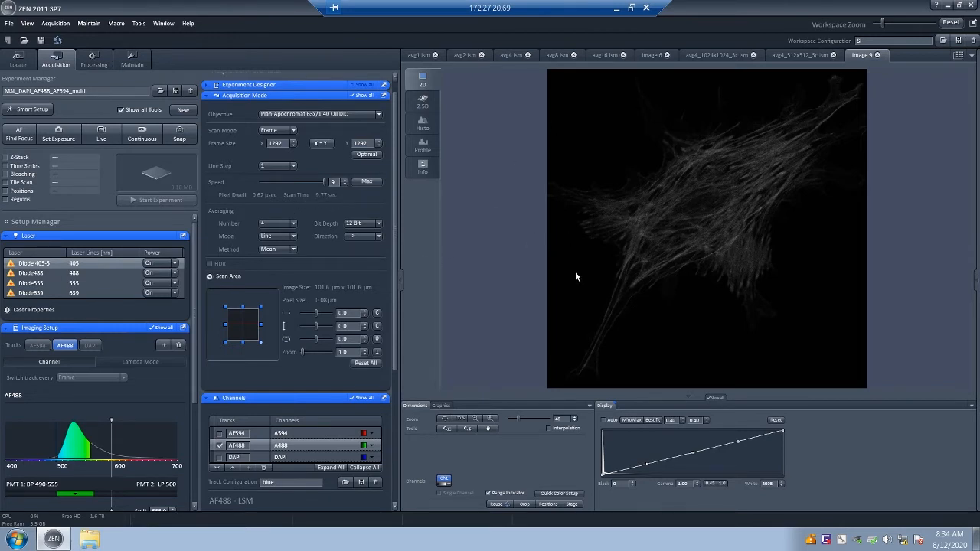
mouse_move(563, 318)
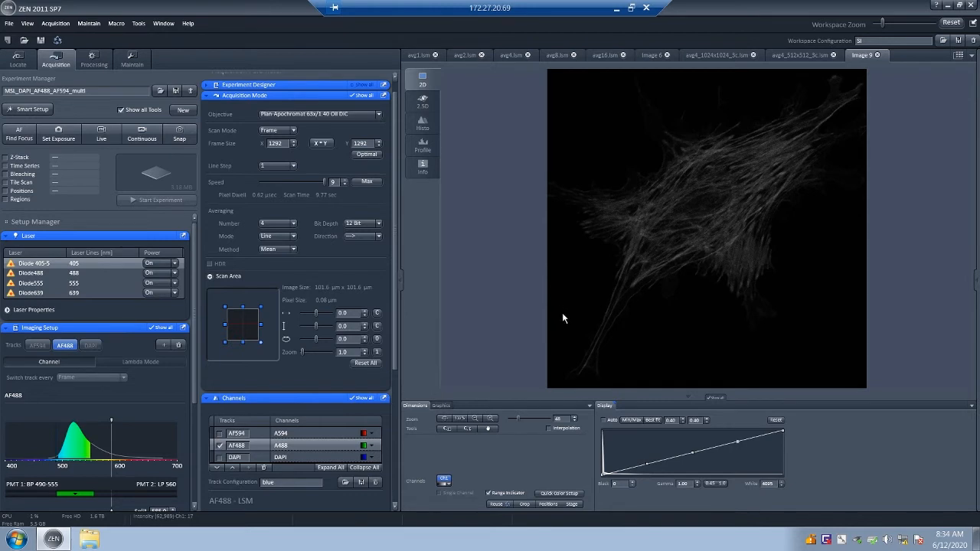
mouse_move(448, 278)
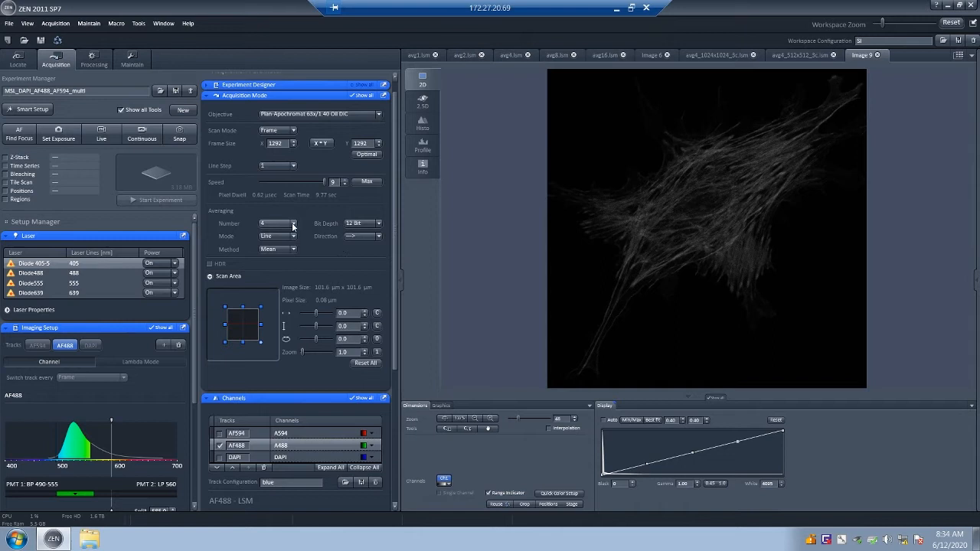
- Set line averaging to 1, cutting the 1292×1292 scan to about 2.44 seconds
click(293, 223)
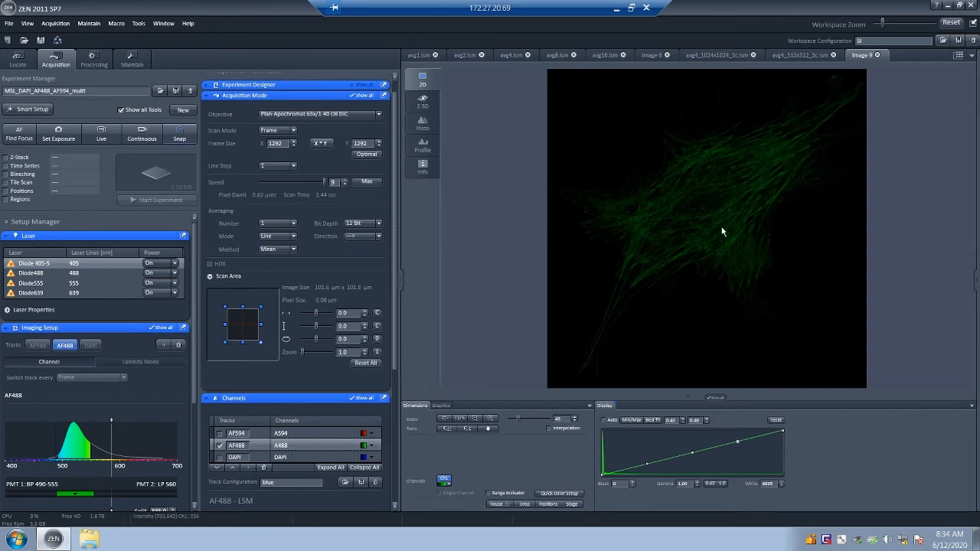
mouse_move(729, 250)
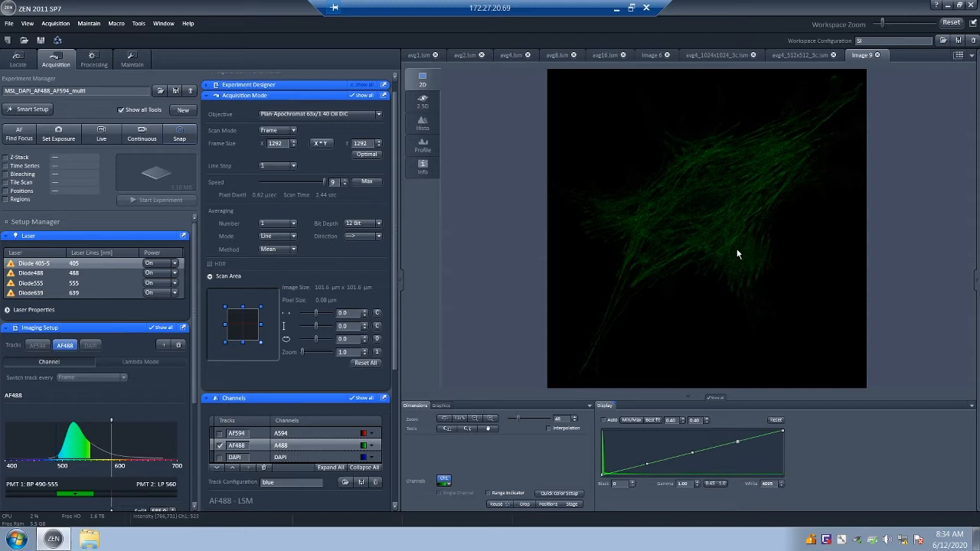
mouse_move(701, 248)
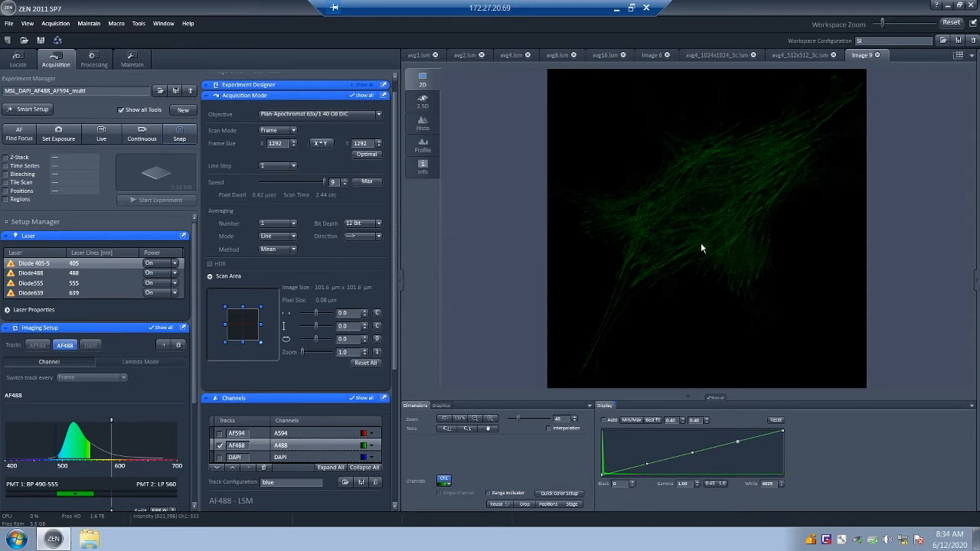
mouse_move(538, 349)
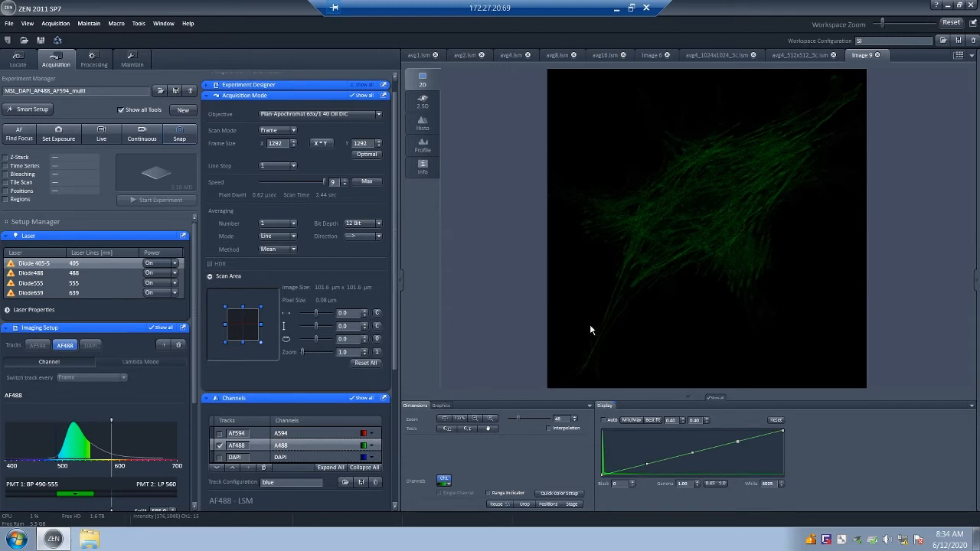
mouse_move(590, 328)
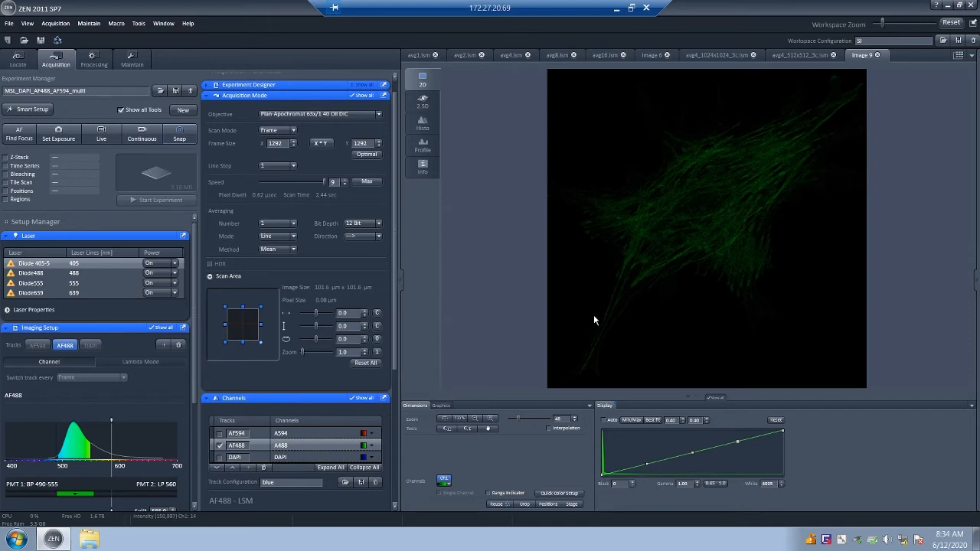
mouse_move(588, 339)
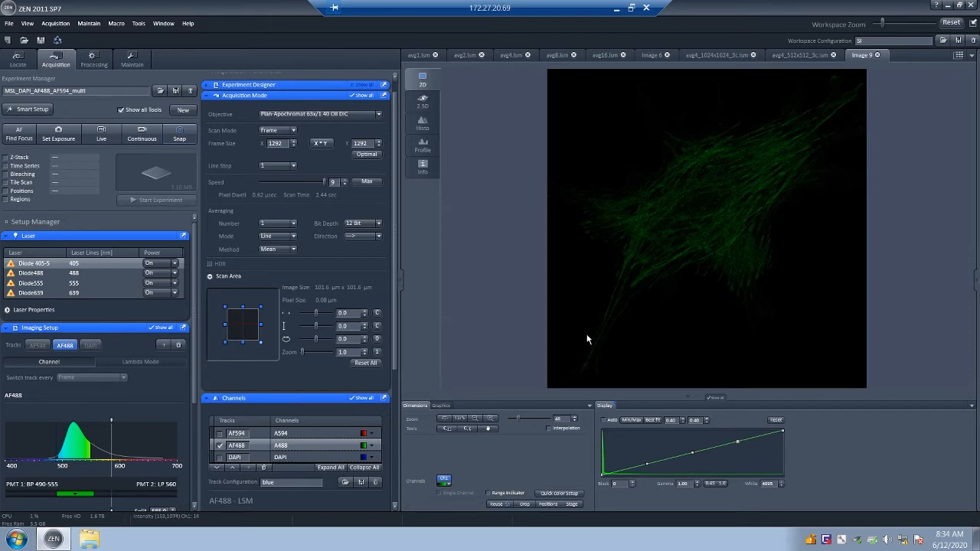
mouse_move(584, 335)
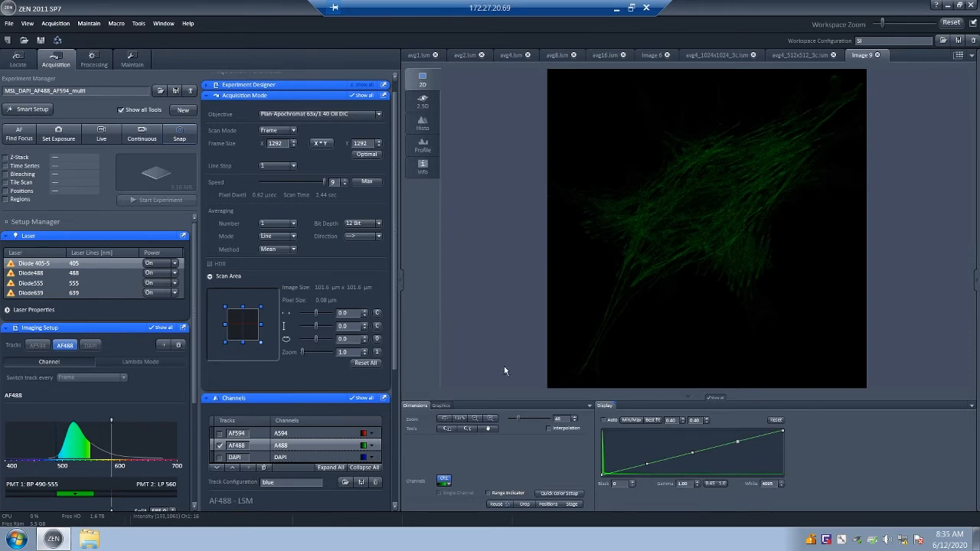
mouse_move(329, 319)
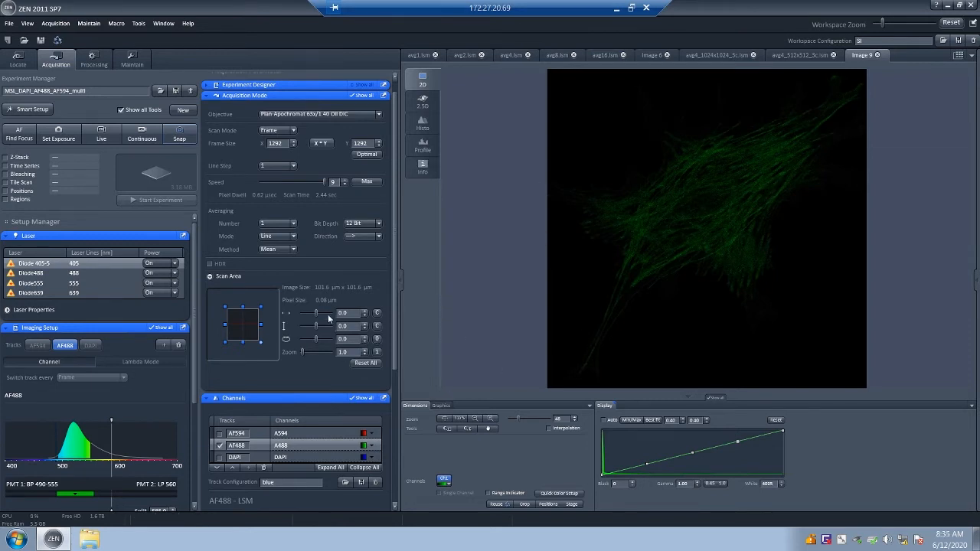
mouse_move(334, 306)
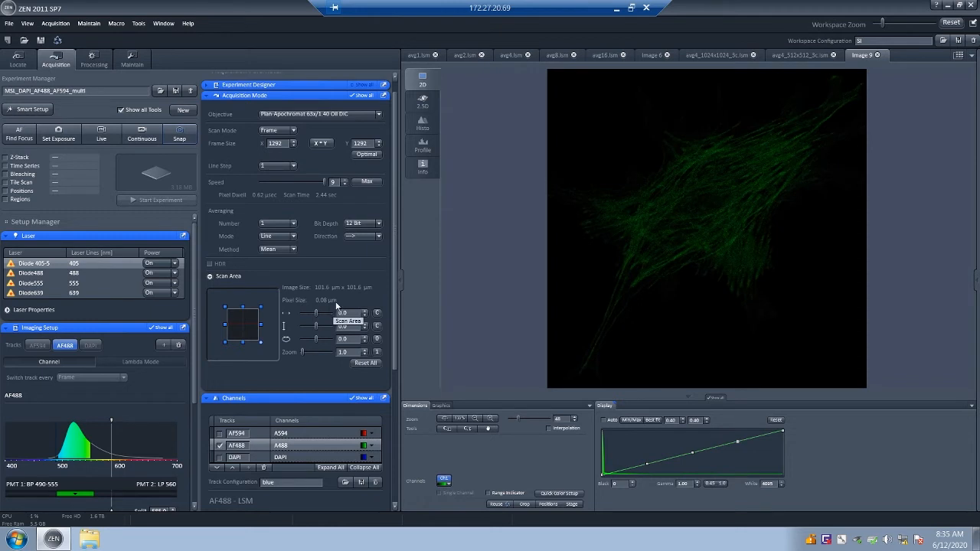
mouse_move(321, 305)
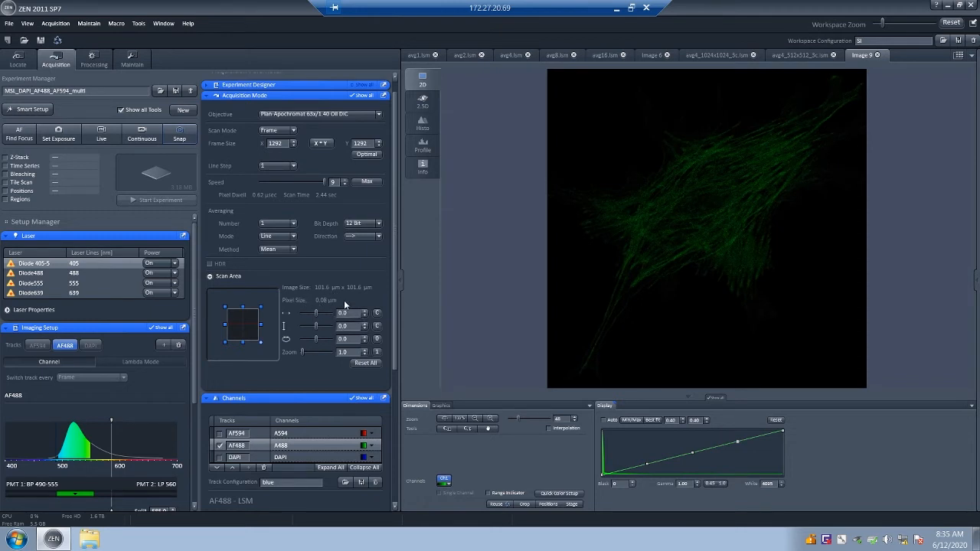
mouse_move(777, 186)
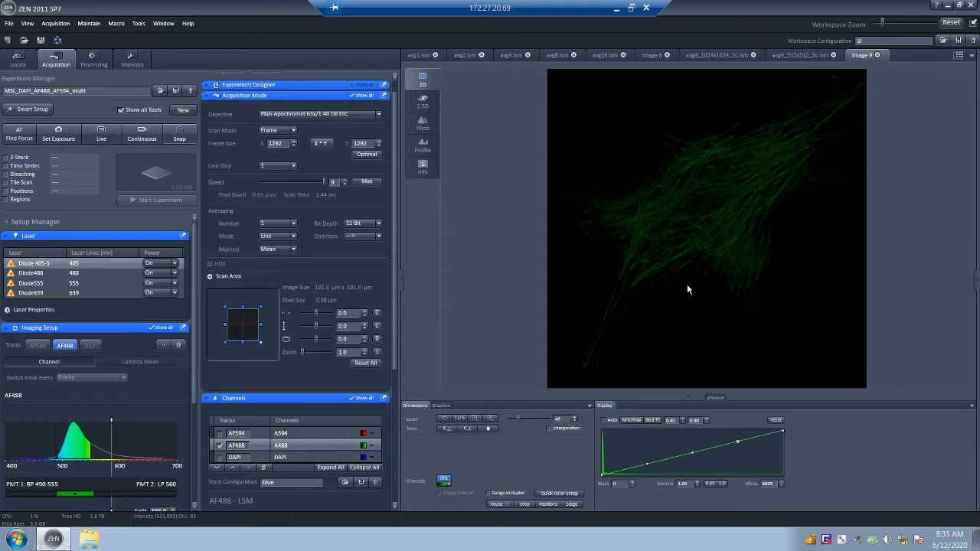
mouse_move(685, 289)
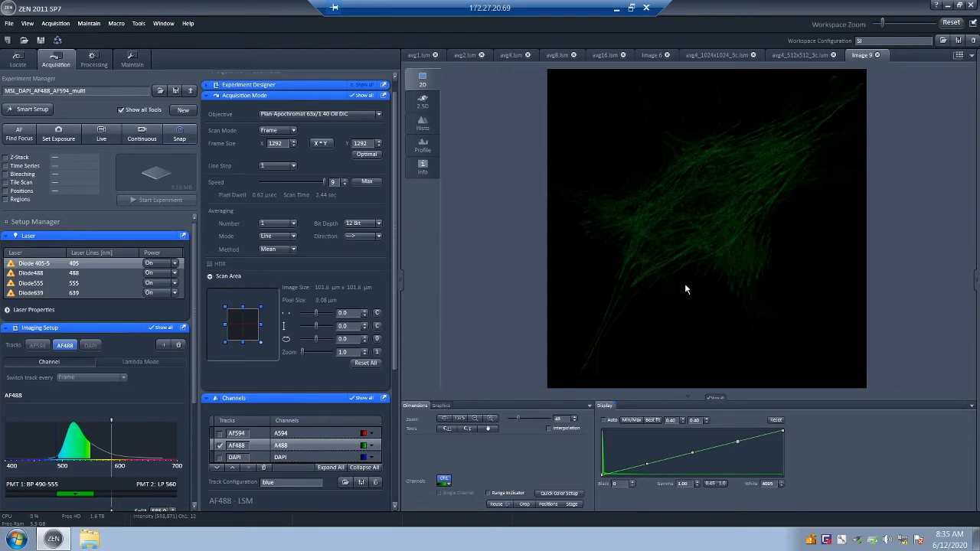
click(293, 222)
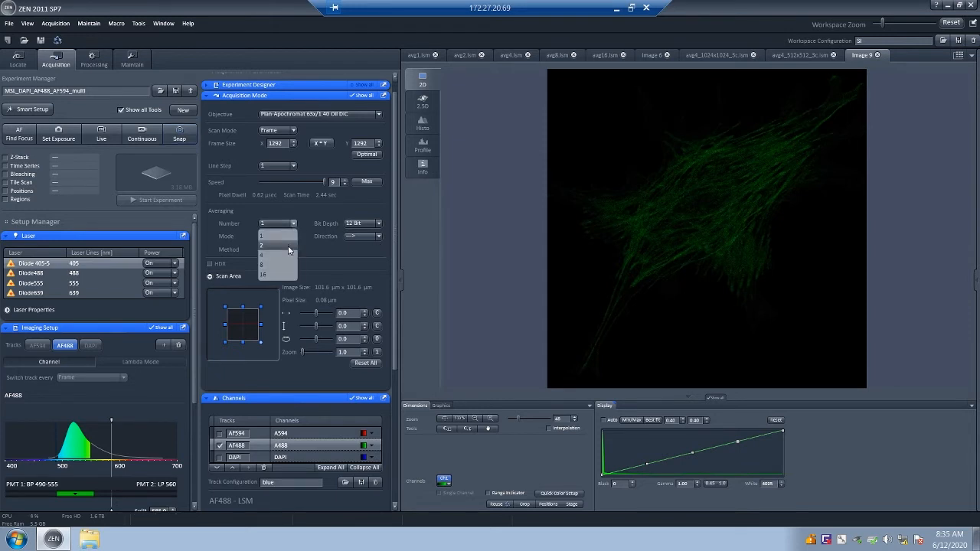
click(264, 245)
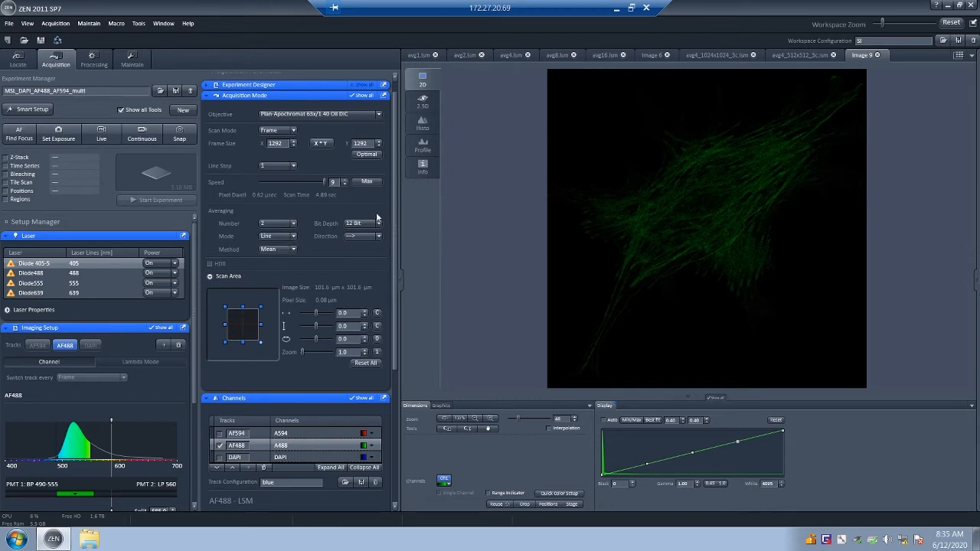
mouse_move(331, 304)
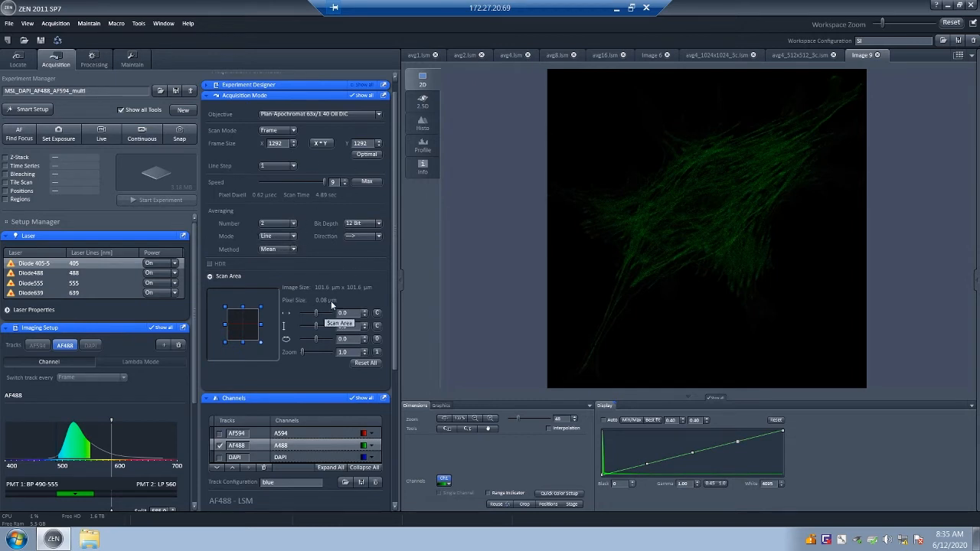
mouse_move(345, 300)
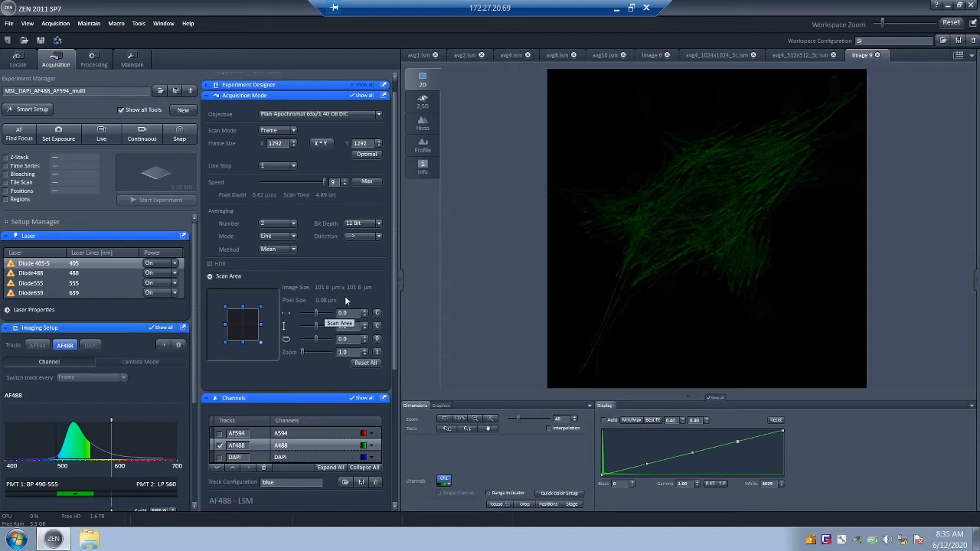
mouse_move(356, 297)
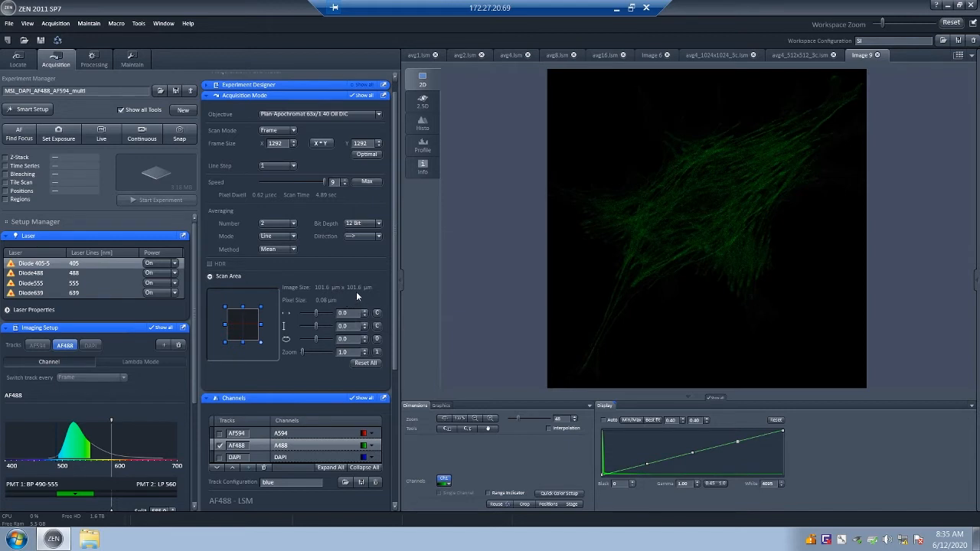
mouse_move(642, 209)
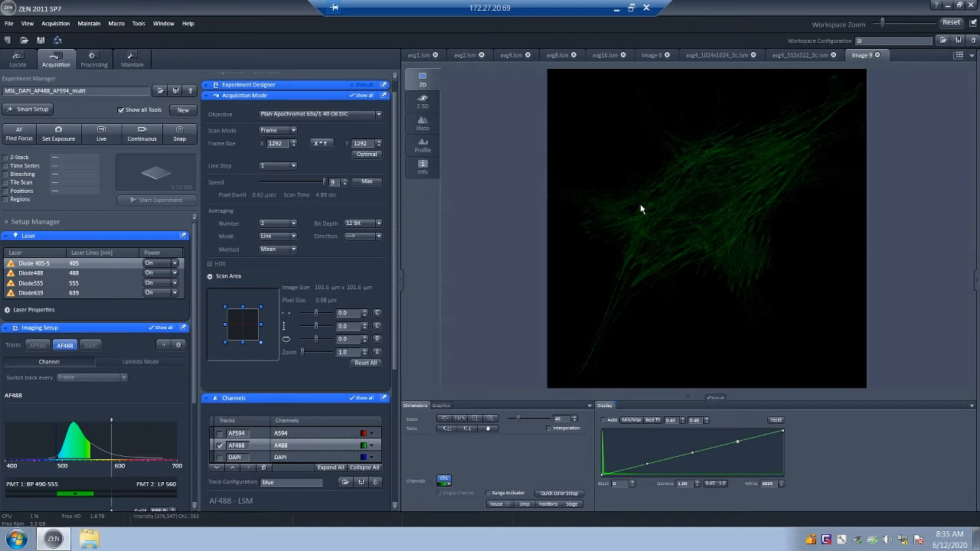
mouse_move(636, 219)
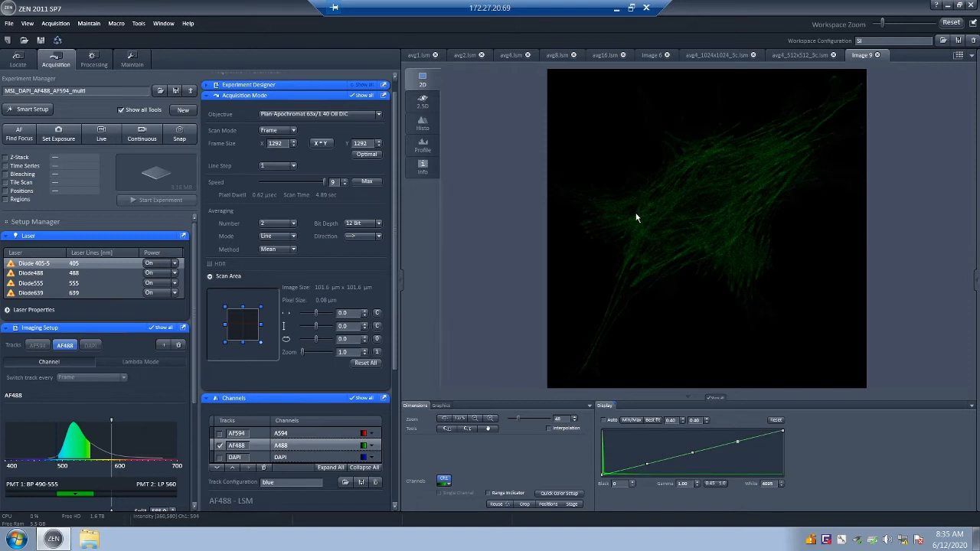
mouse_move(633, 221)
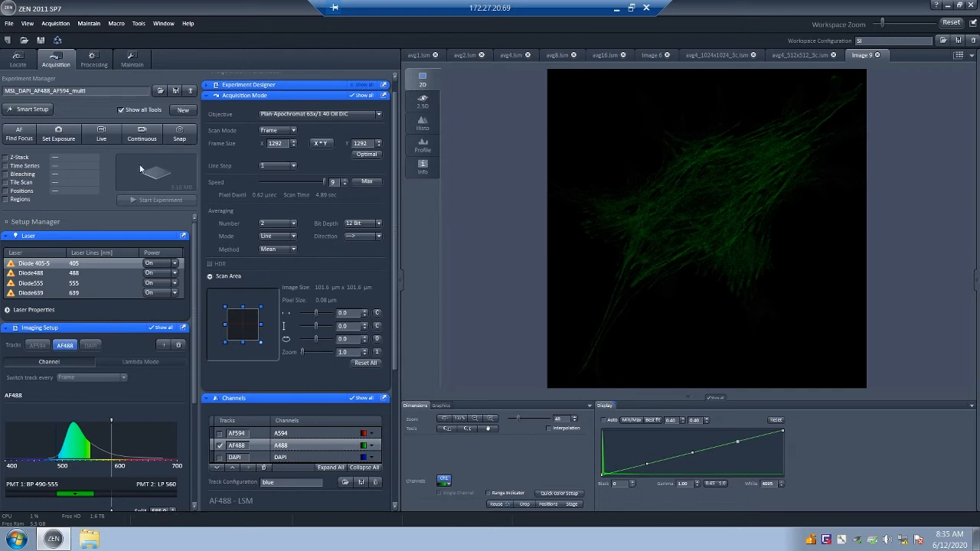
mouse_move(18, 159)
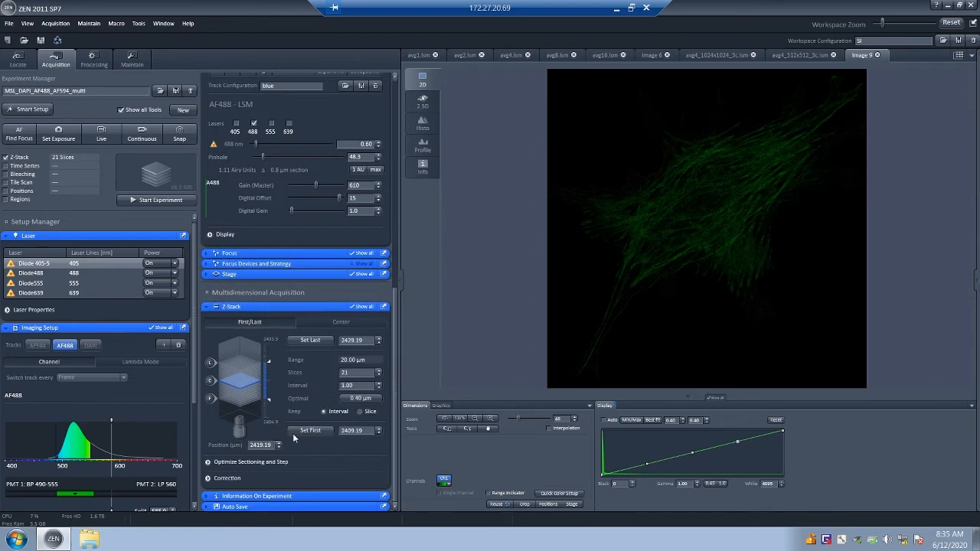
mouse_move(325, 363)
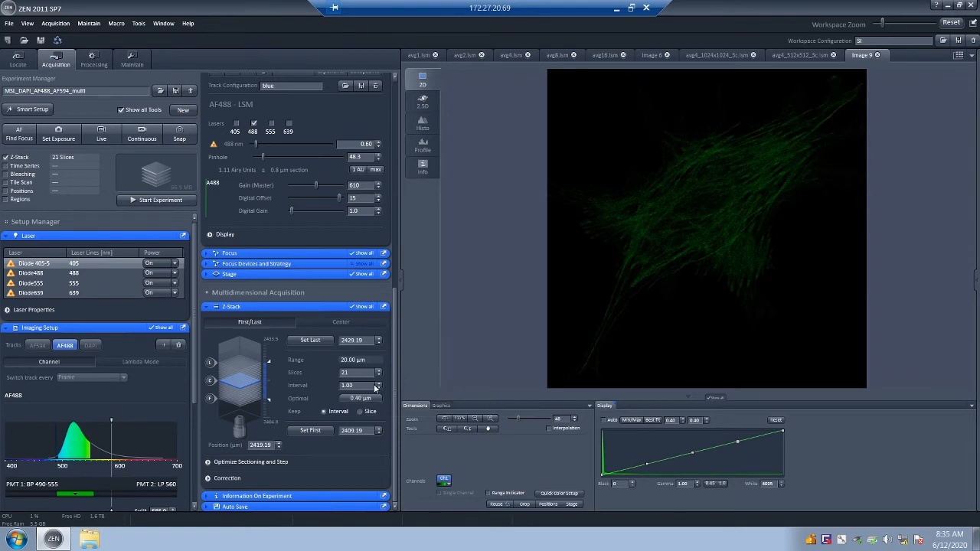
mouse_move(374, 387)
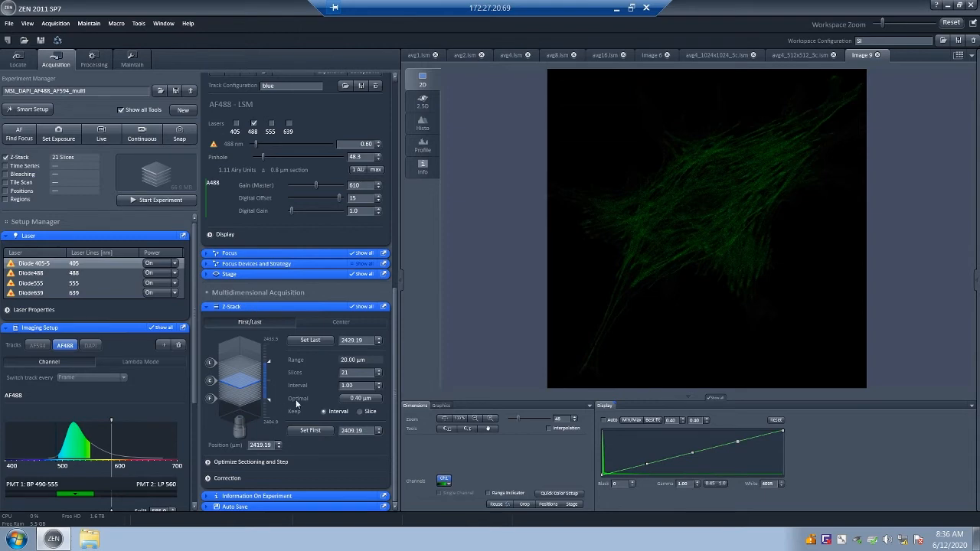
mouse_move(312, 406)
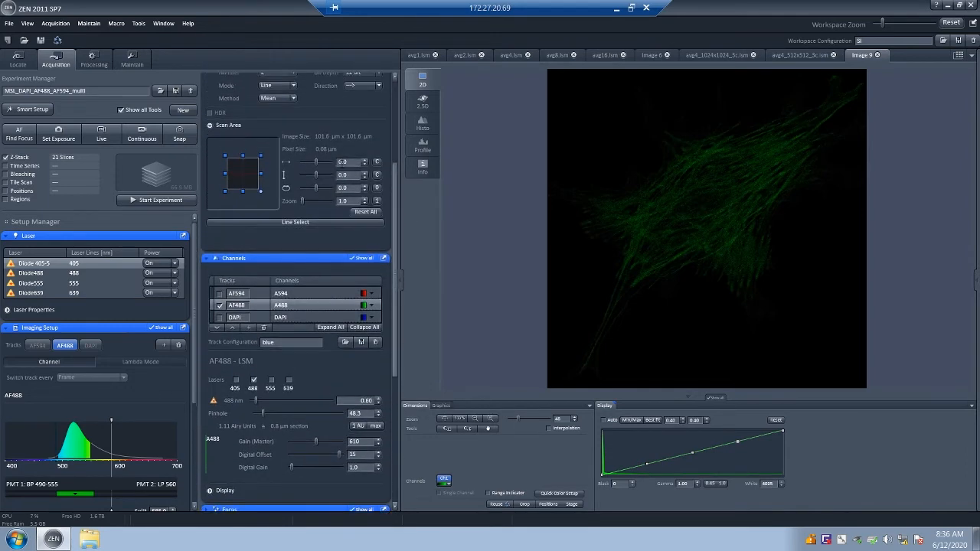
mouse_move(339, 160)
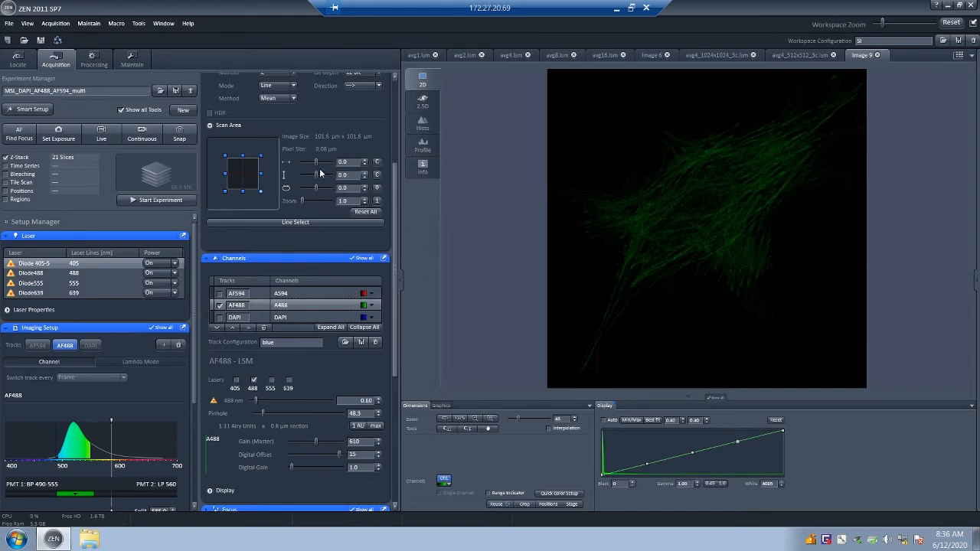
mouse_move(350, 163)
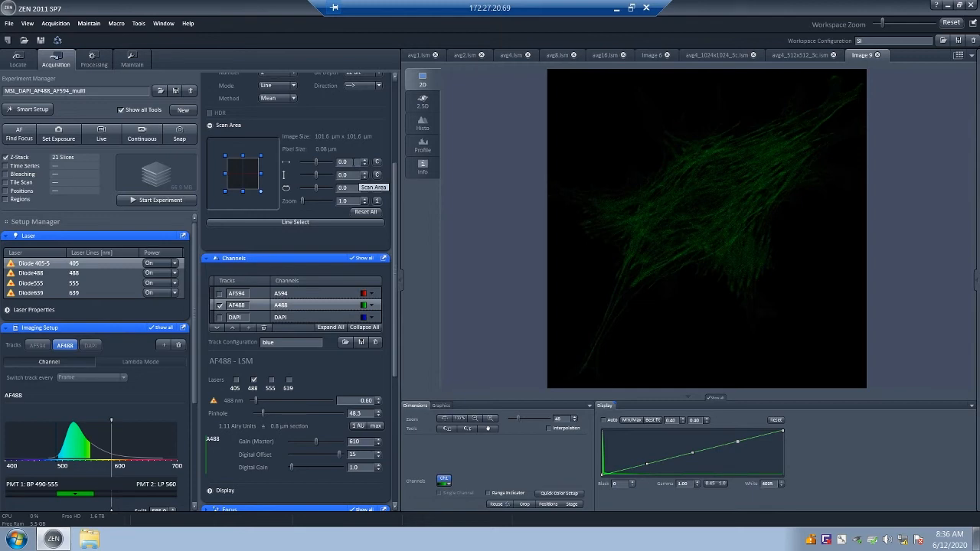
mouse_move(390, 178)
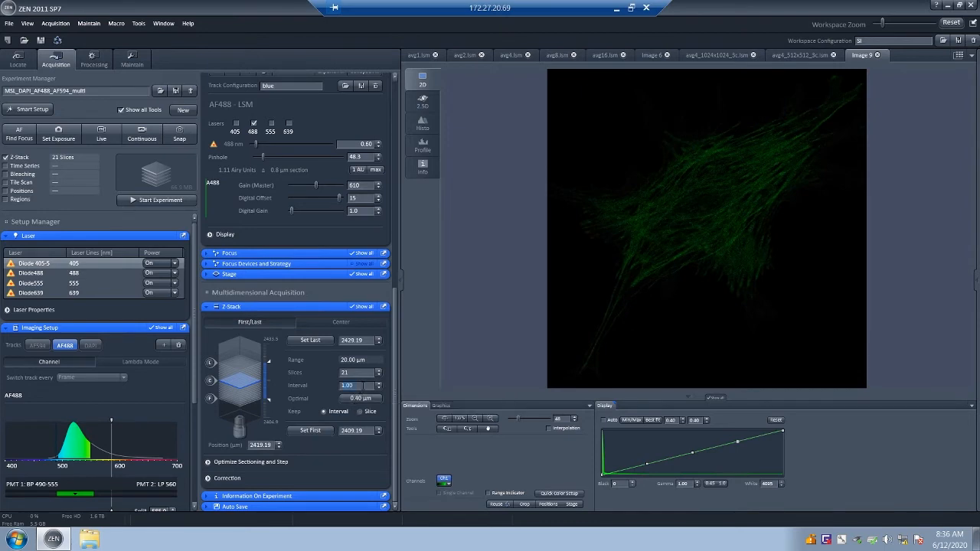
- Edit the spacing between Z-stack slices in the Z-Stack tool
click(346, 385)
text(0.2)
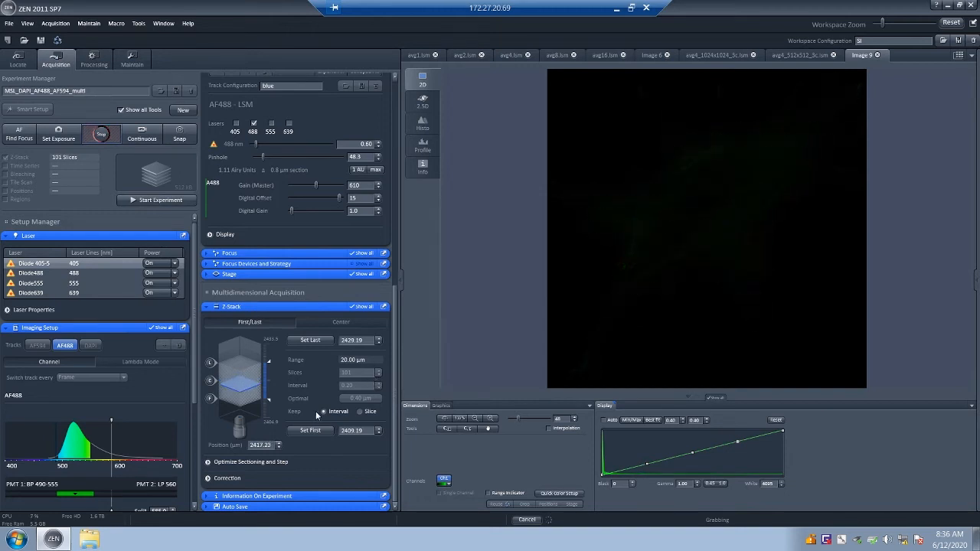
mouse_move(310, 429)
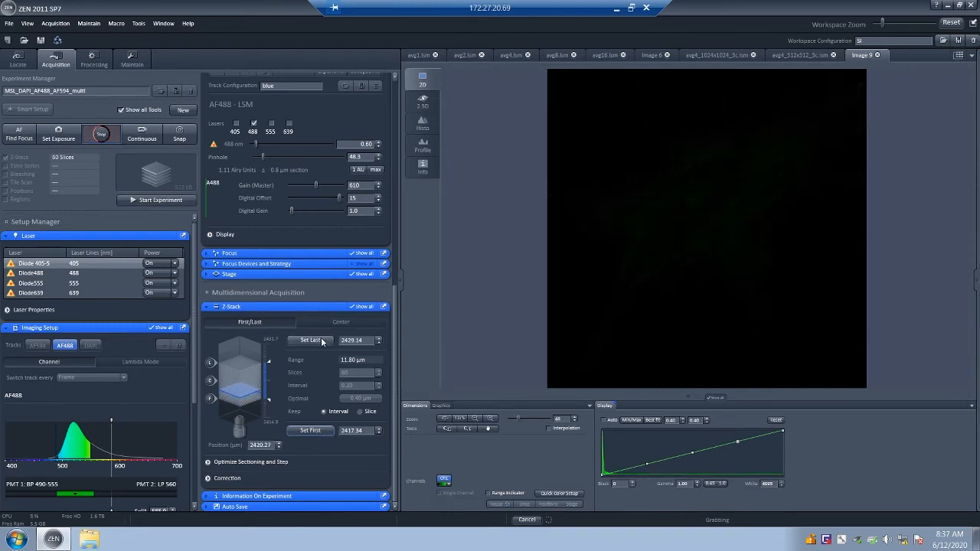
- Mark the current live focus position as the Z-stack's last slice
click(309, 340)
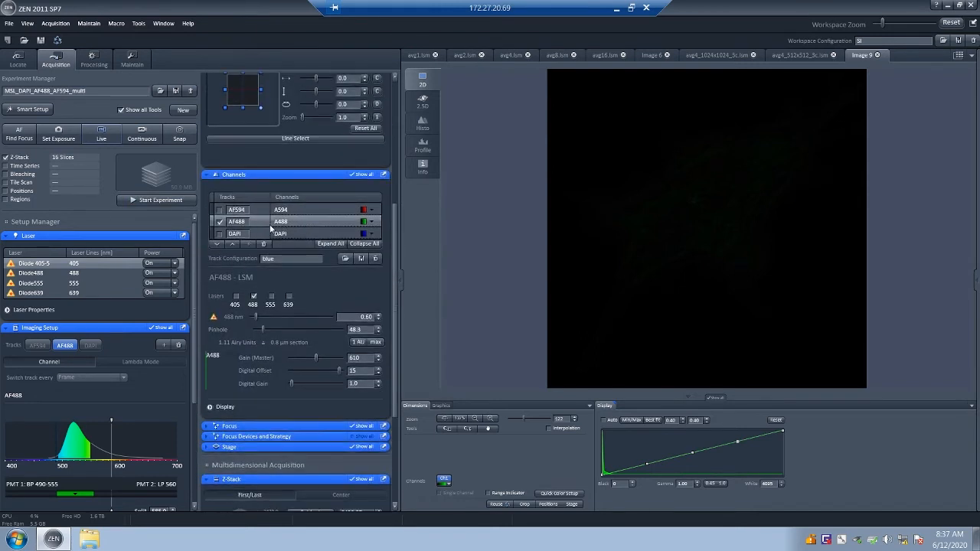
mouse_move(289, 227)
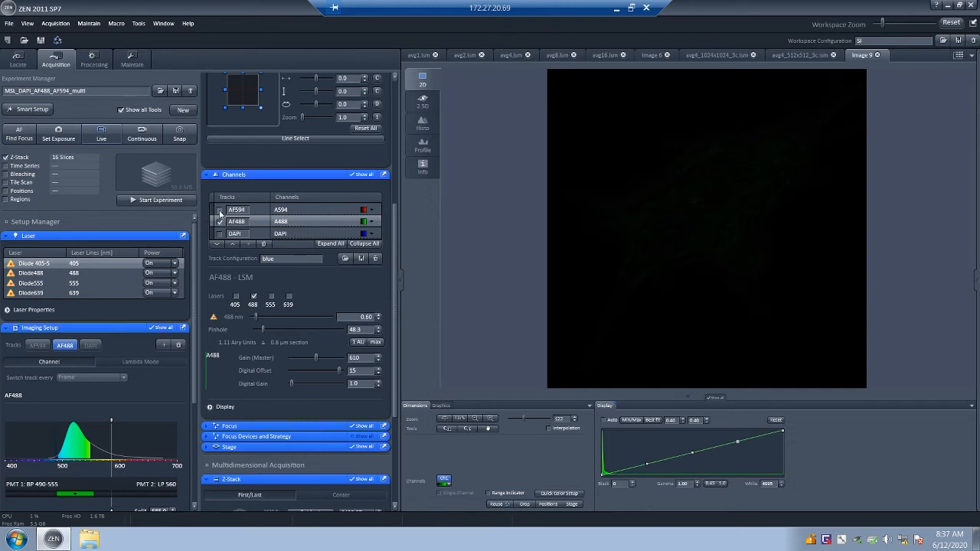
- Enable the AF594 and DAPI tracks alongside AF488 for acquisition
click(220, 209)
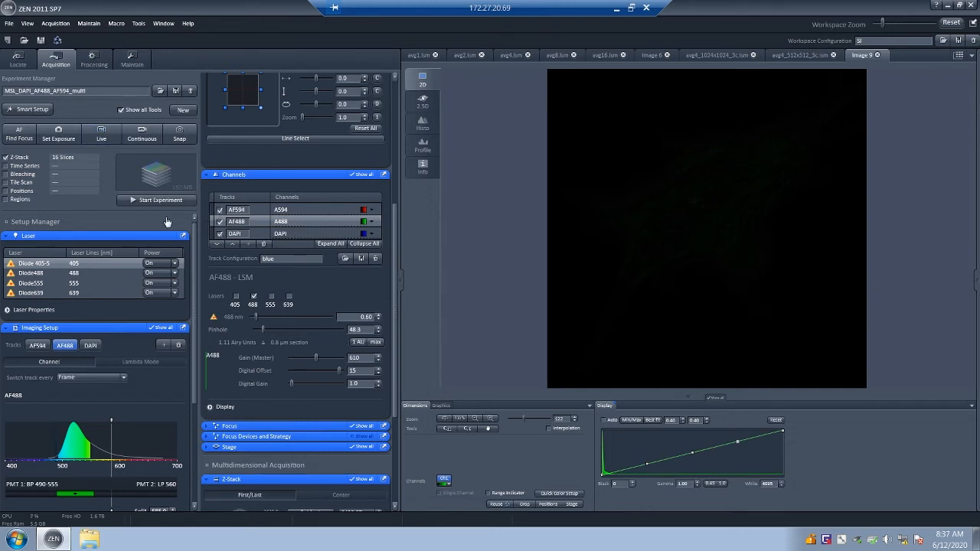
mouse_move(161, 200)
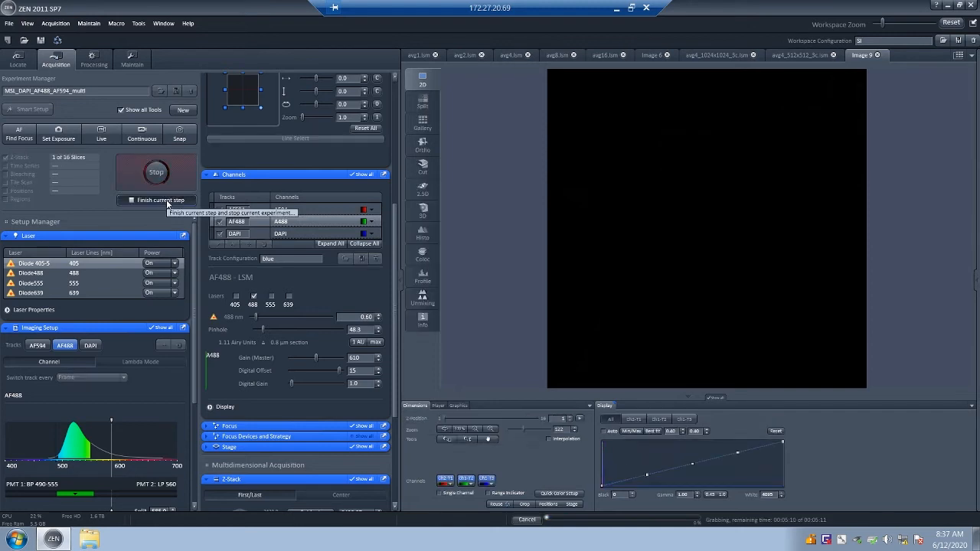
- Switch the image area to Gallery view to see all 16 slices side by side
click(422, 120)
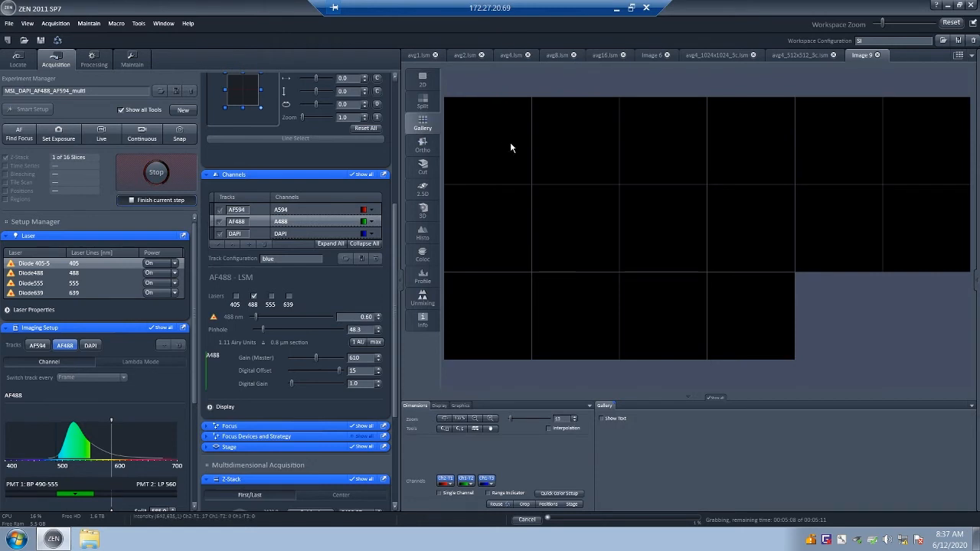
mouse_move(757, 163)
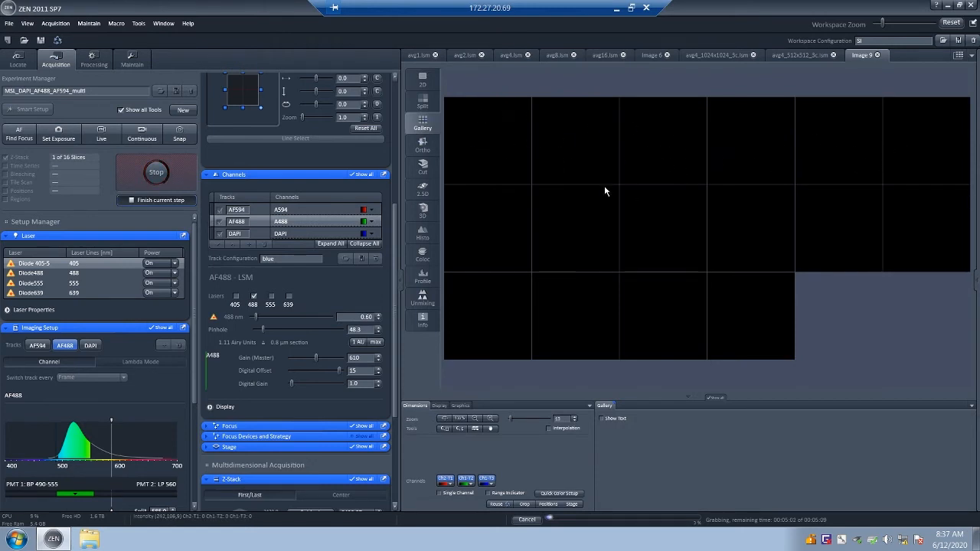
mouse_move(500, 234)
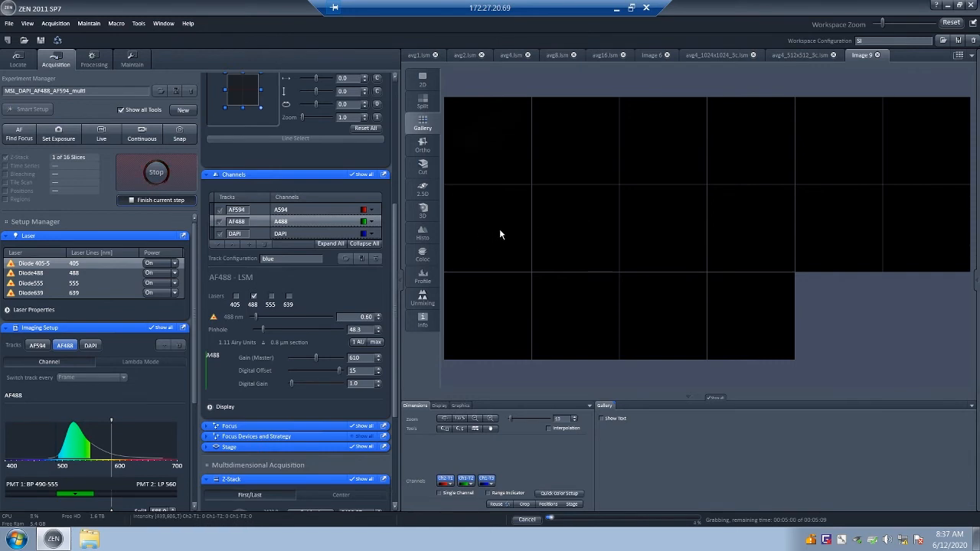
mouse_move(554, 188)
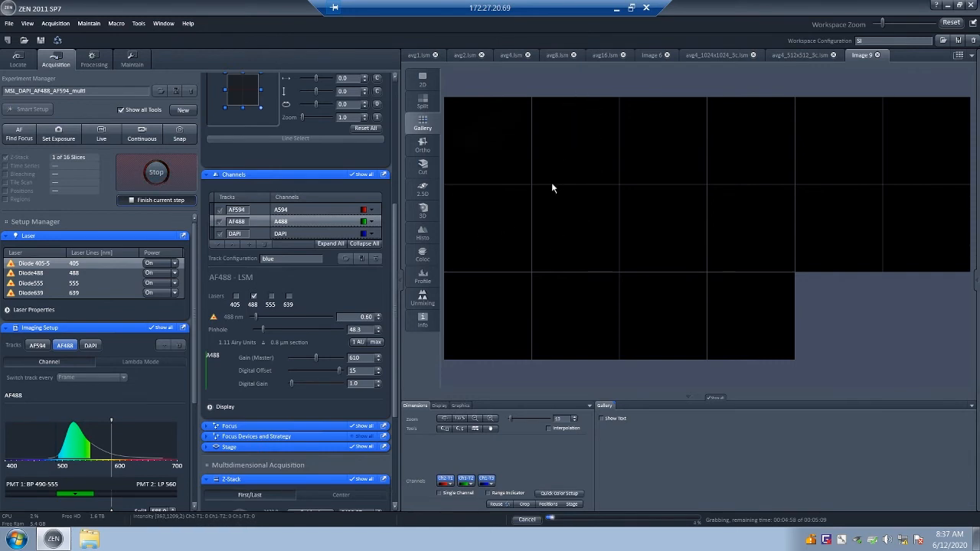
mouse_move(583, 177)
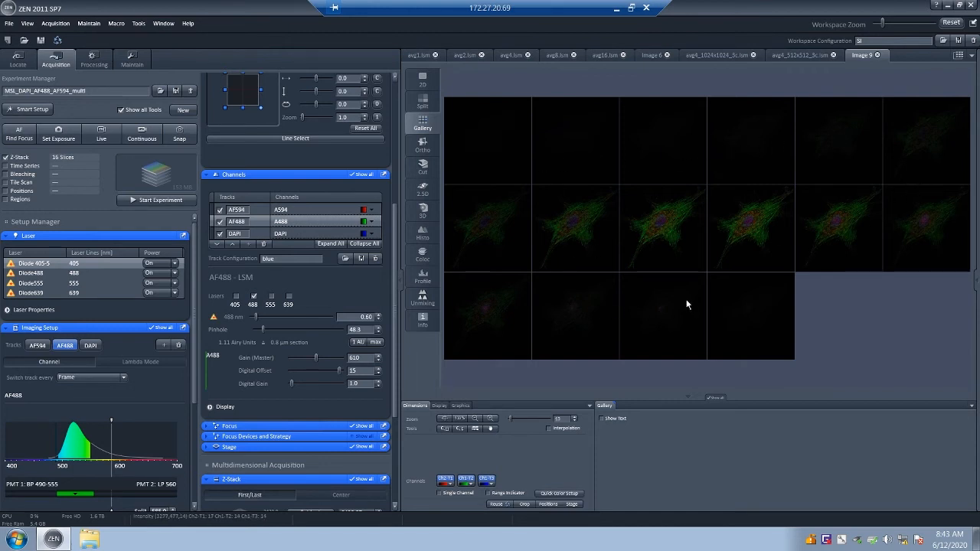
- Display the finished Z-stack in 2D view as a single slice
click(421, 81)
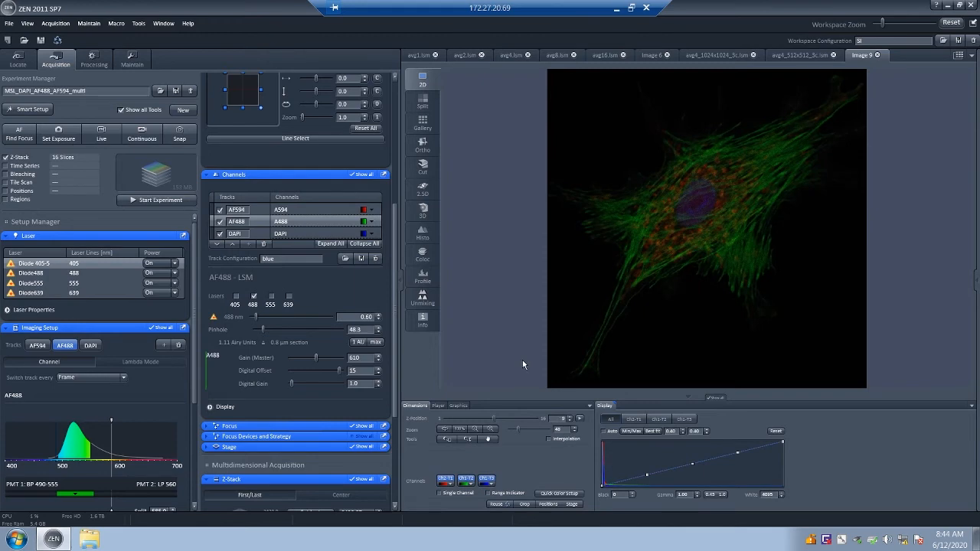
mouse_move(442, 160)
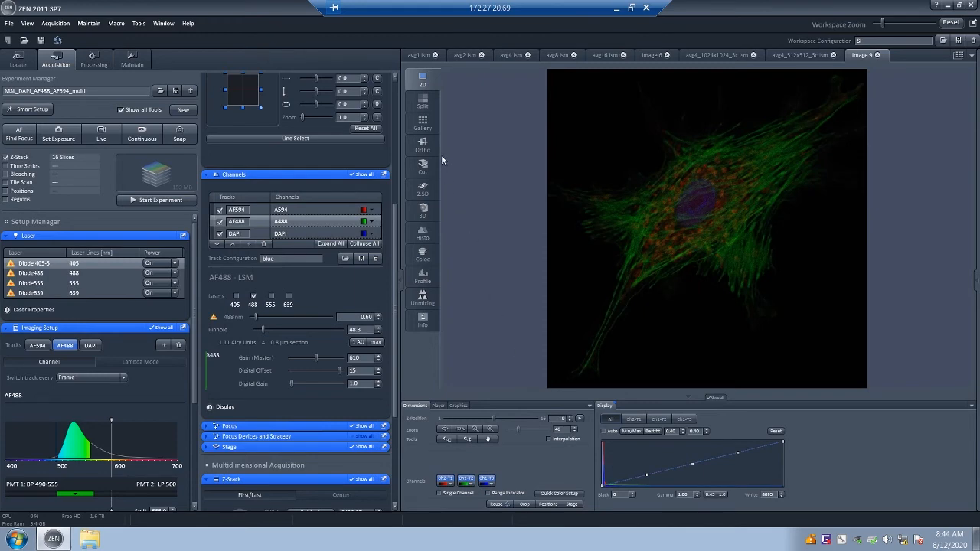
- View the three-channel stack as orthogonal sections, then return to a single plane
click(421, 145)
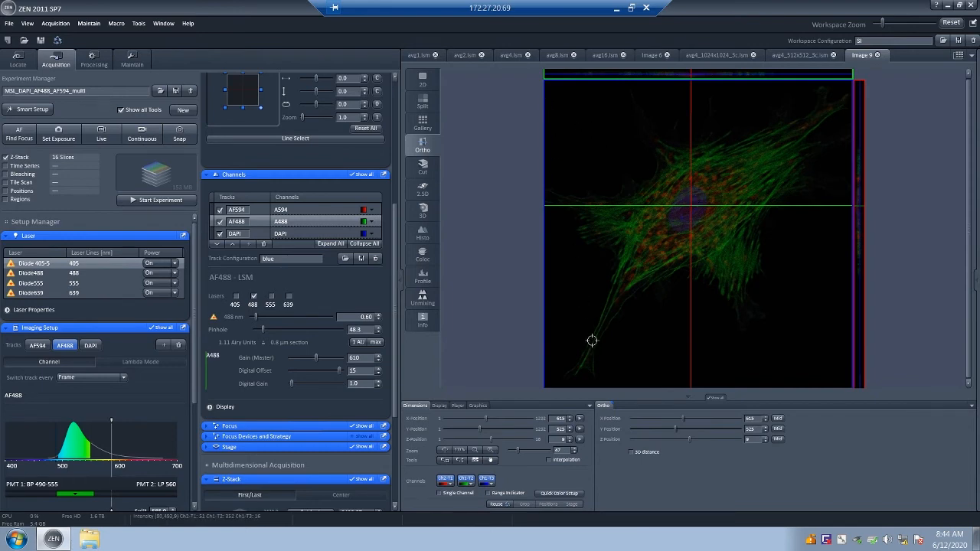
mouse_move(843, 96)
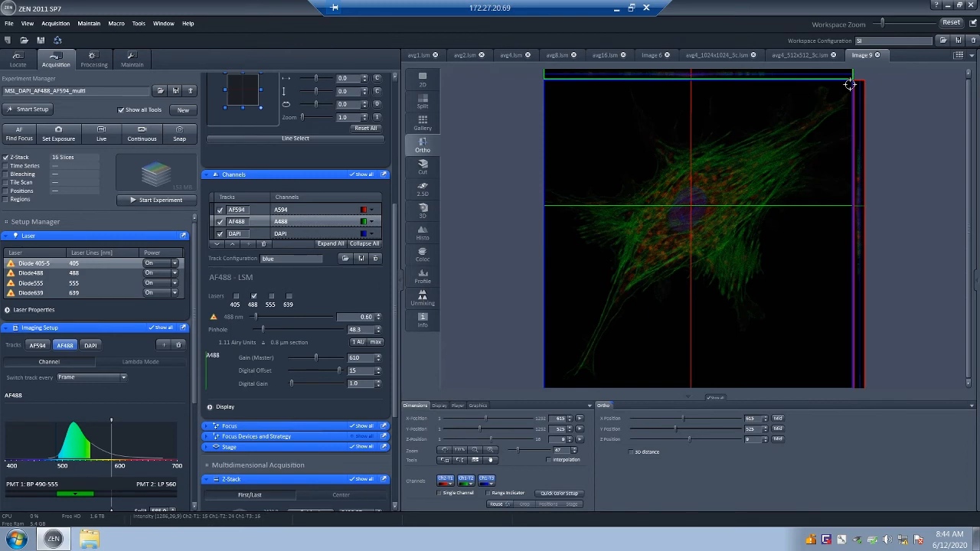
mouse_move(848, 301)
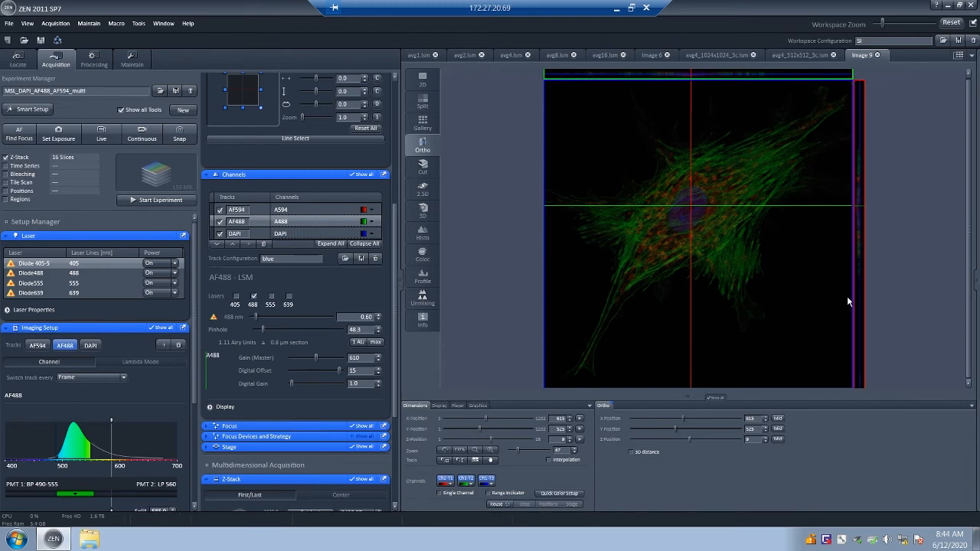
mouse_move(778, 82)
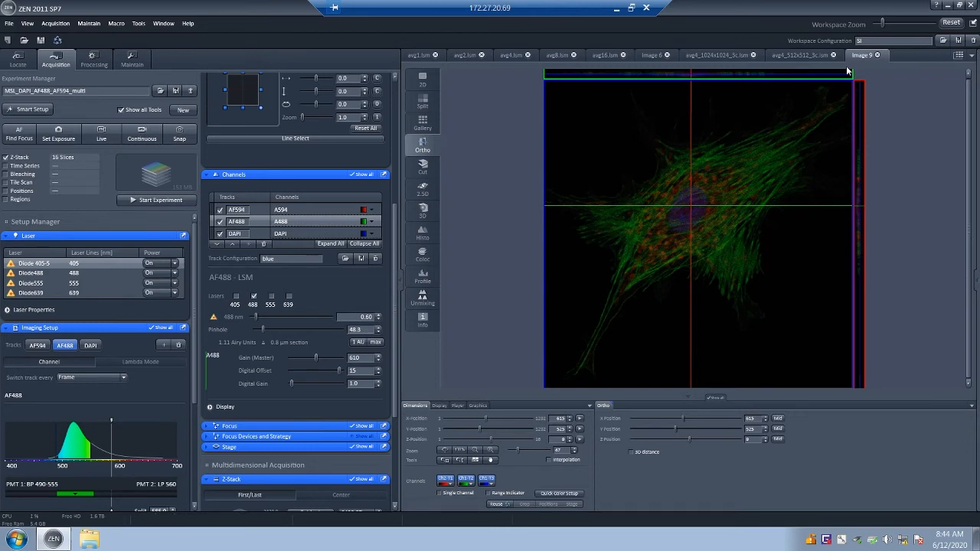
mouse_move(822, 108)
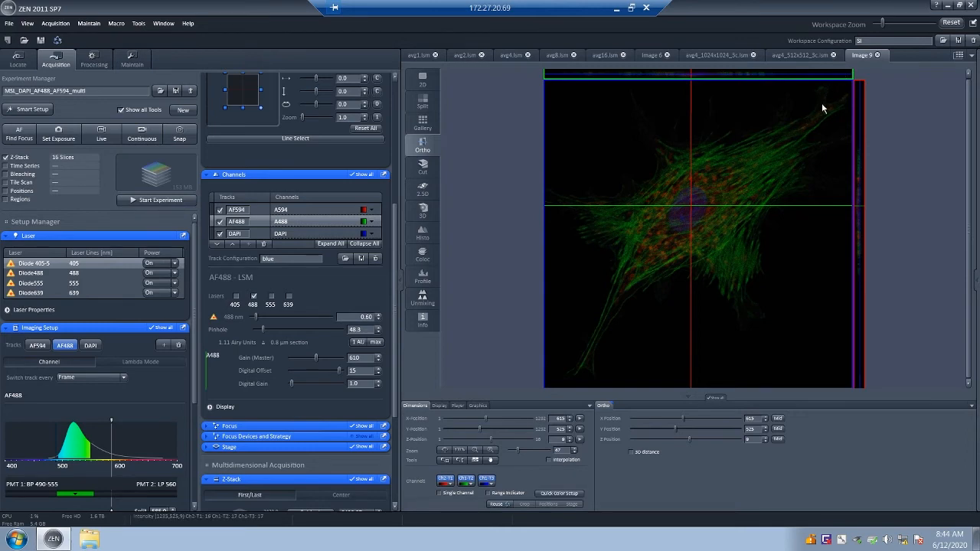
mouse_move(864, 233)
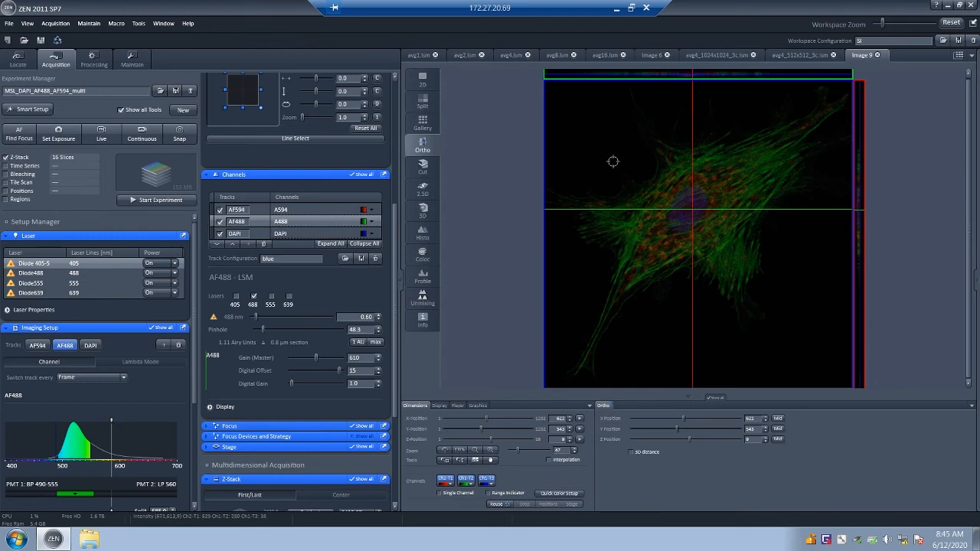
mouse_move(664, 254)
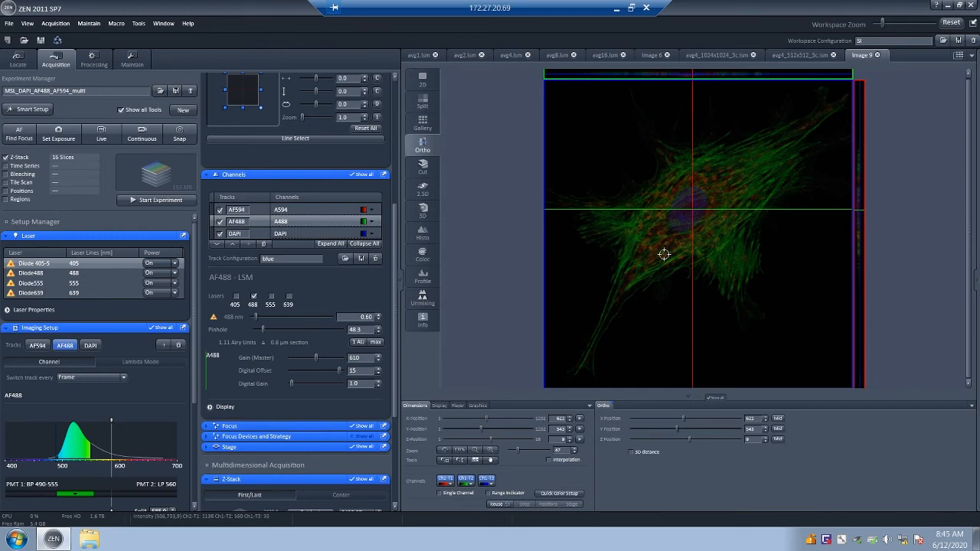
click(422, 82)
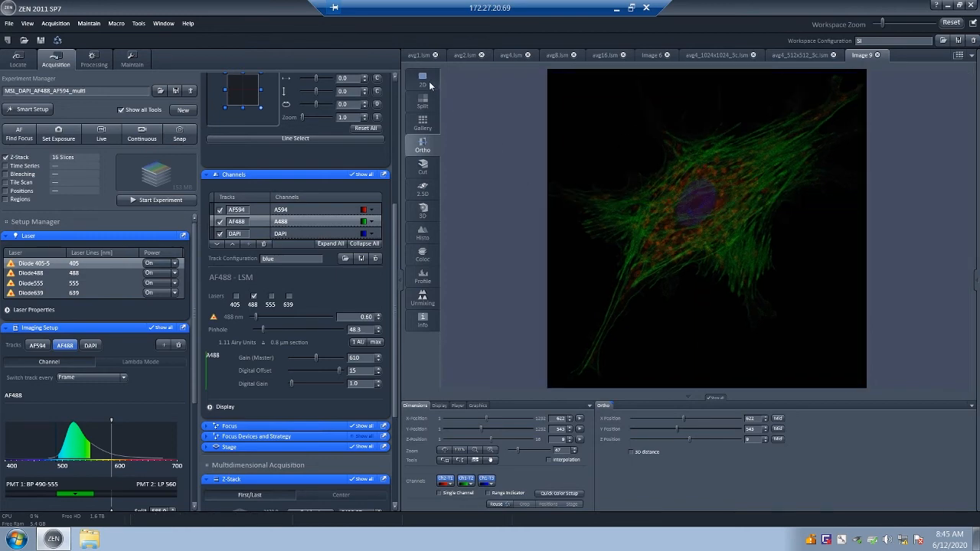
- Return to 2D view and save the Z-stack image as zstack.lsm
click(422, 82)
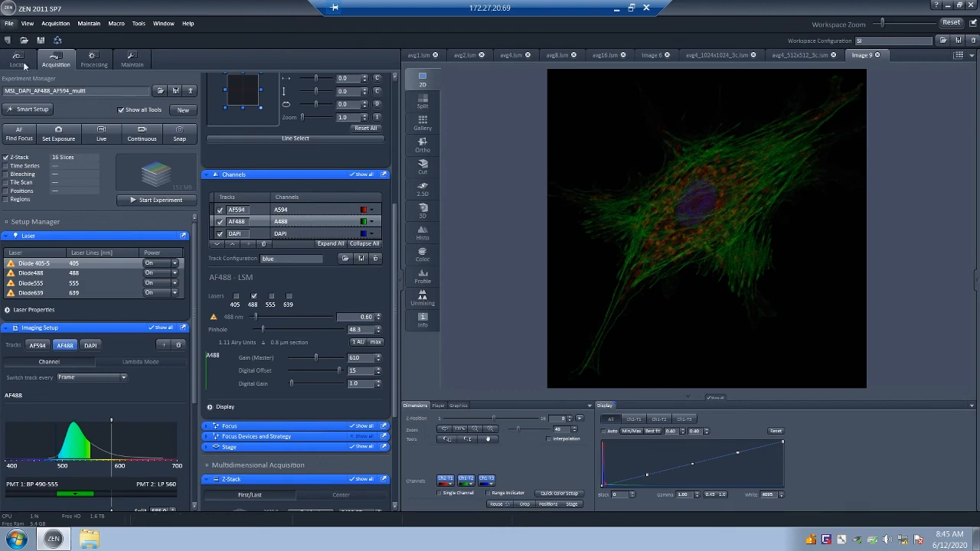
click(8, 23)
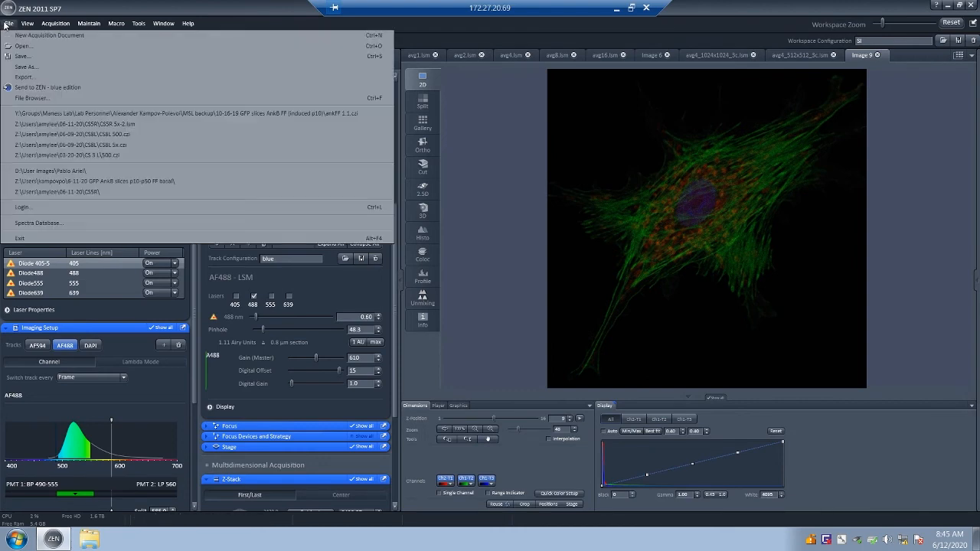
click(25, 66)
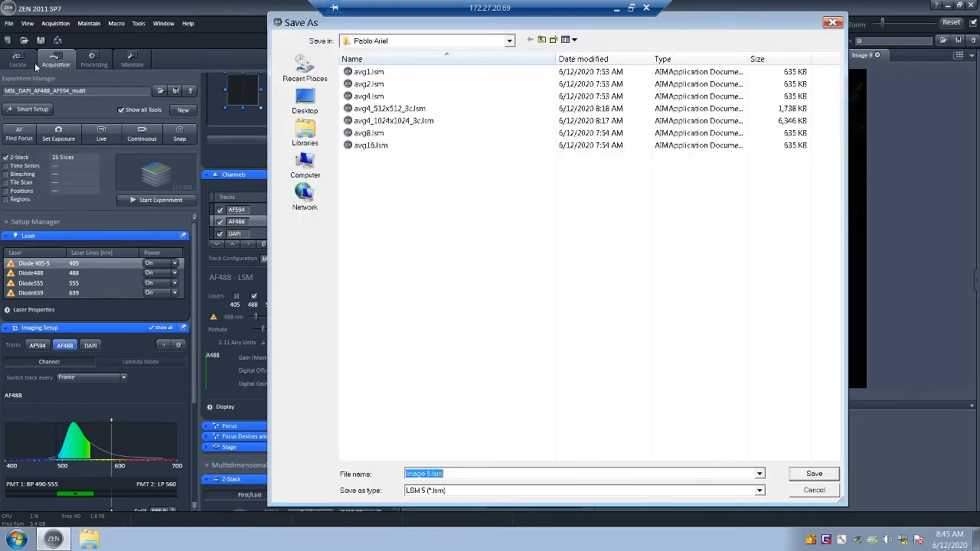
text(zstack)
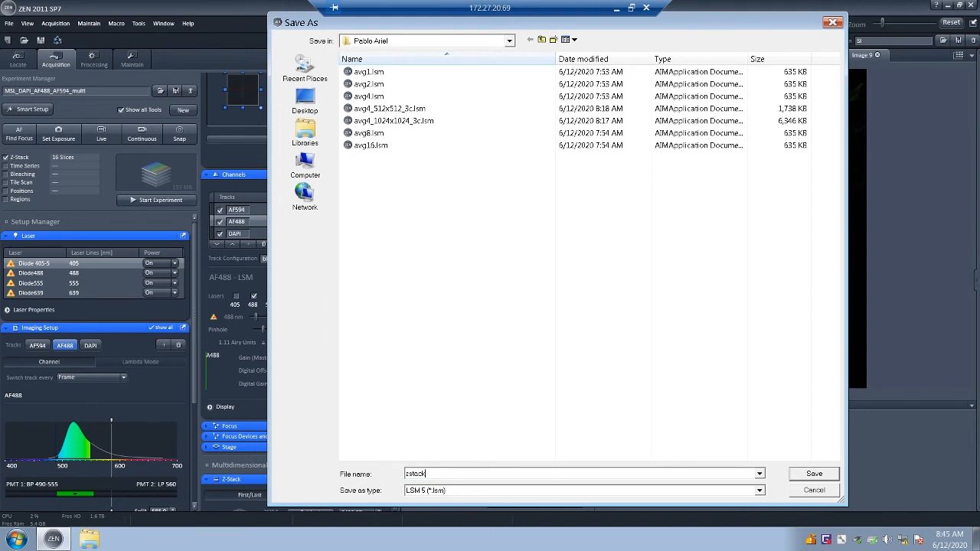
click(813, 473)
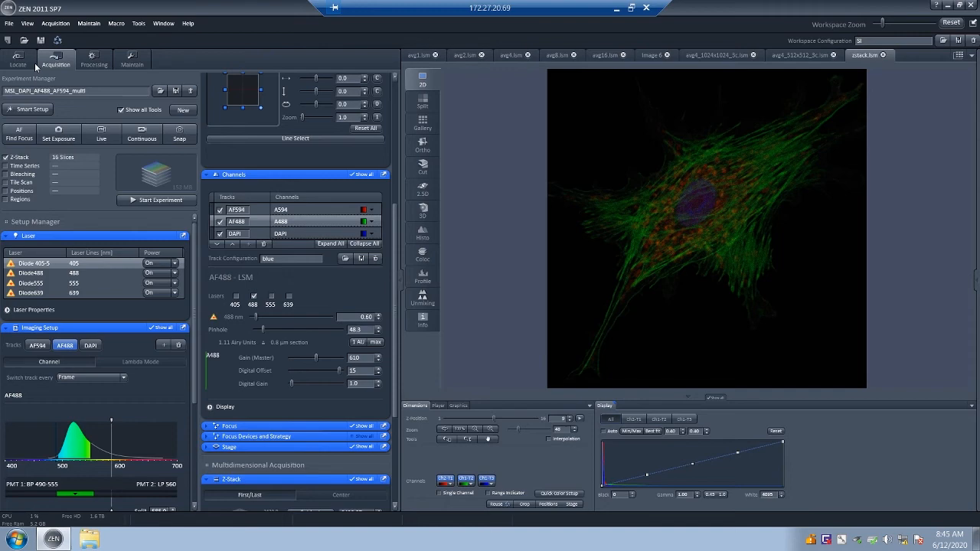
mouse_move(589, 239)
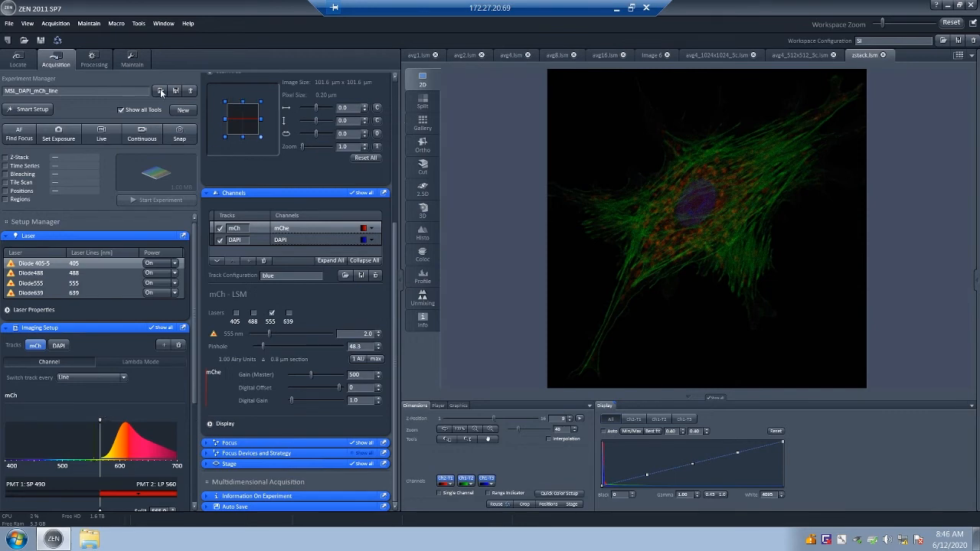
- Reuse the zstack image's acquisition parameters, review its Info panel, then return to 2D
click(160, 90)
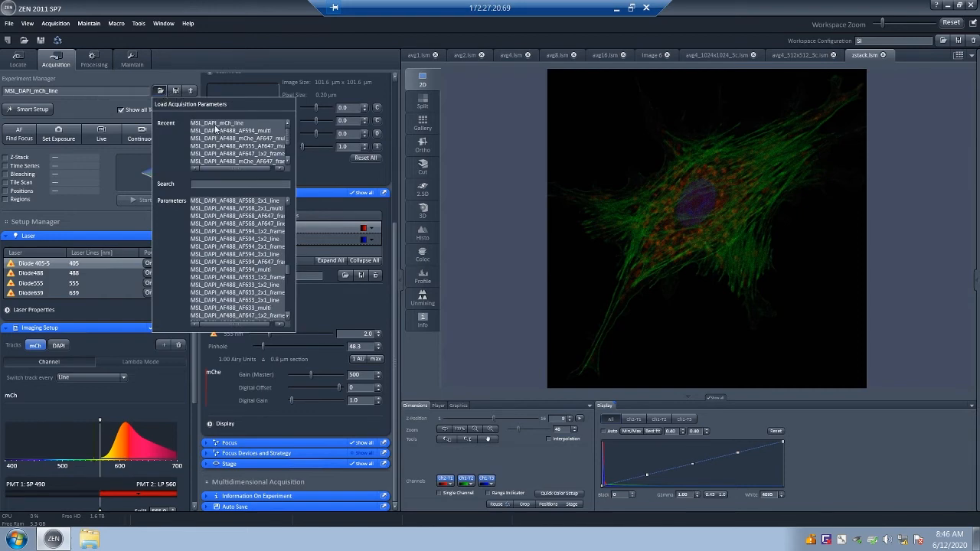
mouse_move(229, 131)
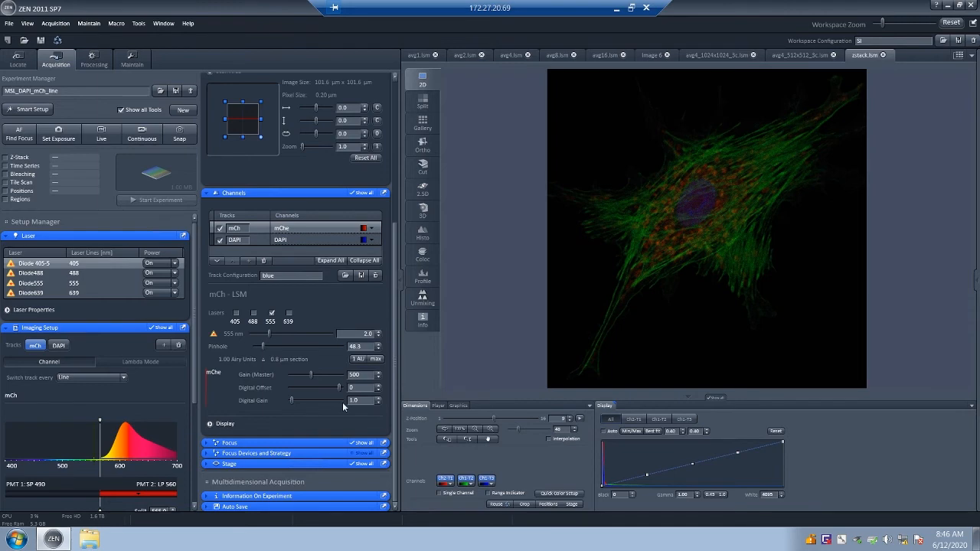
mouse_move(663, 168)
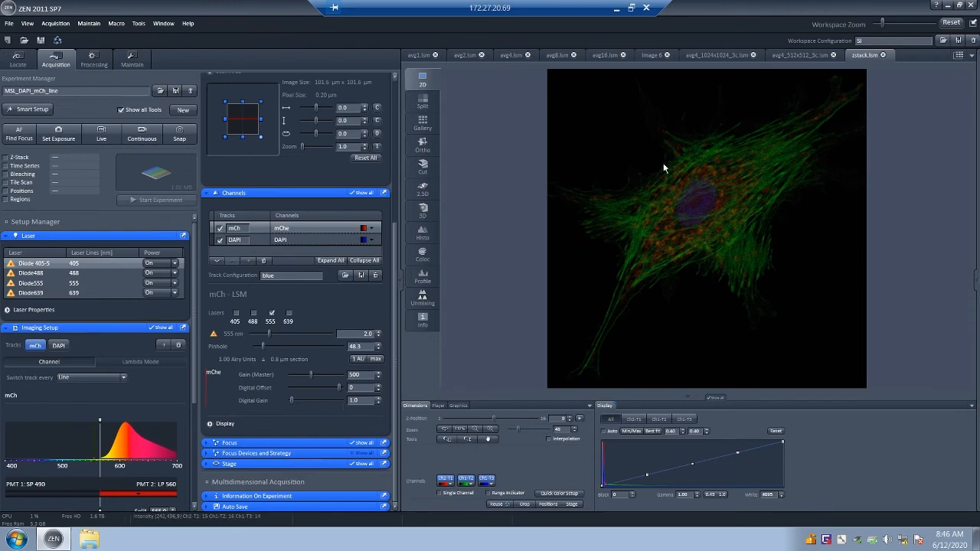
mouse_move(859, 56)
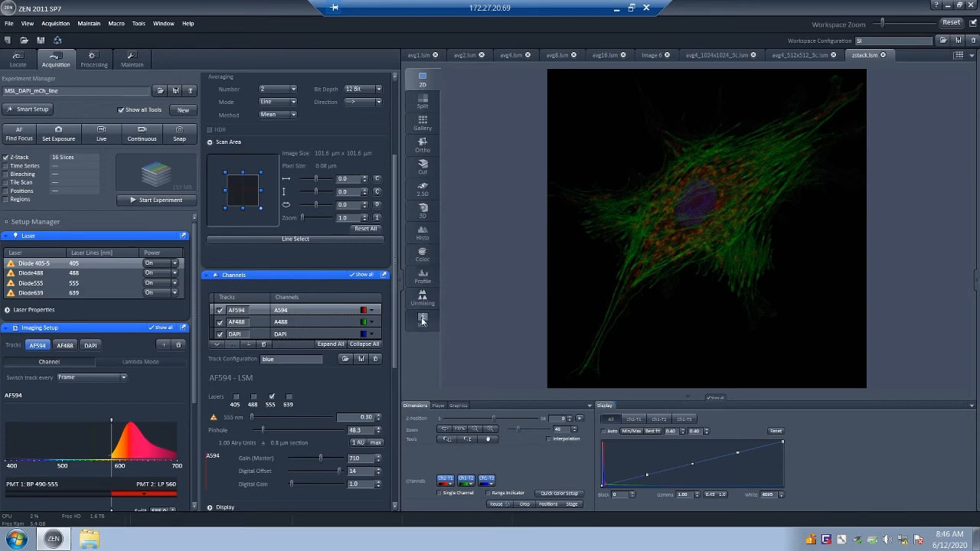
click(421, 320)
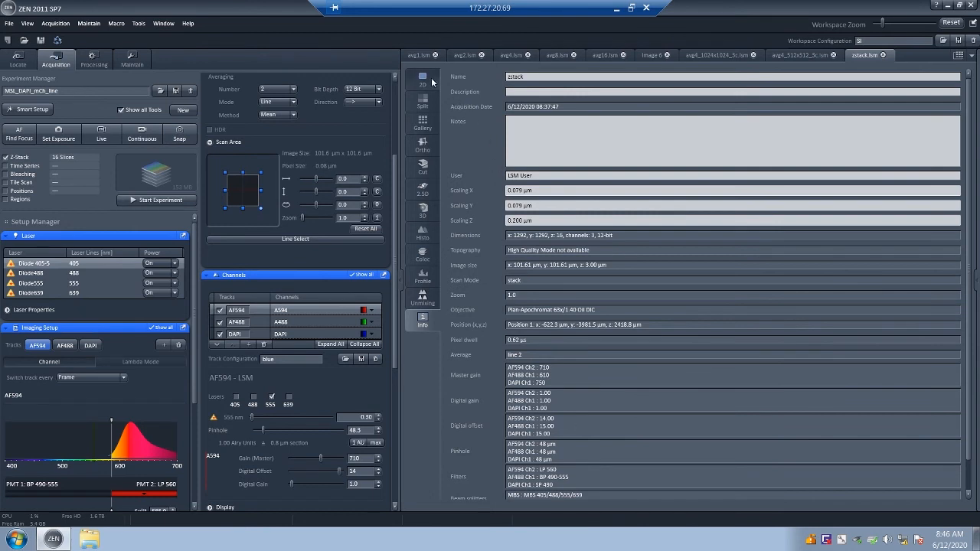
click(422, 79)
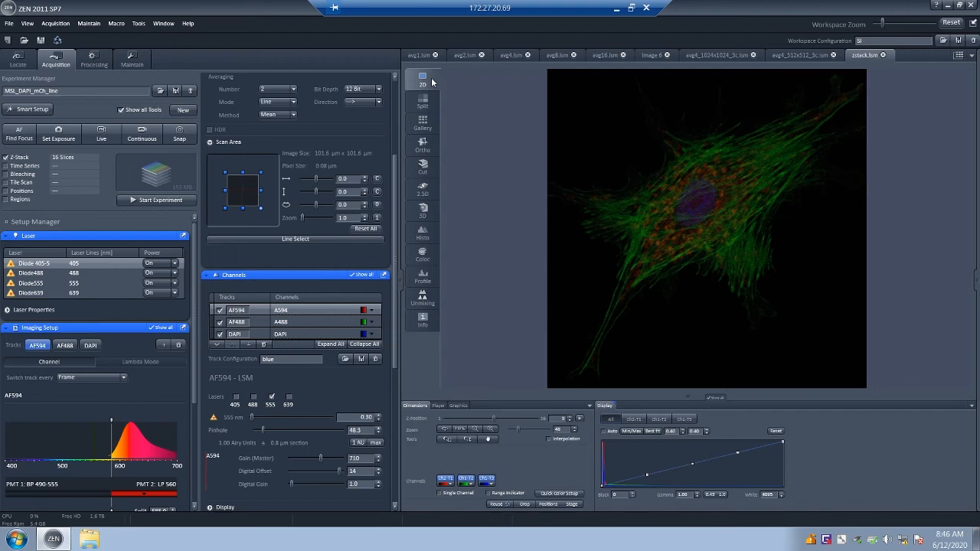
mouse_move(392, 85)
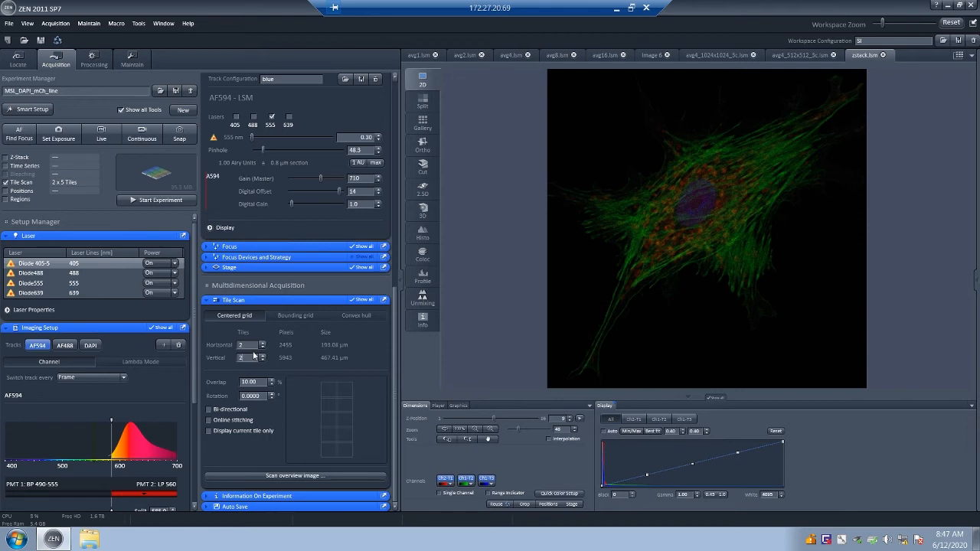
- Make the tile grid two tiles tall and turn on bi-directional tile scanning
click(263, 357)
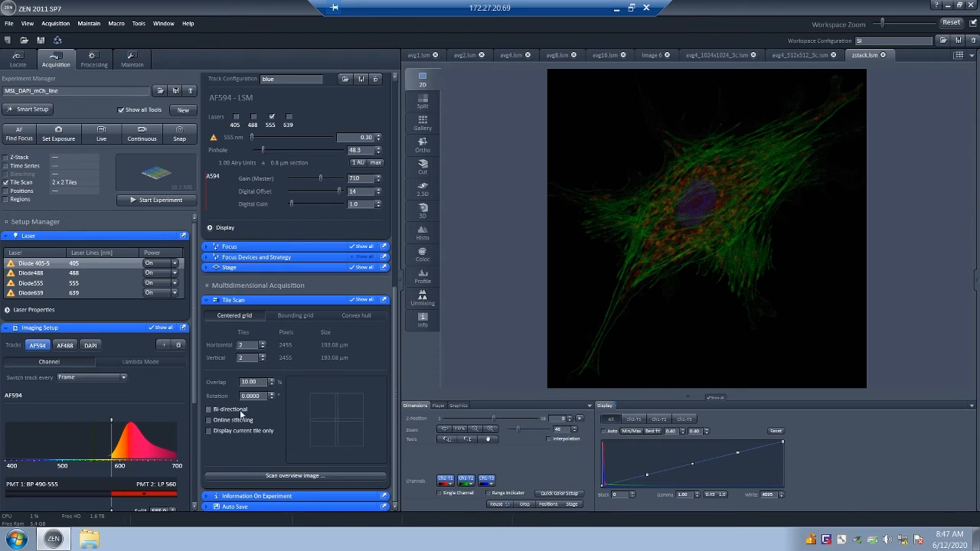
click(209, 408)
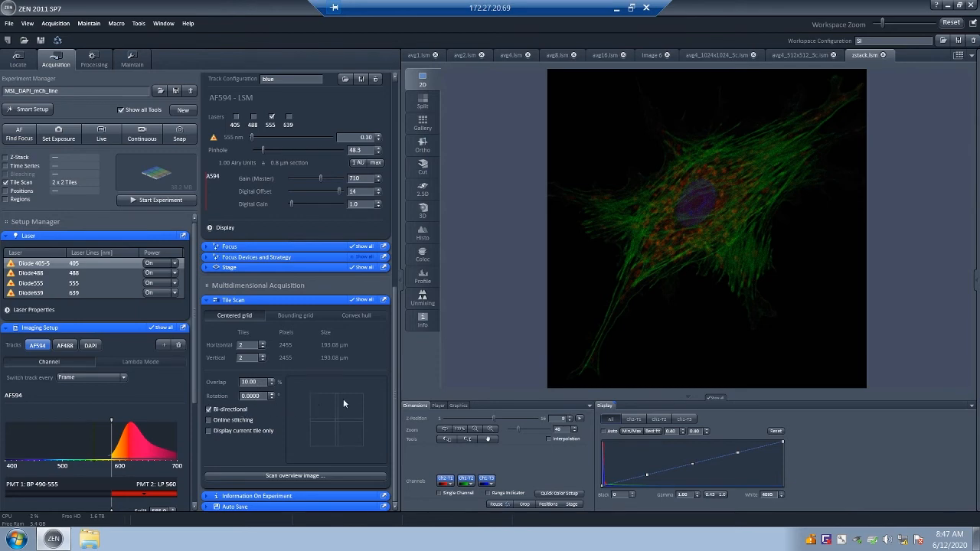
mouse_move(320, 440)
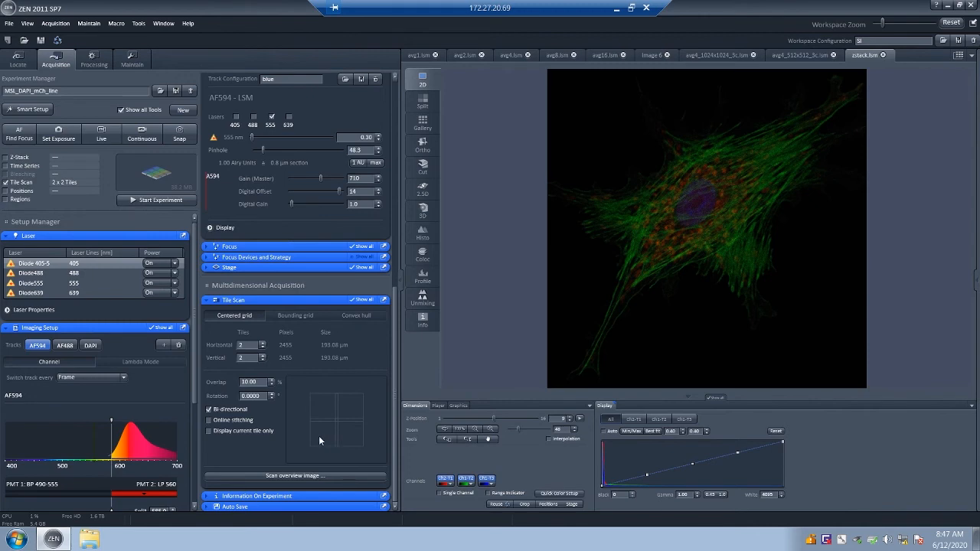
mouse_move(283, 437)
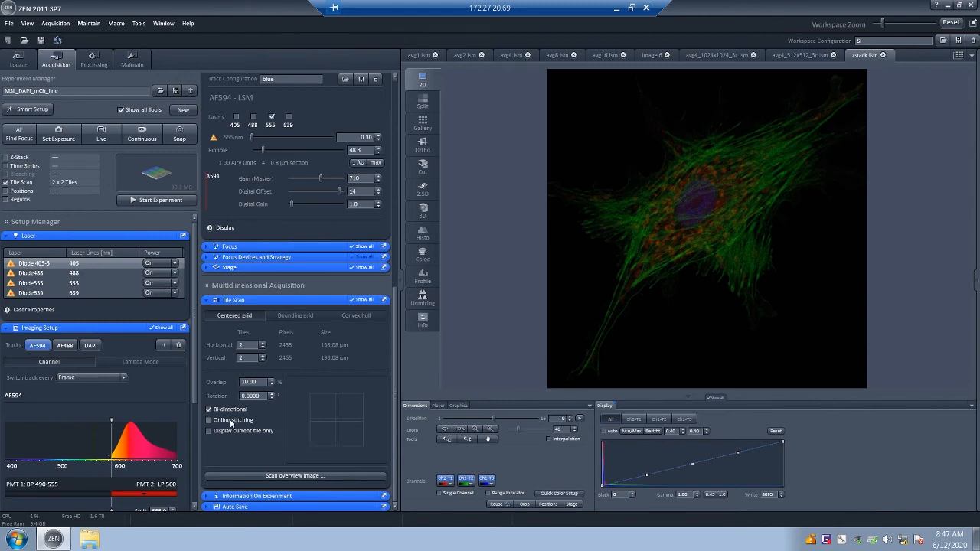
click(209, 419)
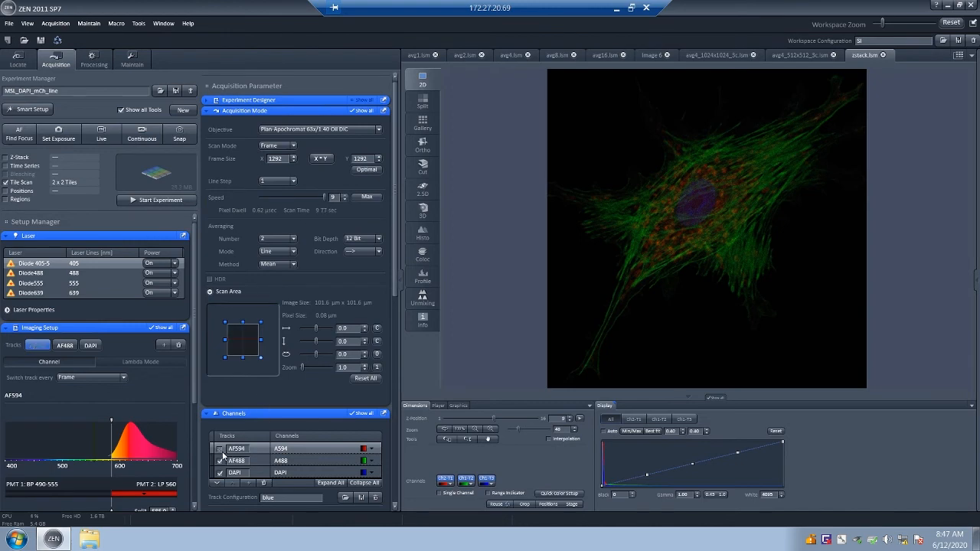
- Keep only the AF488 track and start acquiring the 2×2 tile scan
click(220, 460)
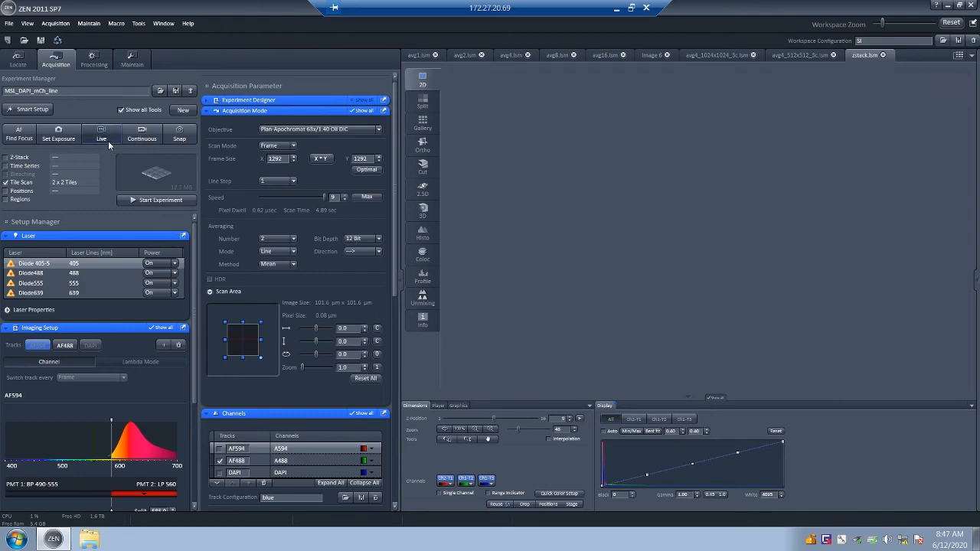
click(101, 133)
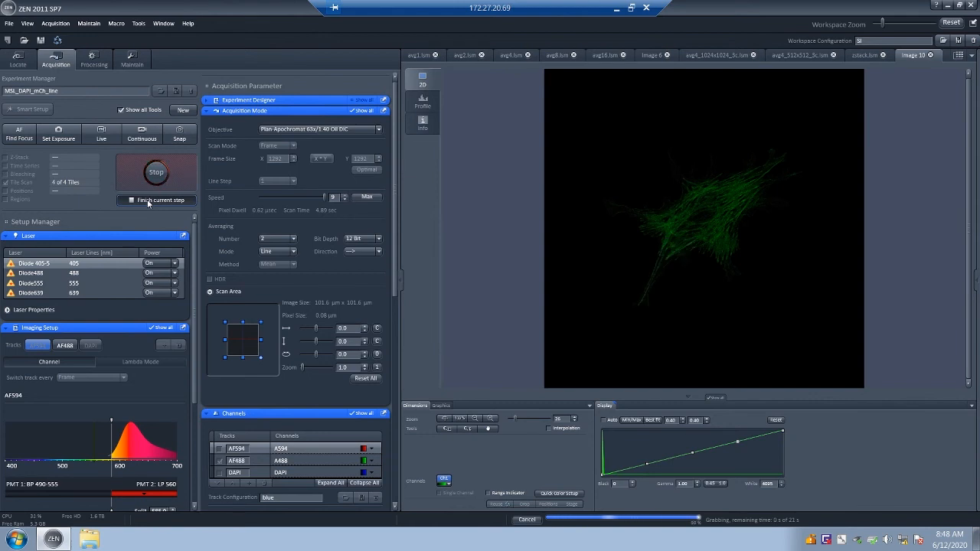
- Set the scan Direction under Averaging to bidirectional (<-->), cutting scan time to about 2.44 s
click(156, 171)
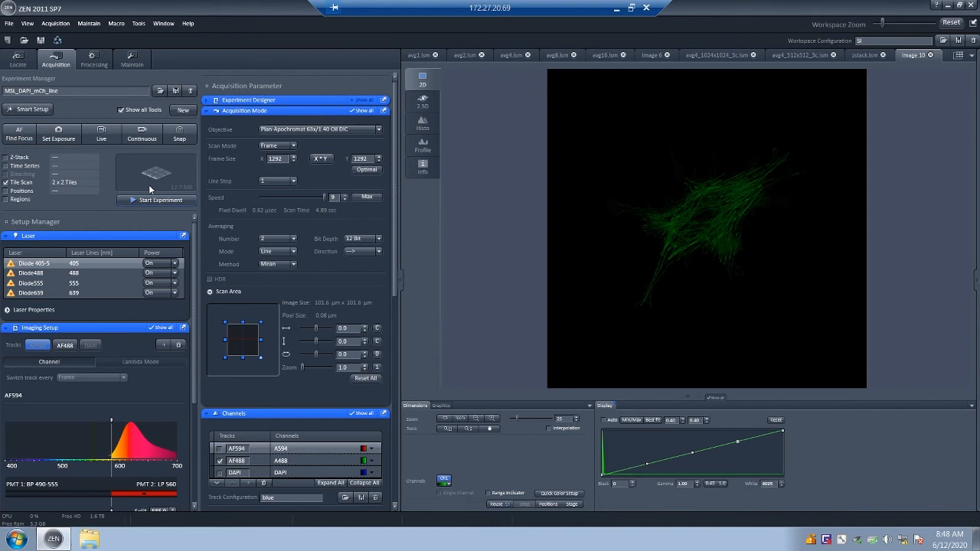
mouse_move(245, 215)
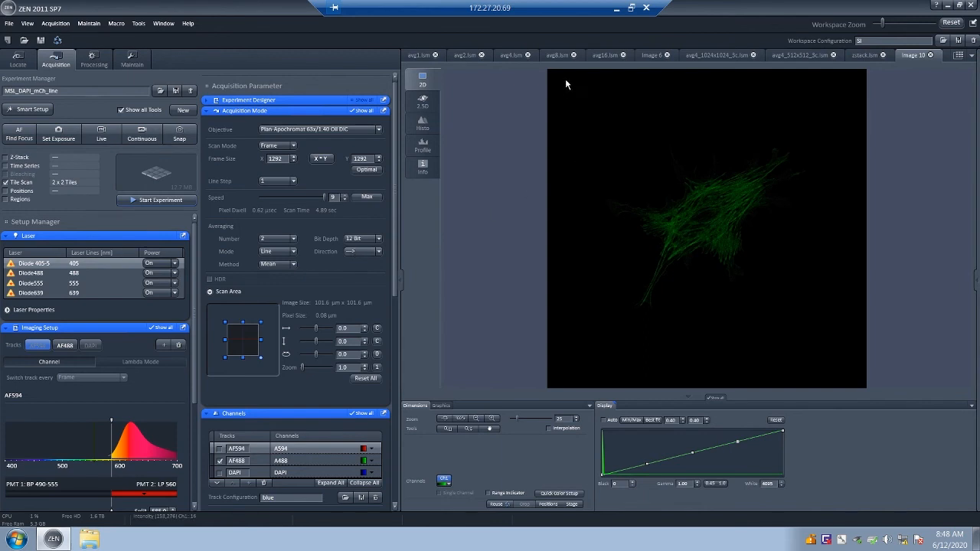
mouse_move(784, 64)
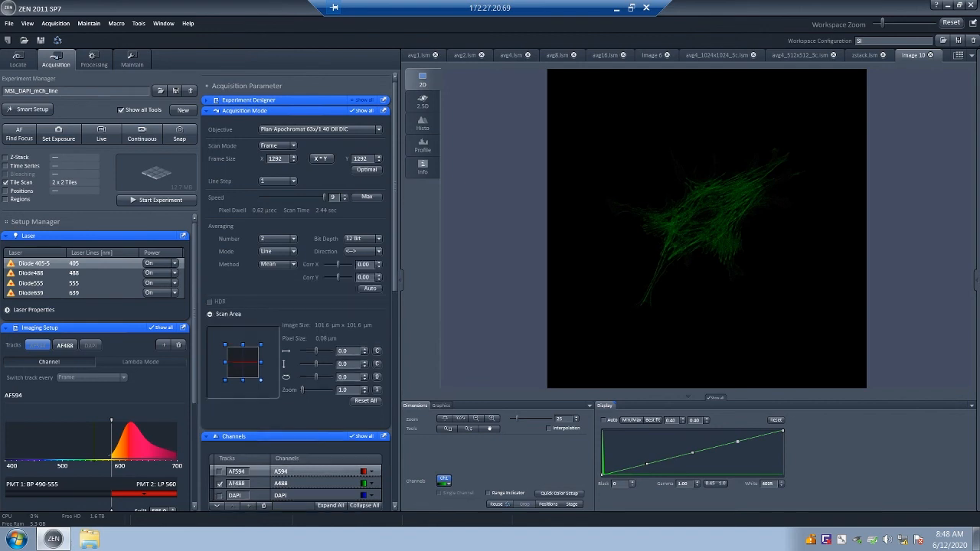
mouse_move(549, 95)
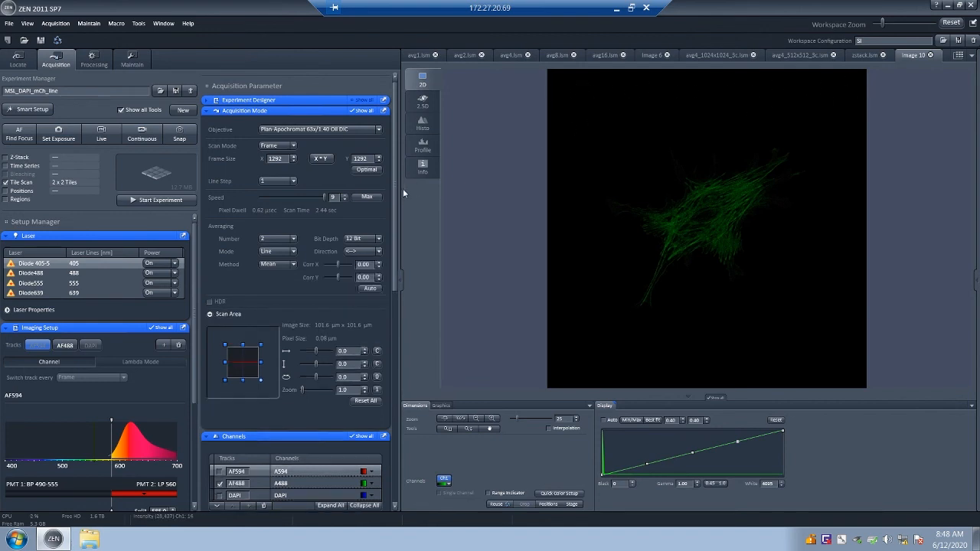
mouse_move(333, 222)
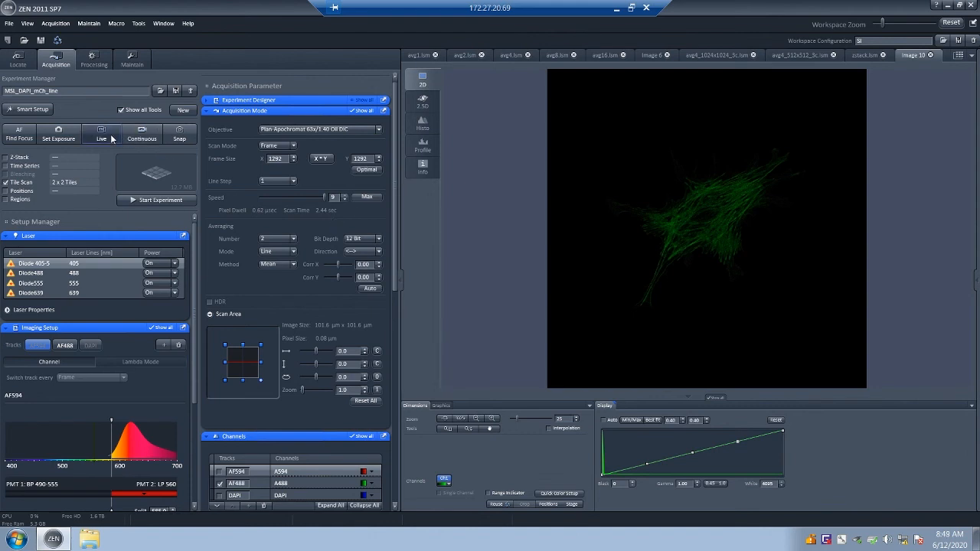
- Run a Live scan of the DAPI nucleus, then re-enable the AF488 channel track
click(101, 131)
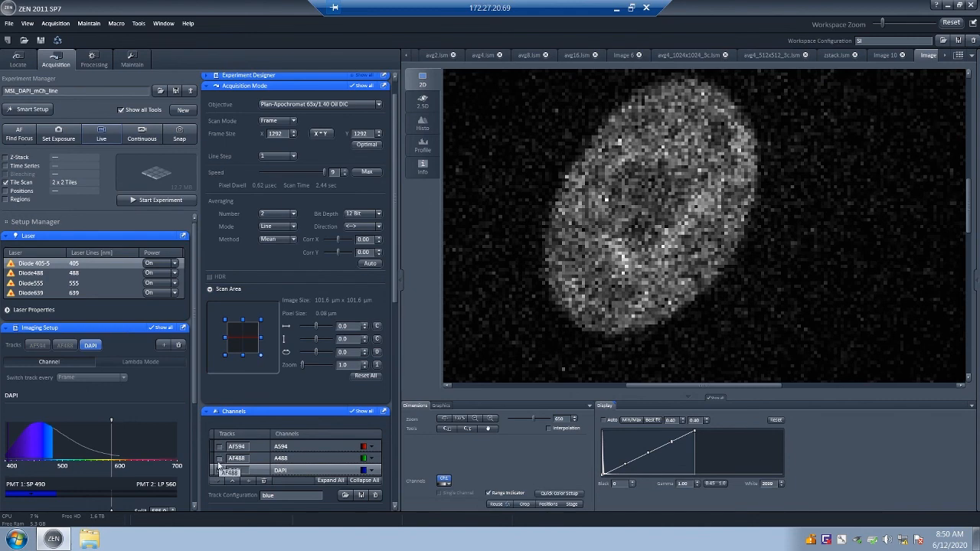
click(219, 458)
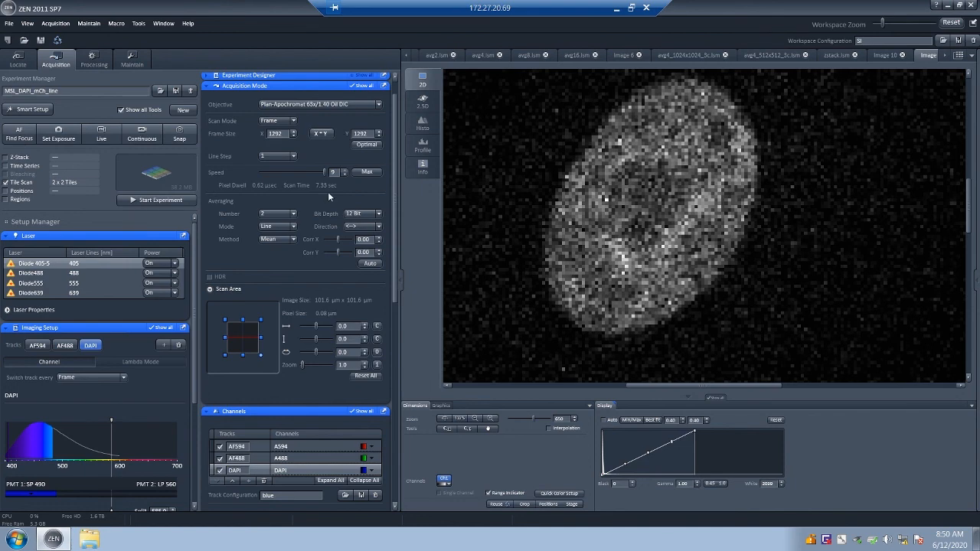
mouse_move(396, 150)
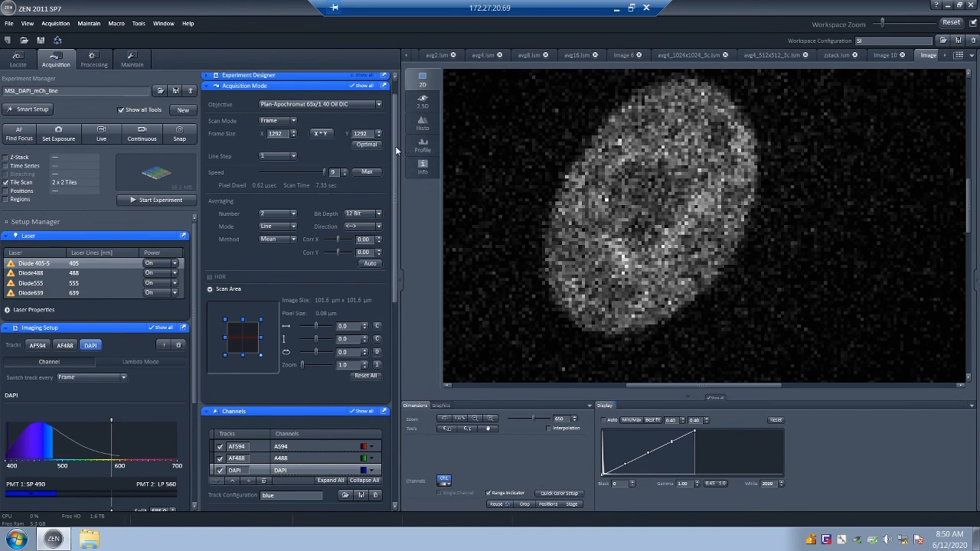